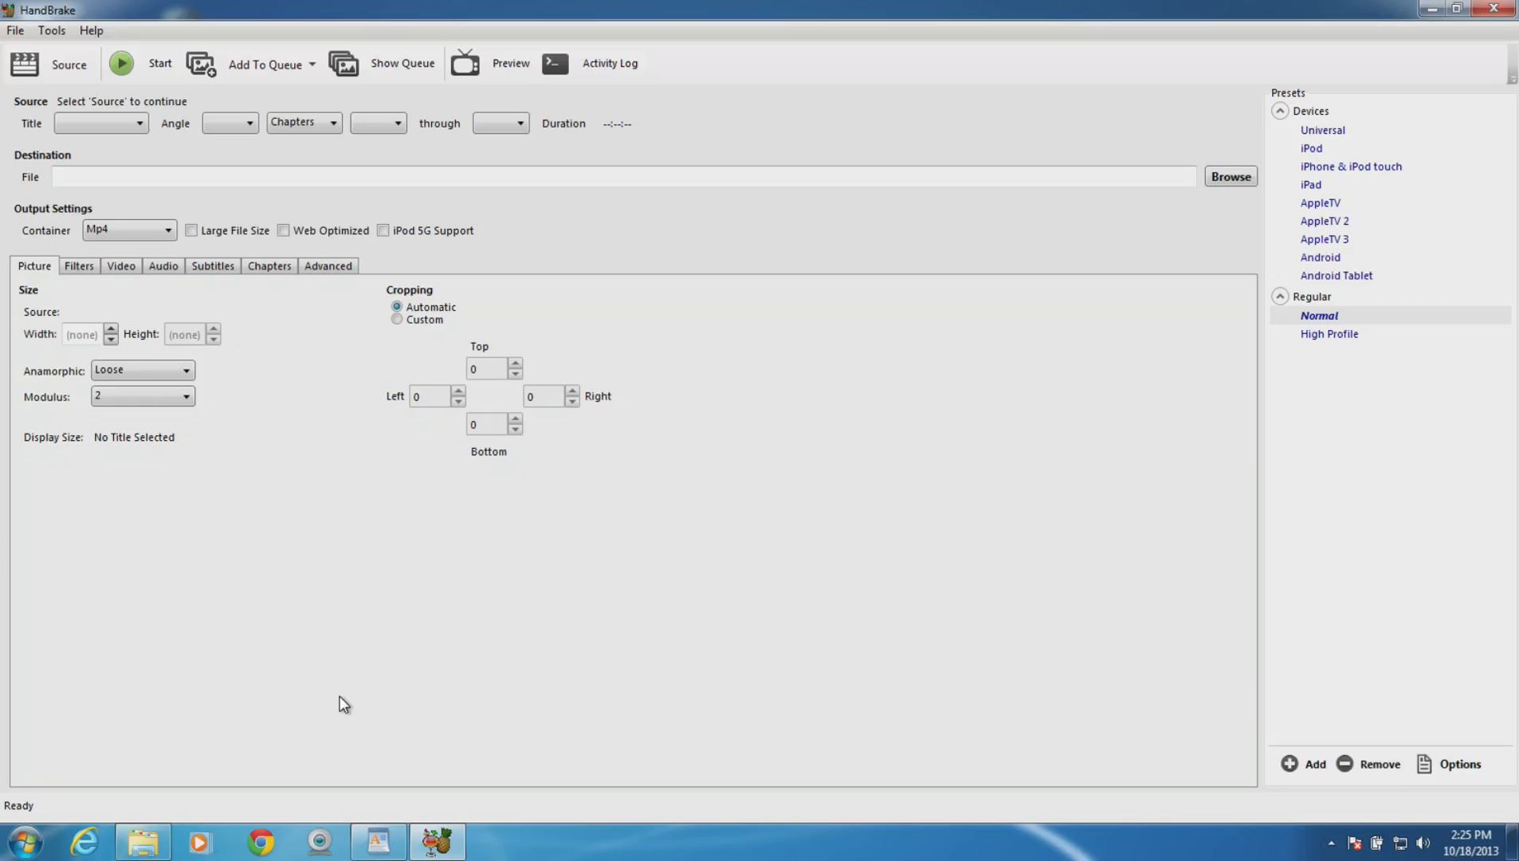
mouse_move(429, 679)
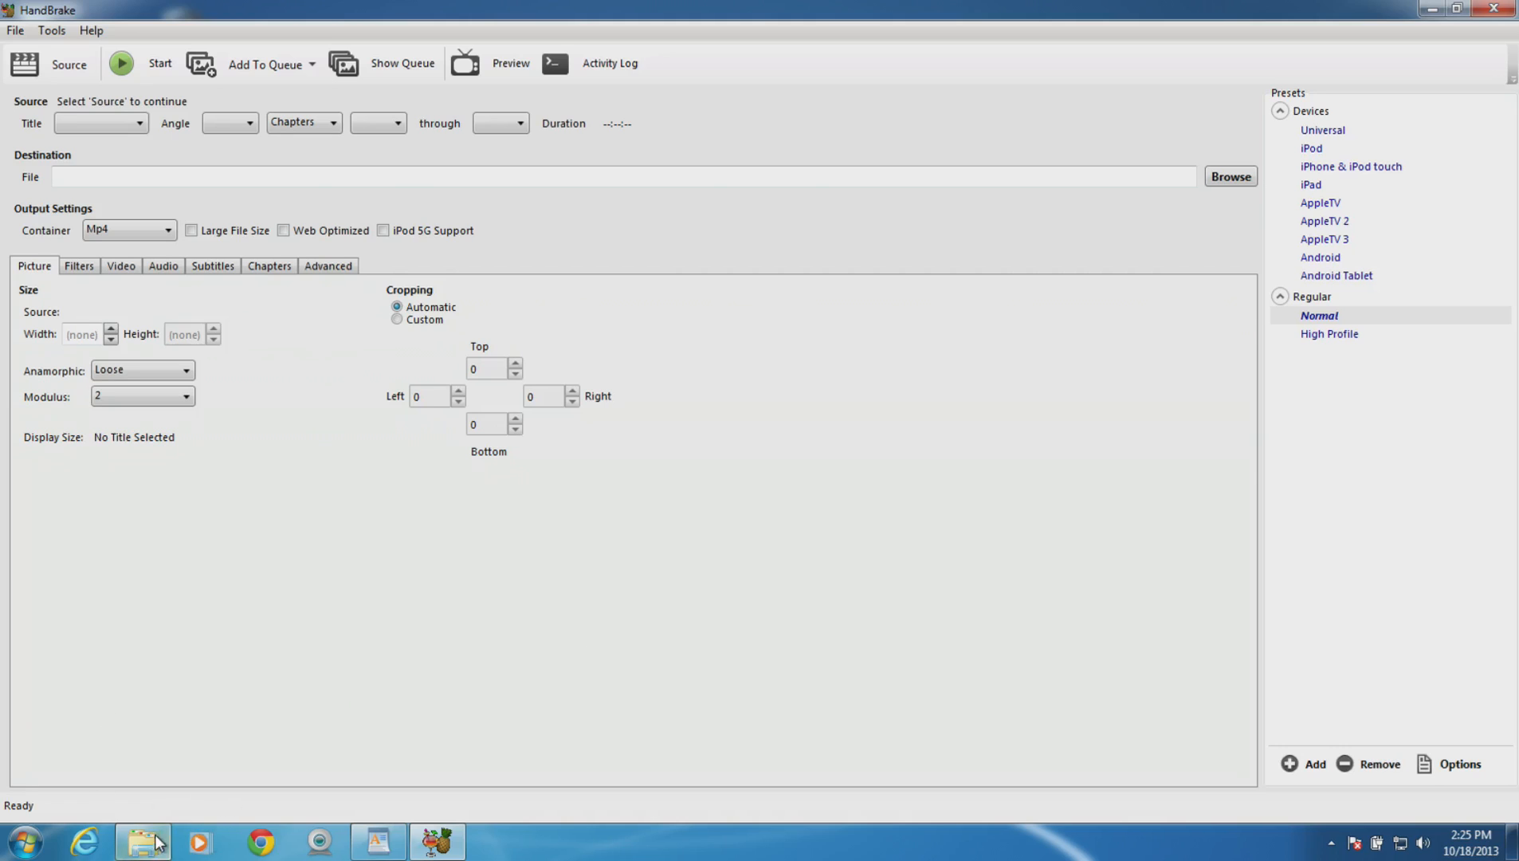
Bring up Windows Explorer to browse the Toshiba Canvio (E:) drive's gameplay videos.
click(143, 840)
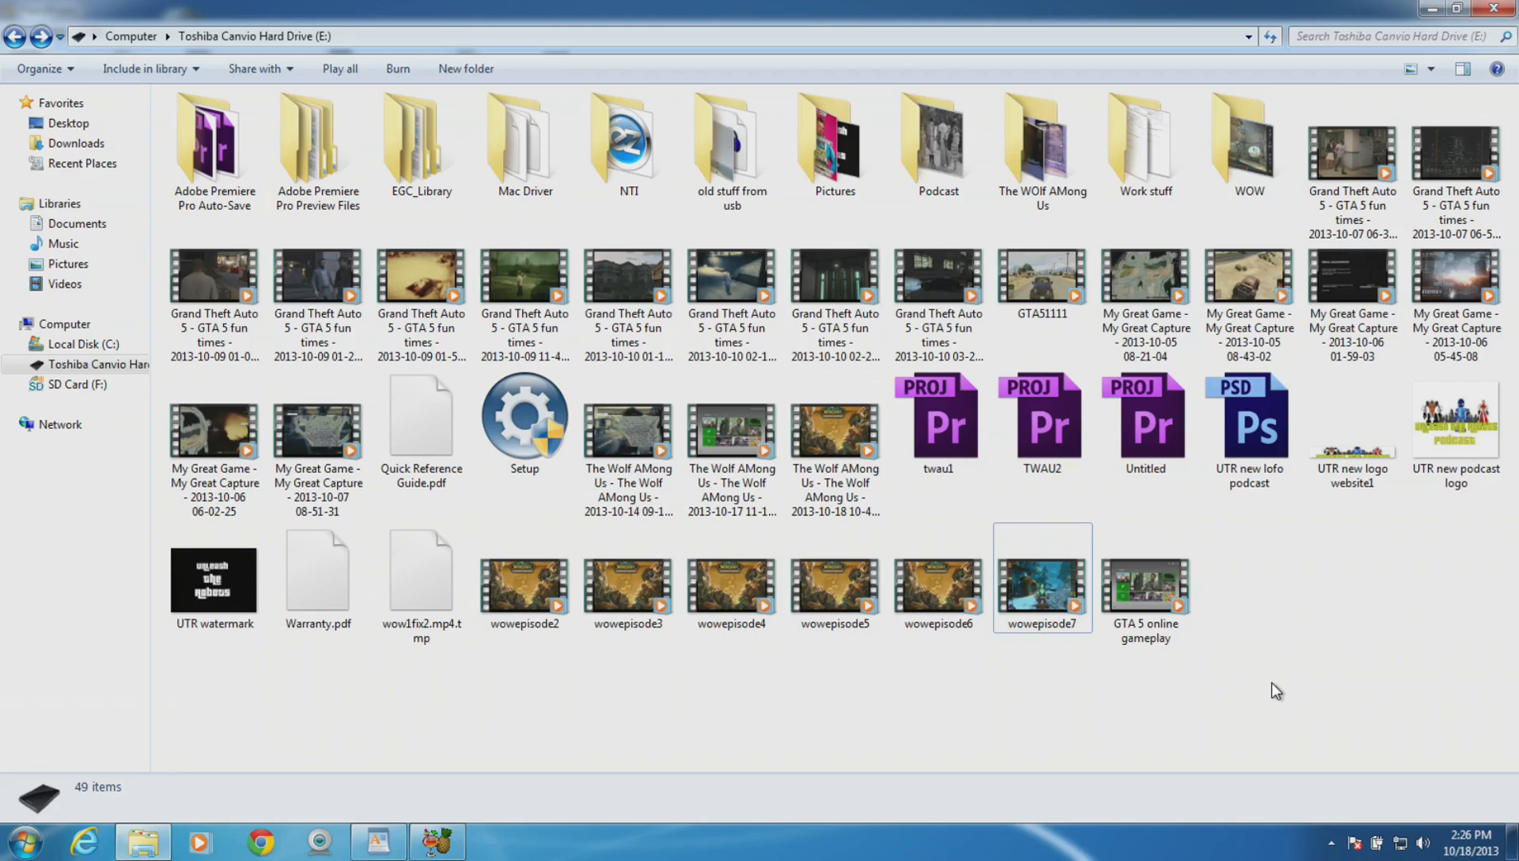
mouse_move(1059, 620)
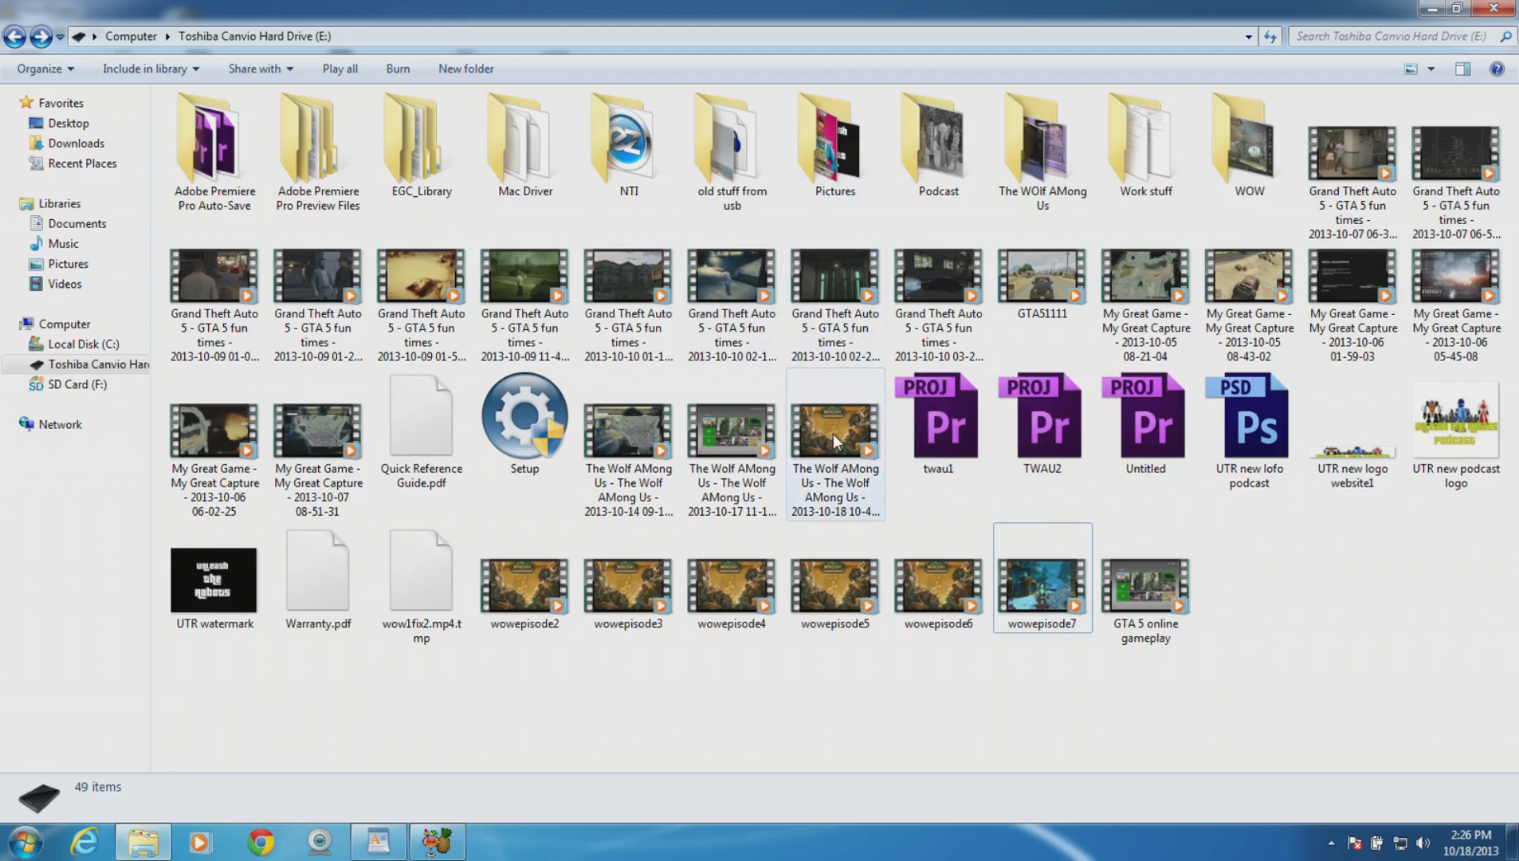
mouse_move(833, 442)
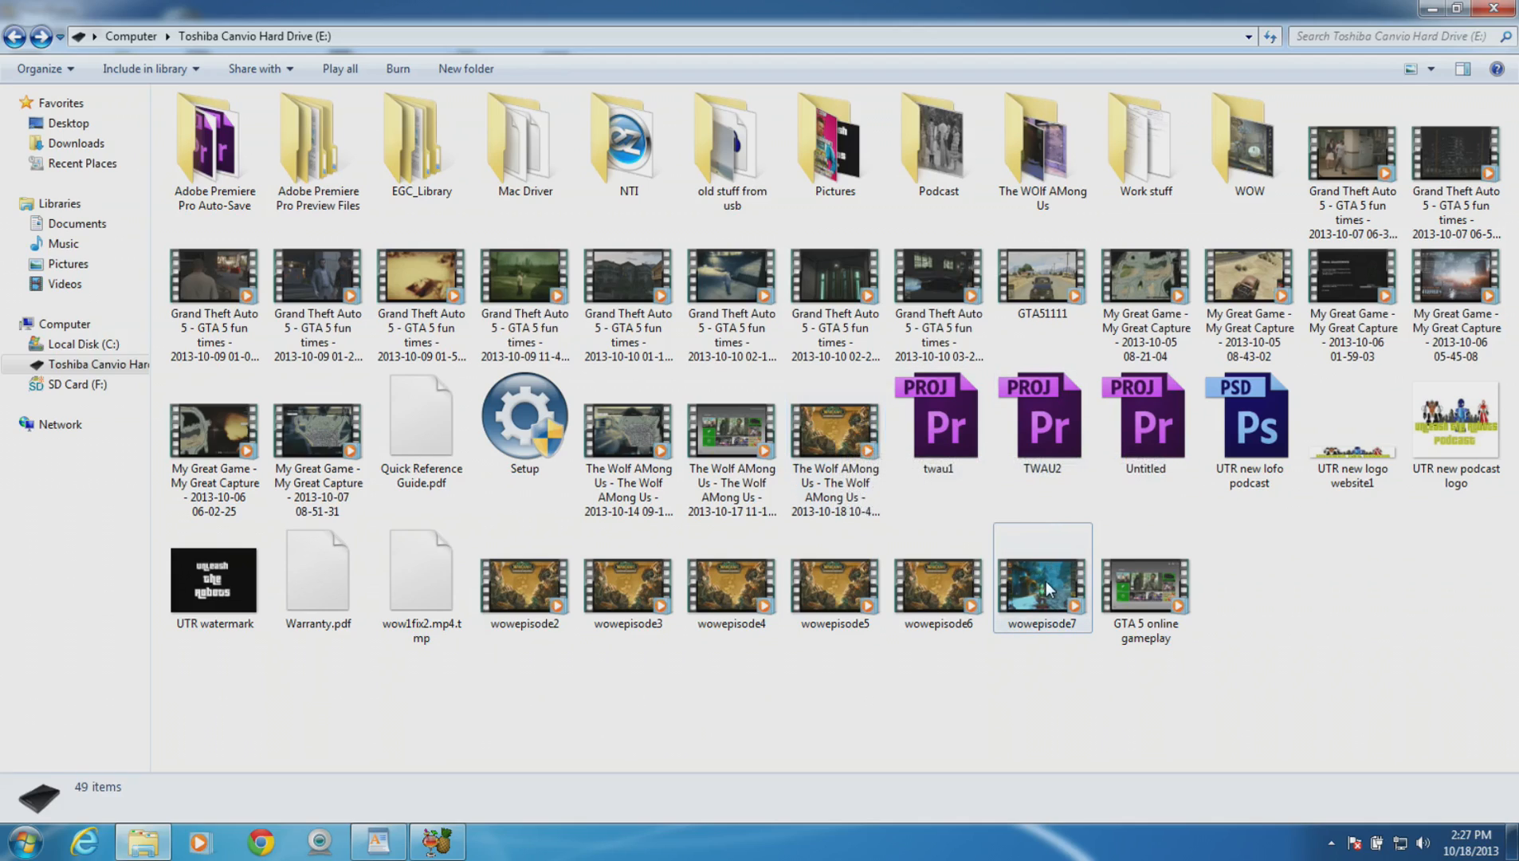
mouse_move(1042, 591)
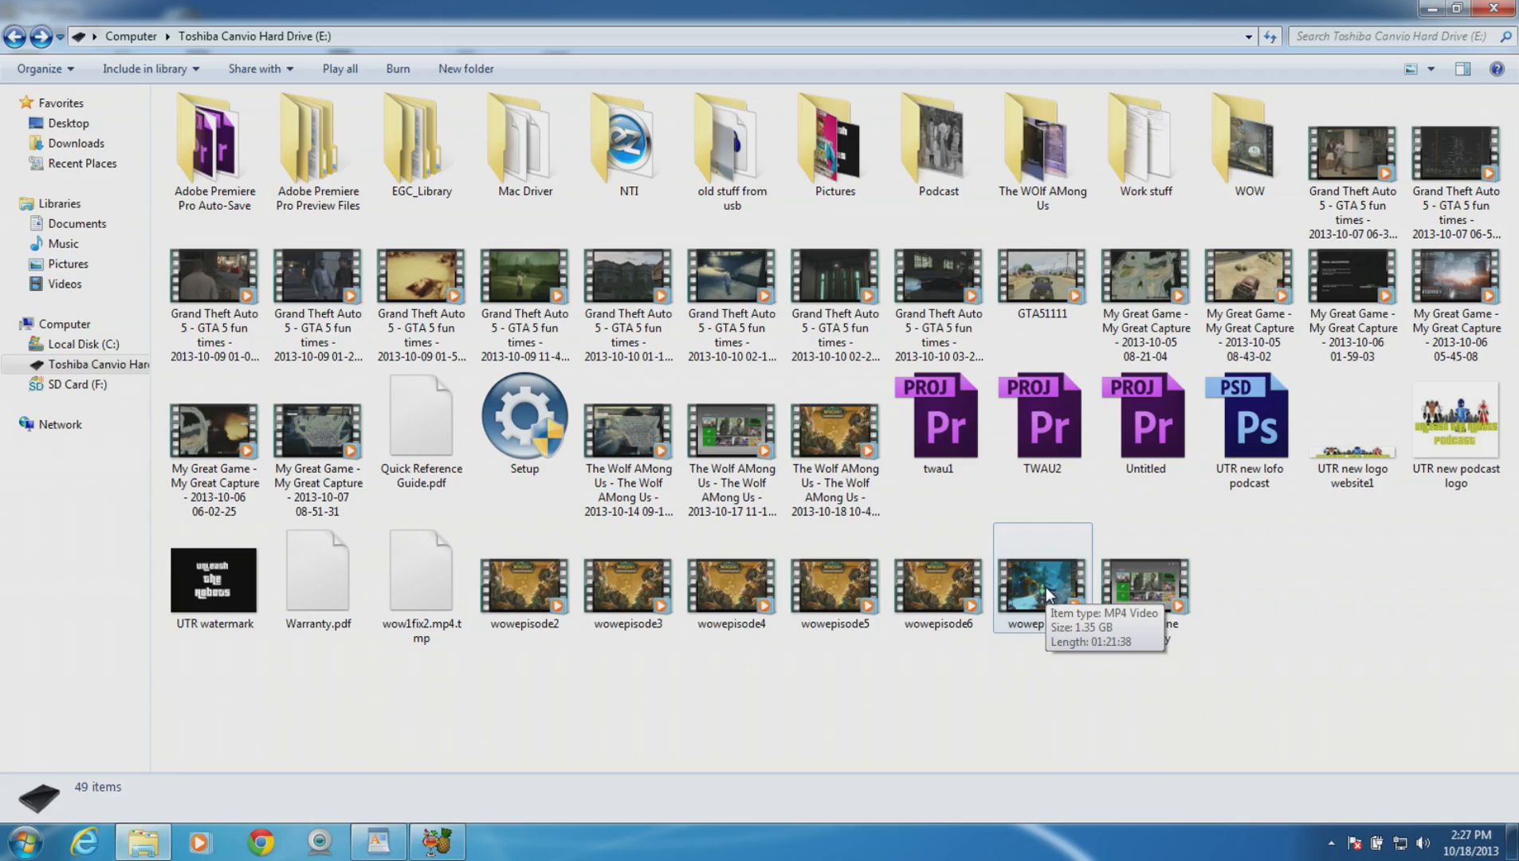
mouse_move(402, 693)
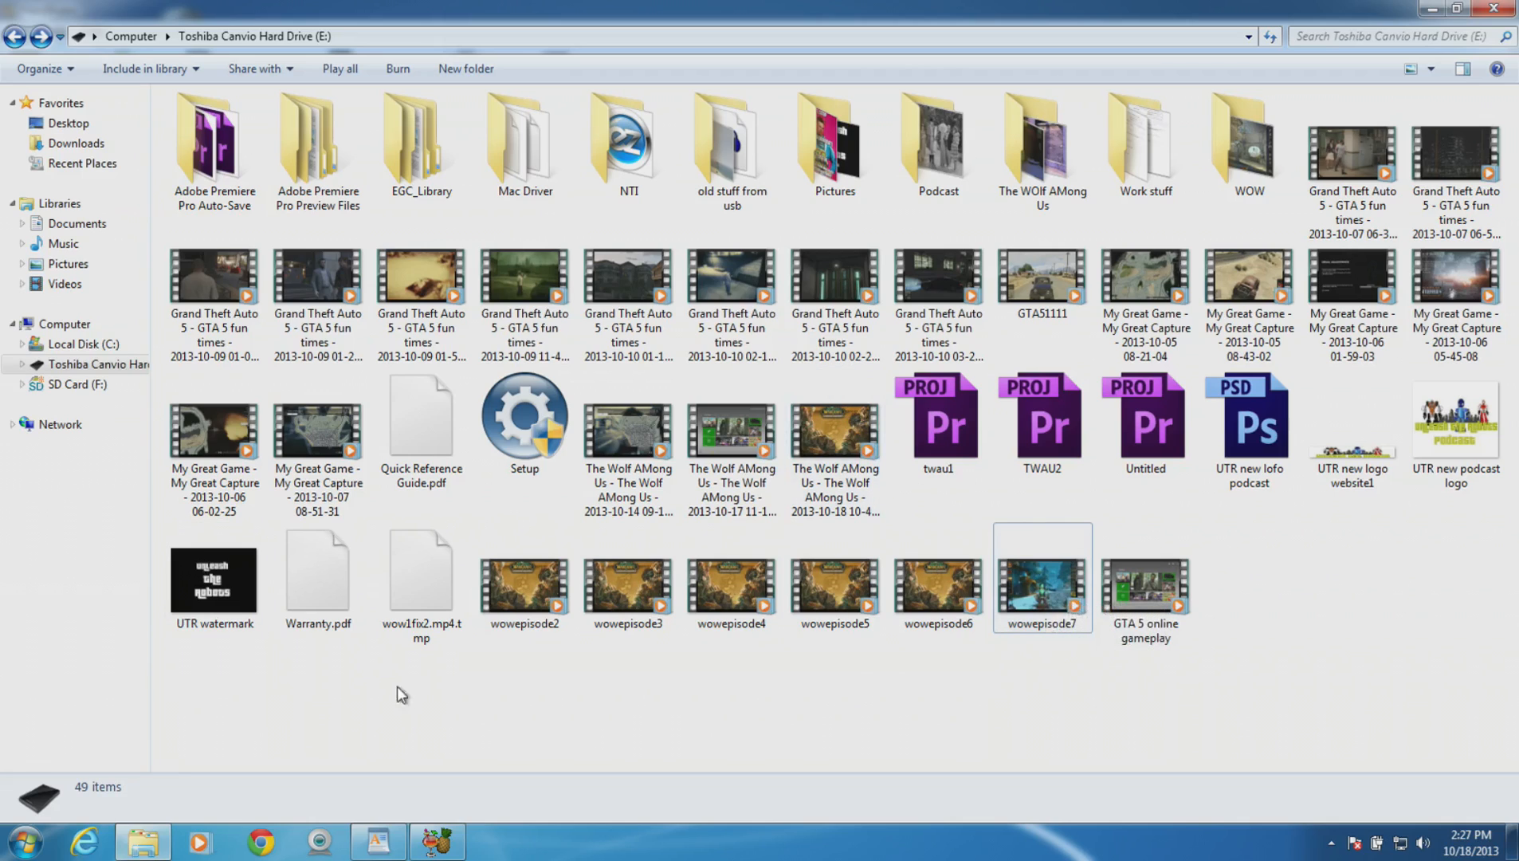
Bring the empty HandBrake encoder window back to the front.
click(439, 840)
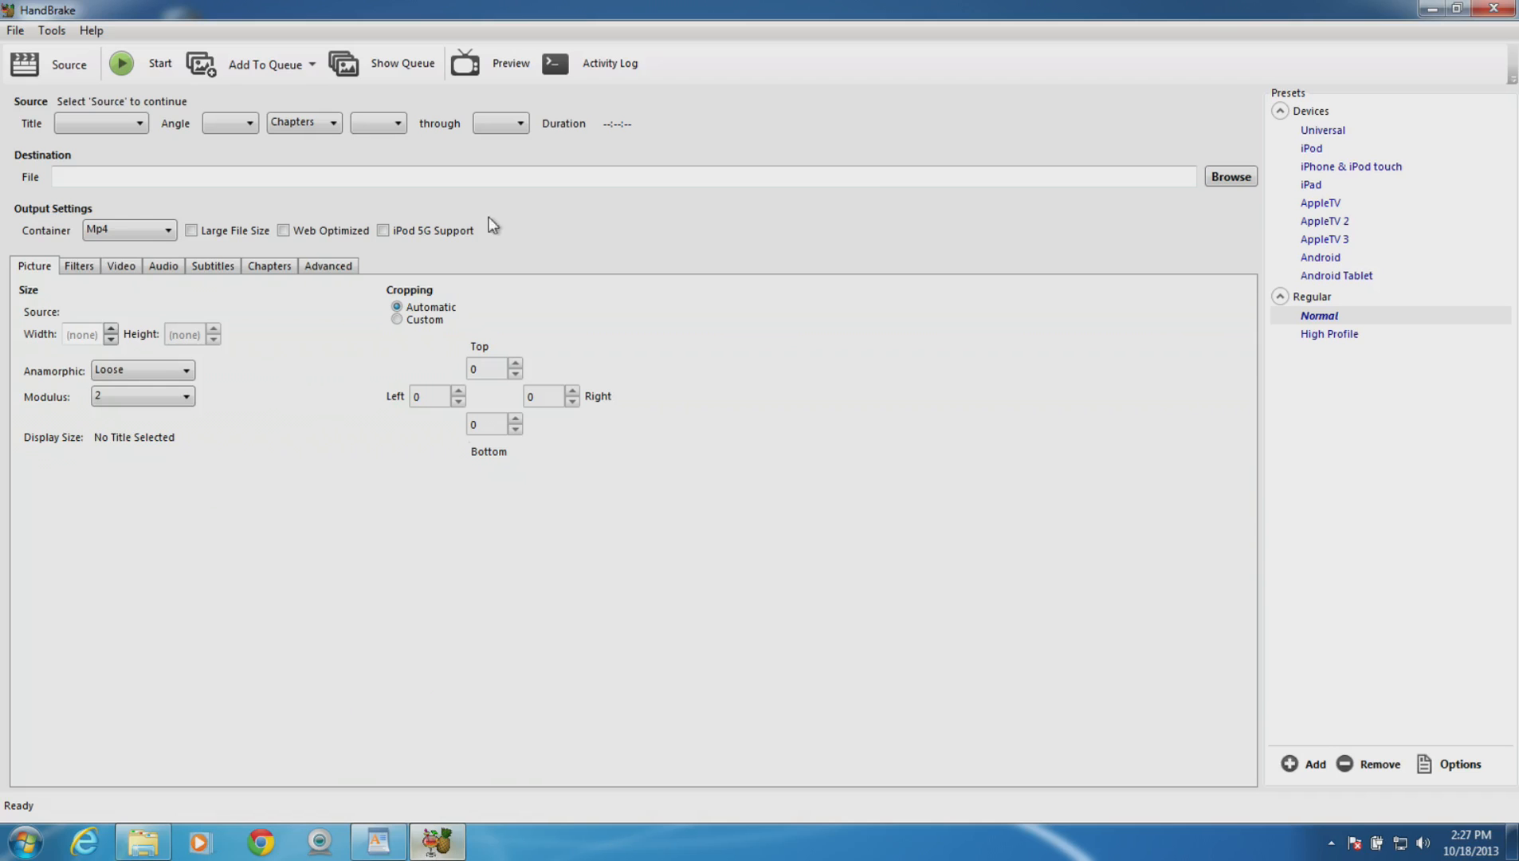
mouse_move(865, 217)
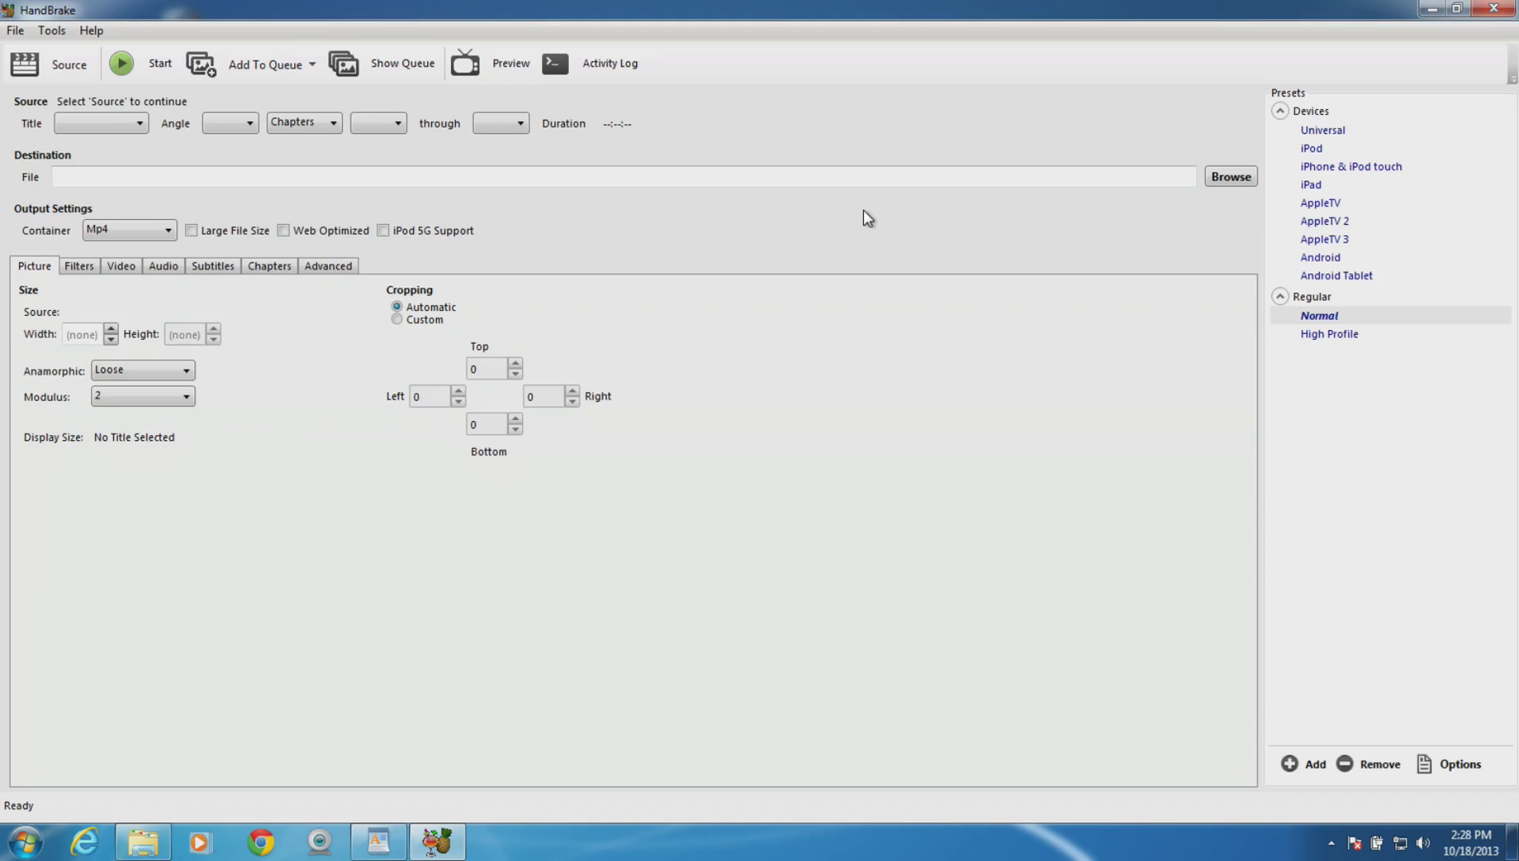
mouse_move(192, 102)
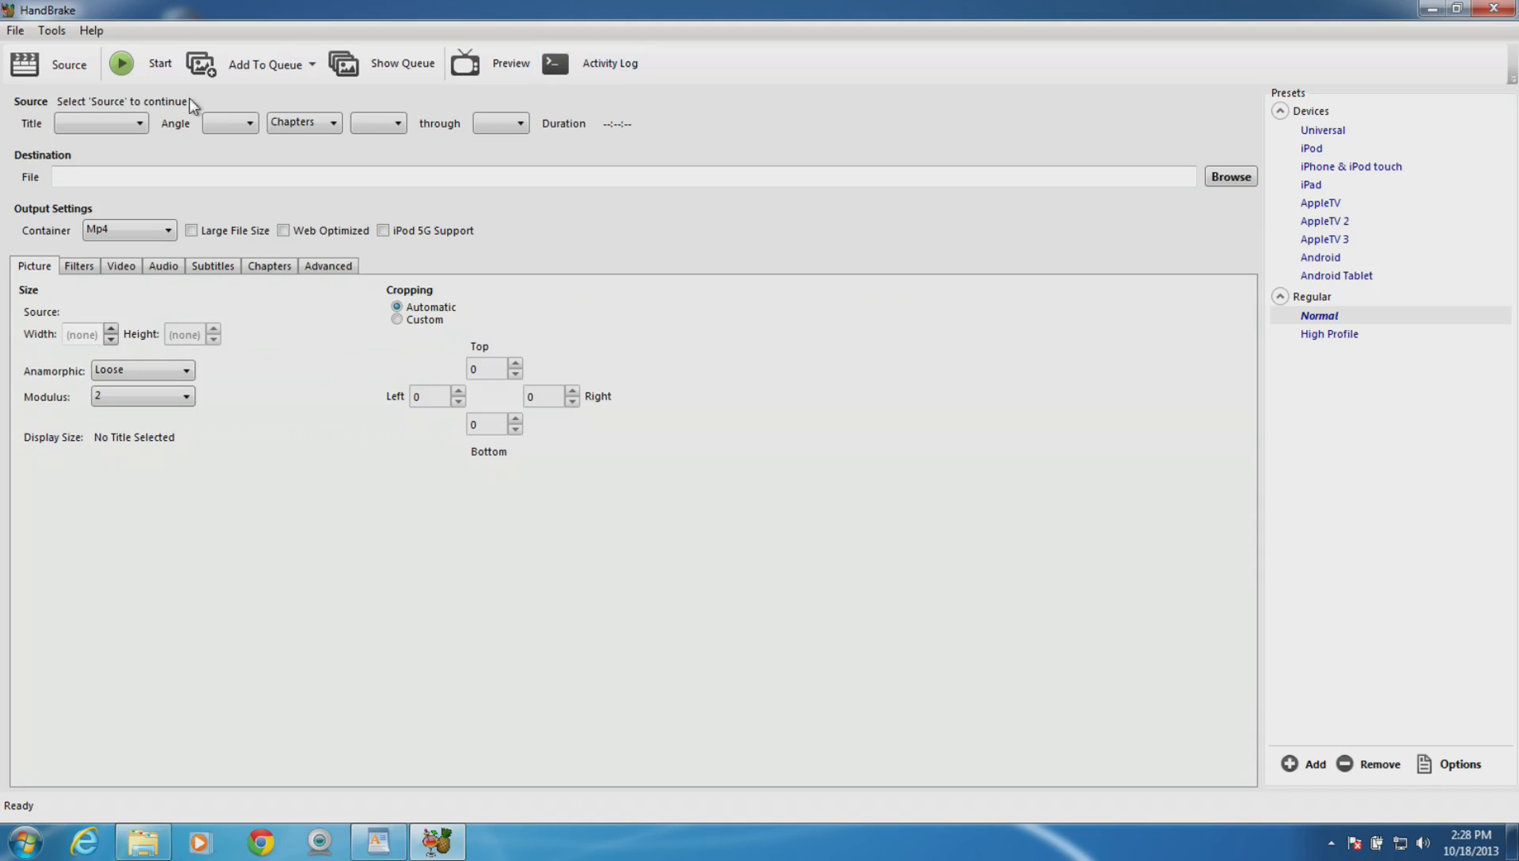
mouse_move(273, 8)
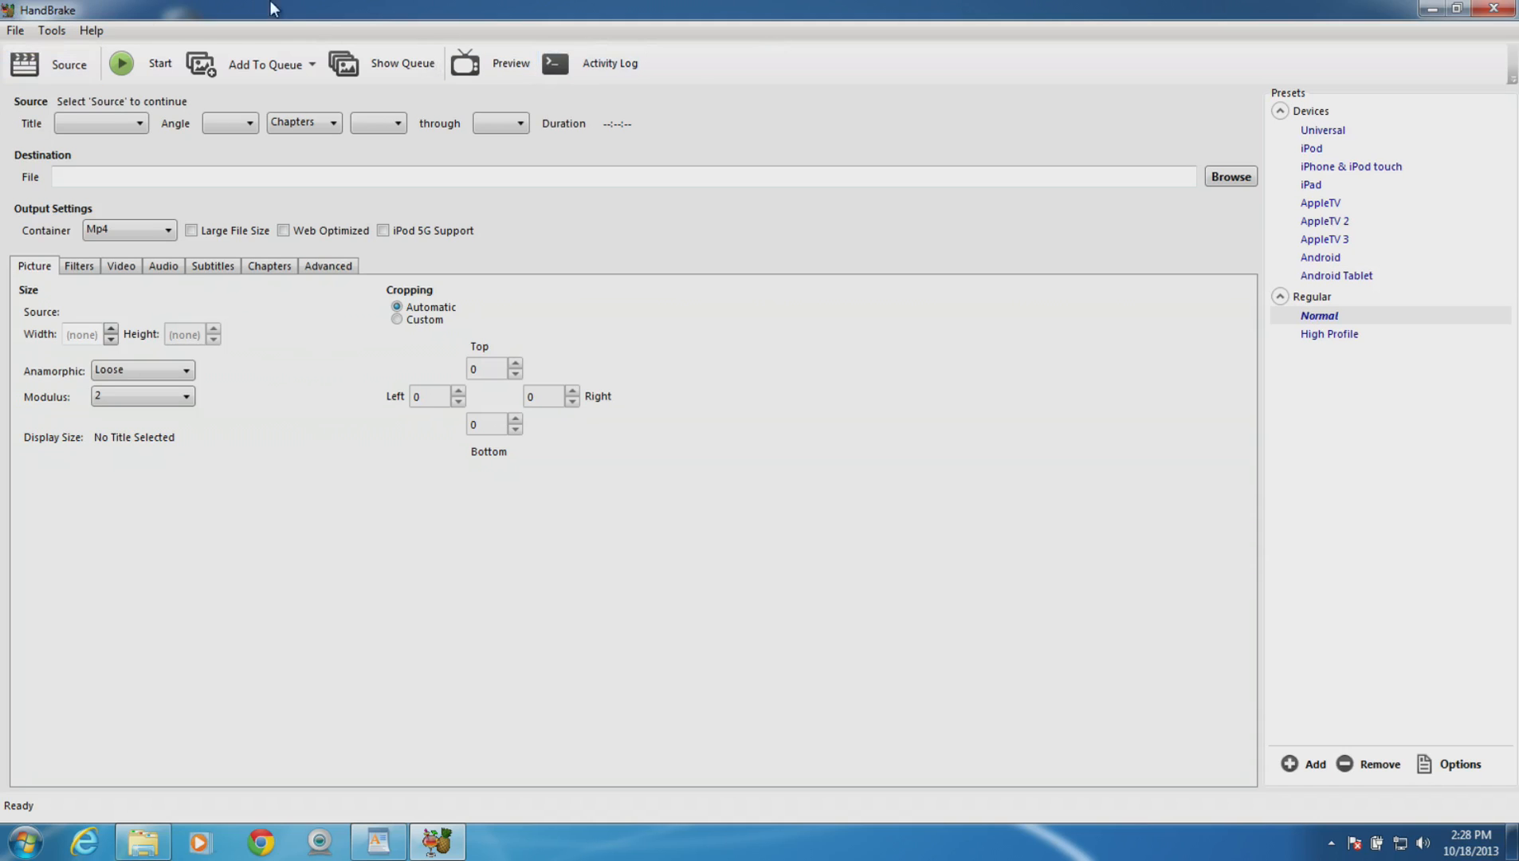
mouse_move(663, 117)
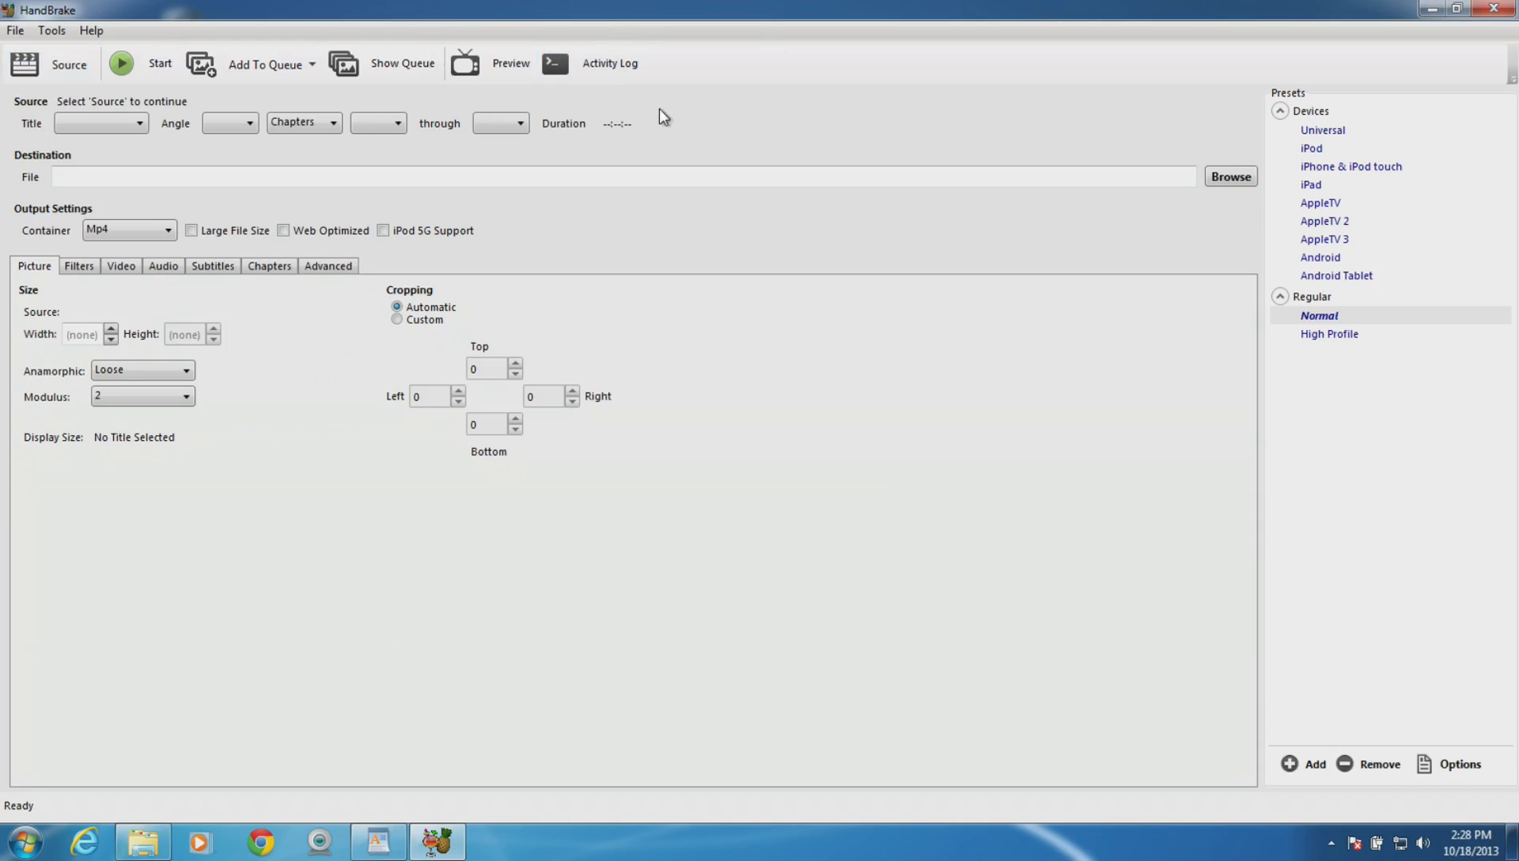
mouse_move(1109, 531)
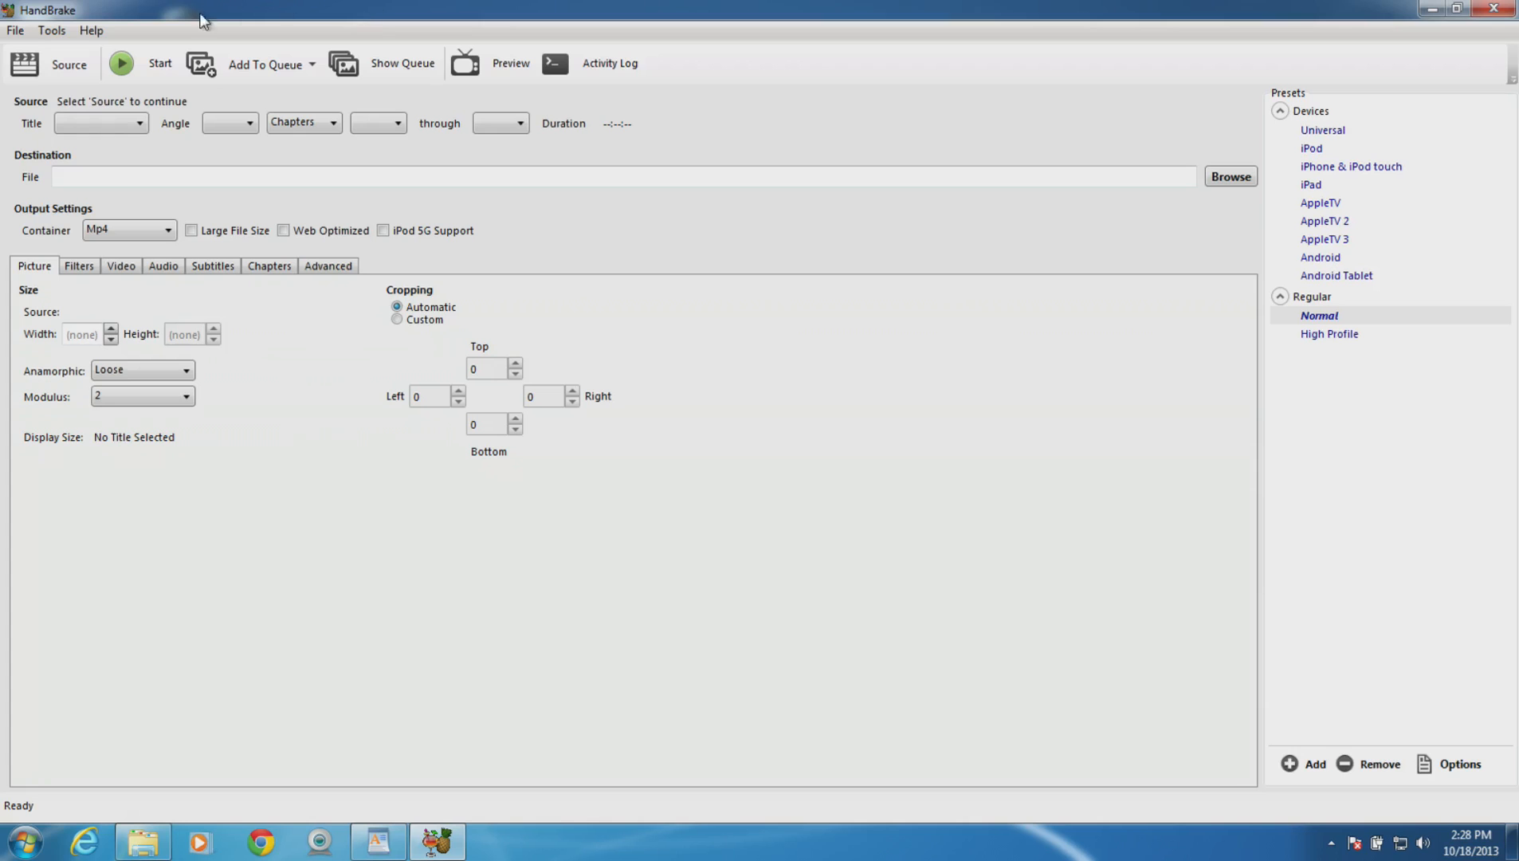
click(68, 64)
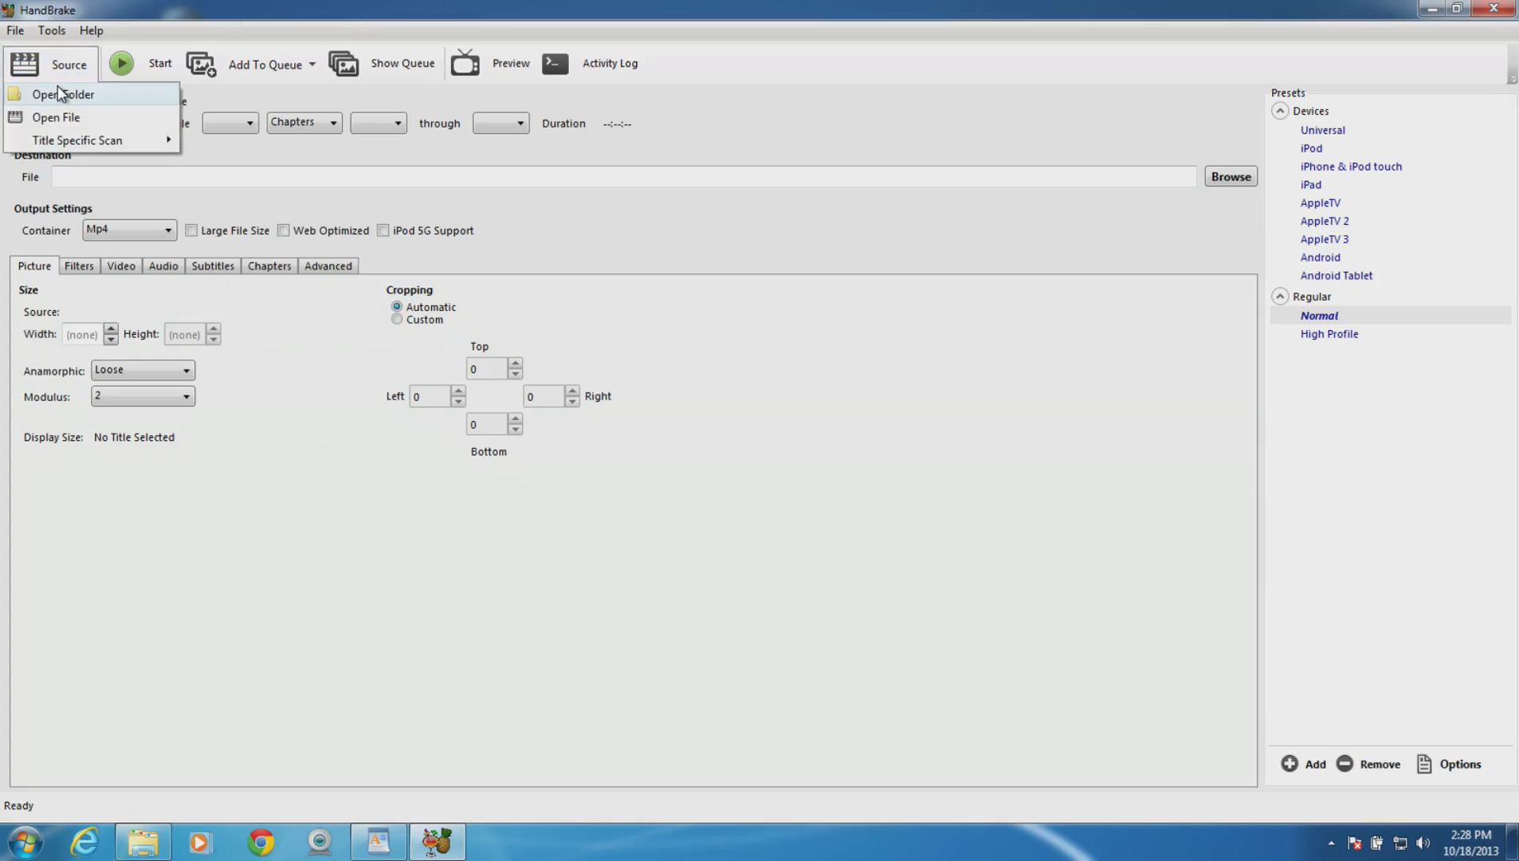
mouse_move(258, 32)
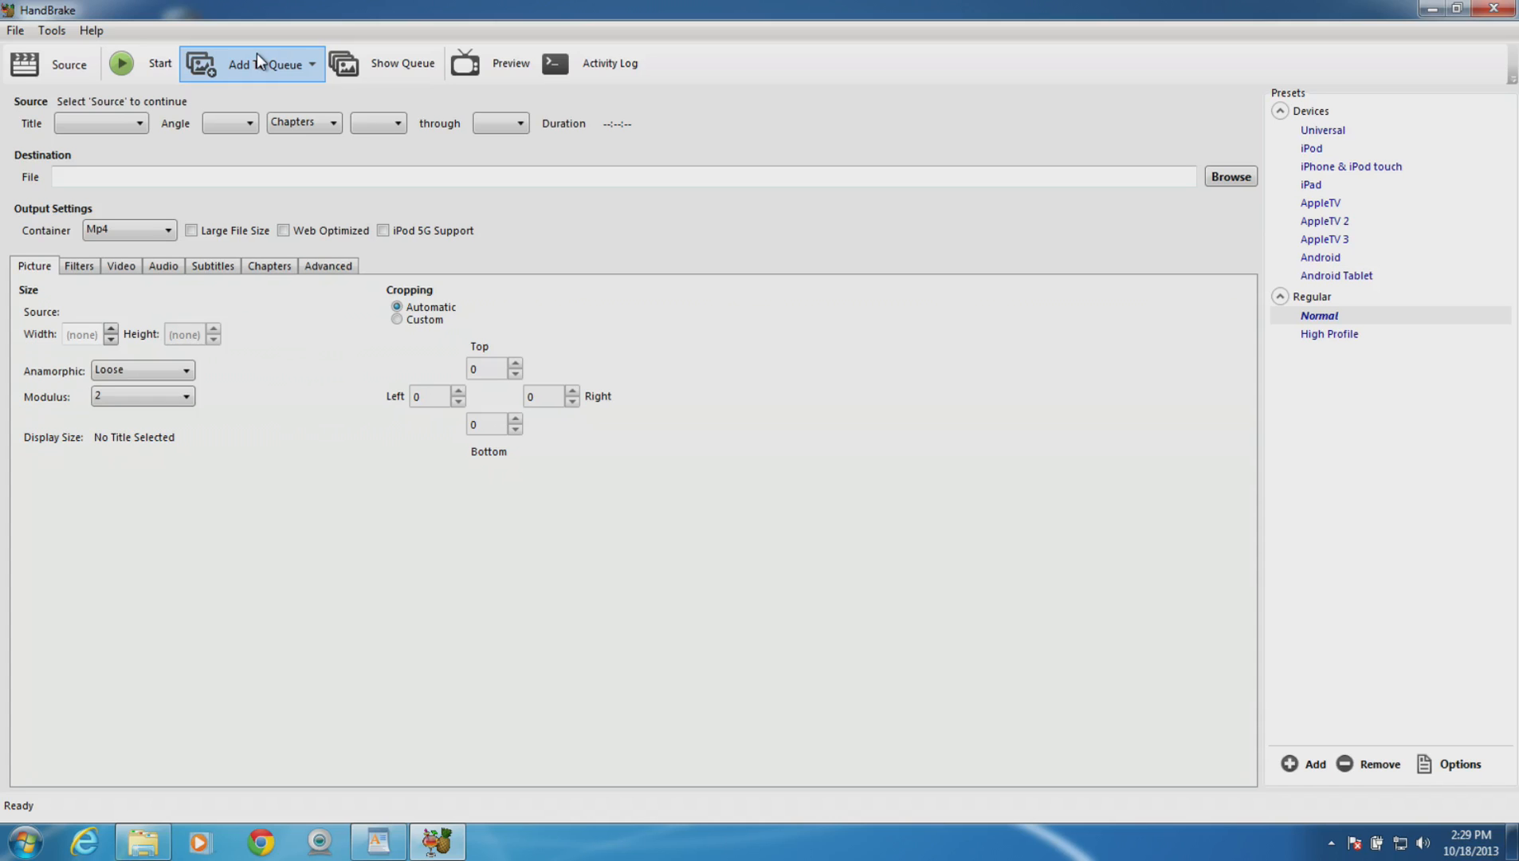
click(46, 64)
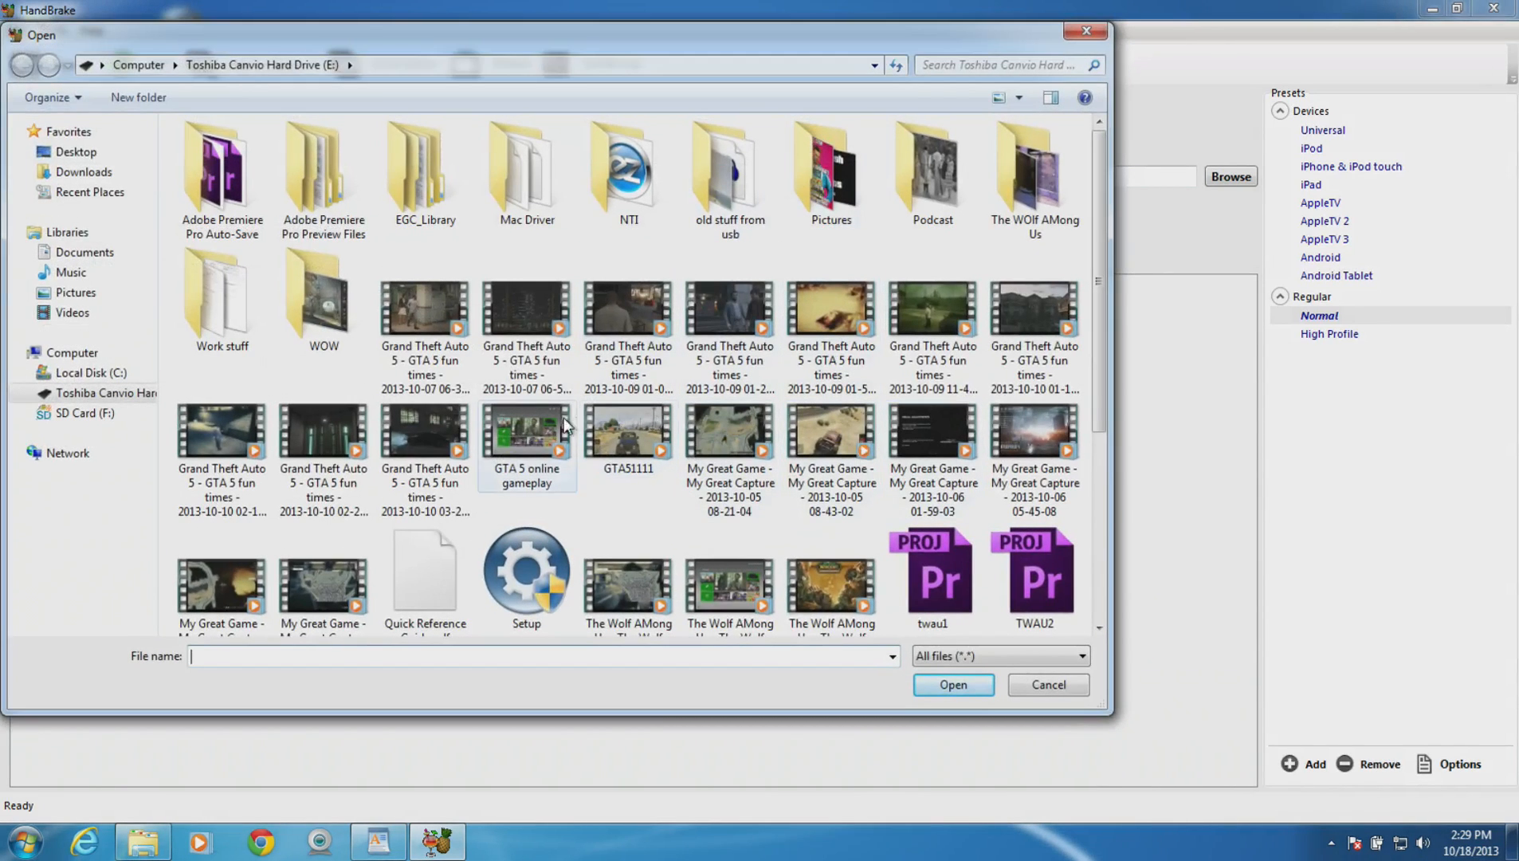
click(730, 347)
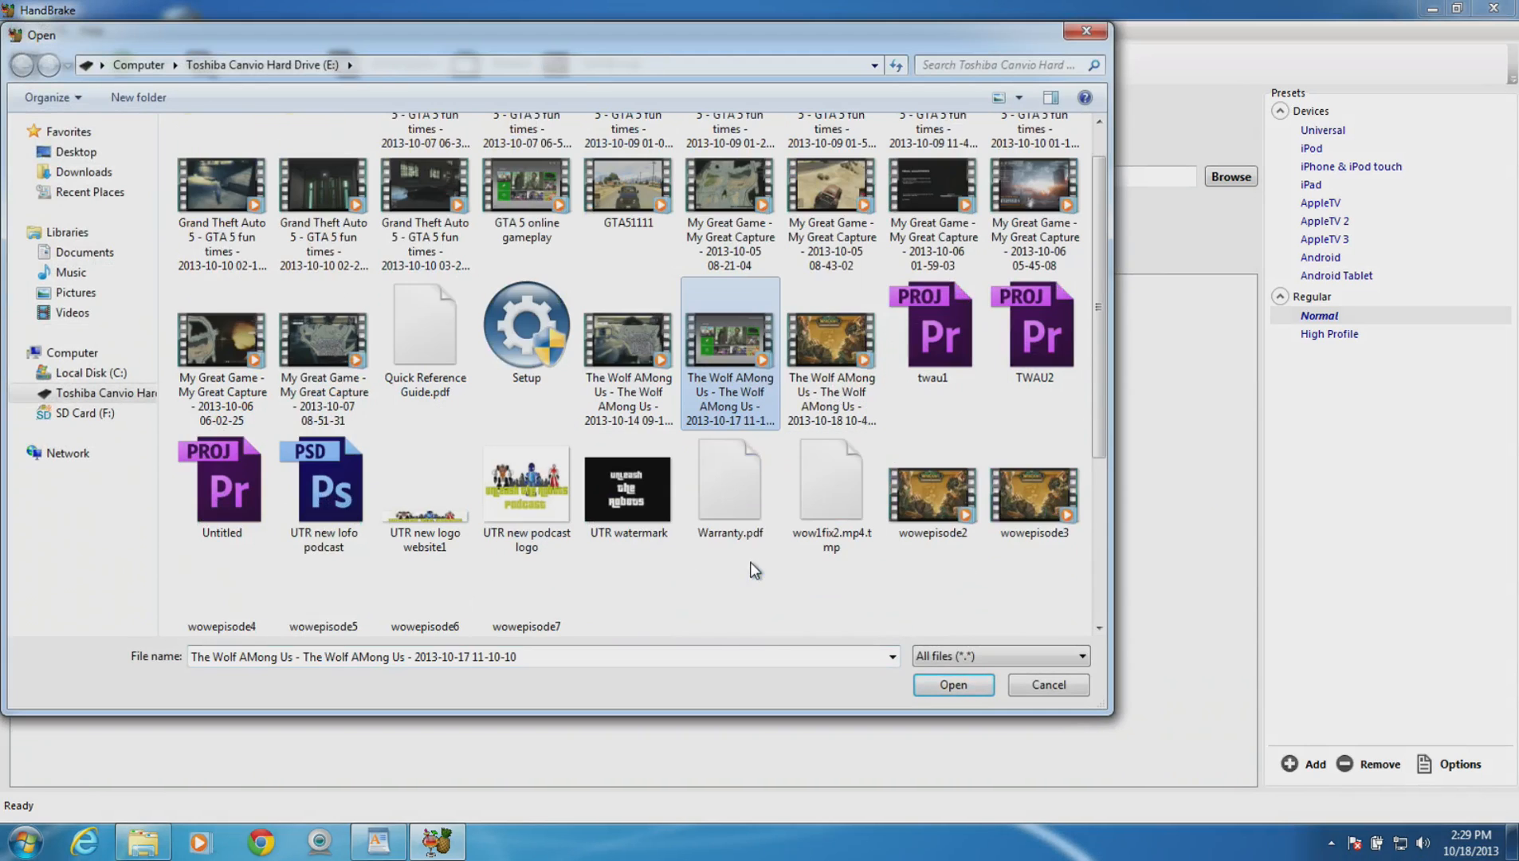
scroll(up, 3)
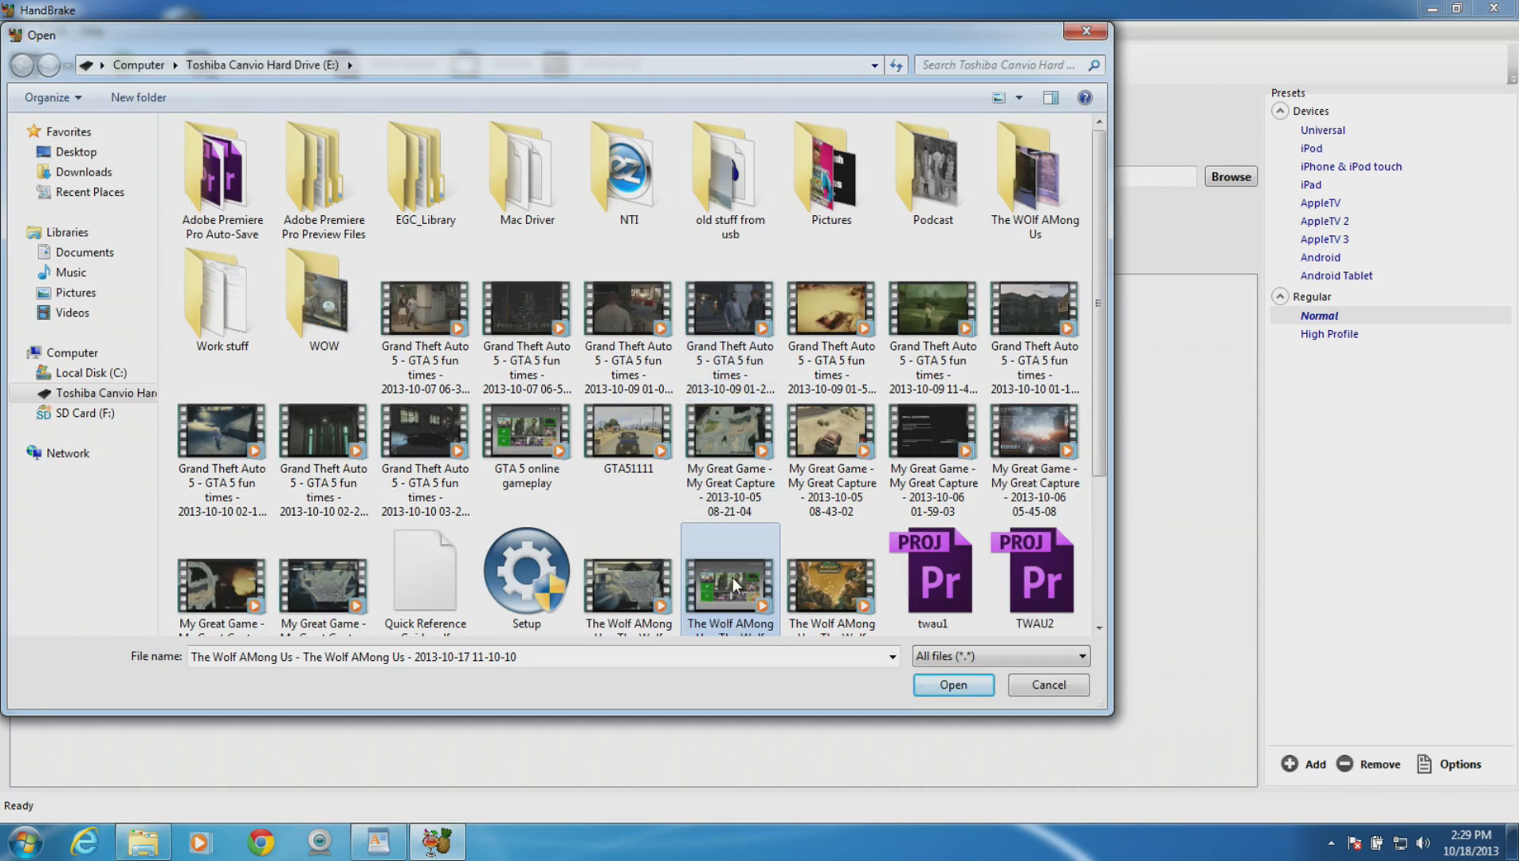
scroll(down, 3)
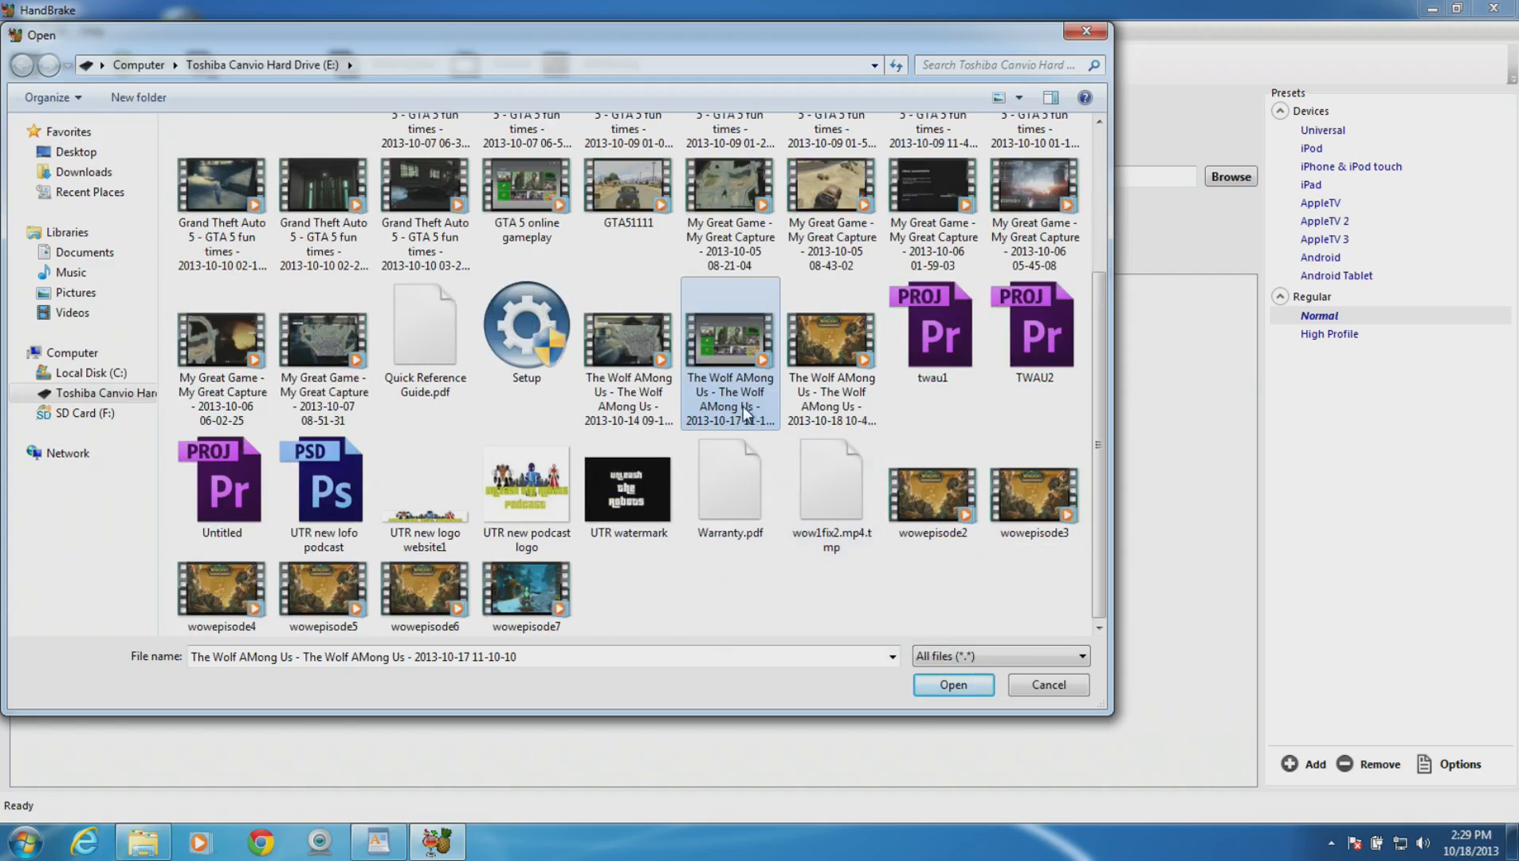
mouse_move(730, 349)
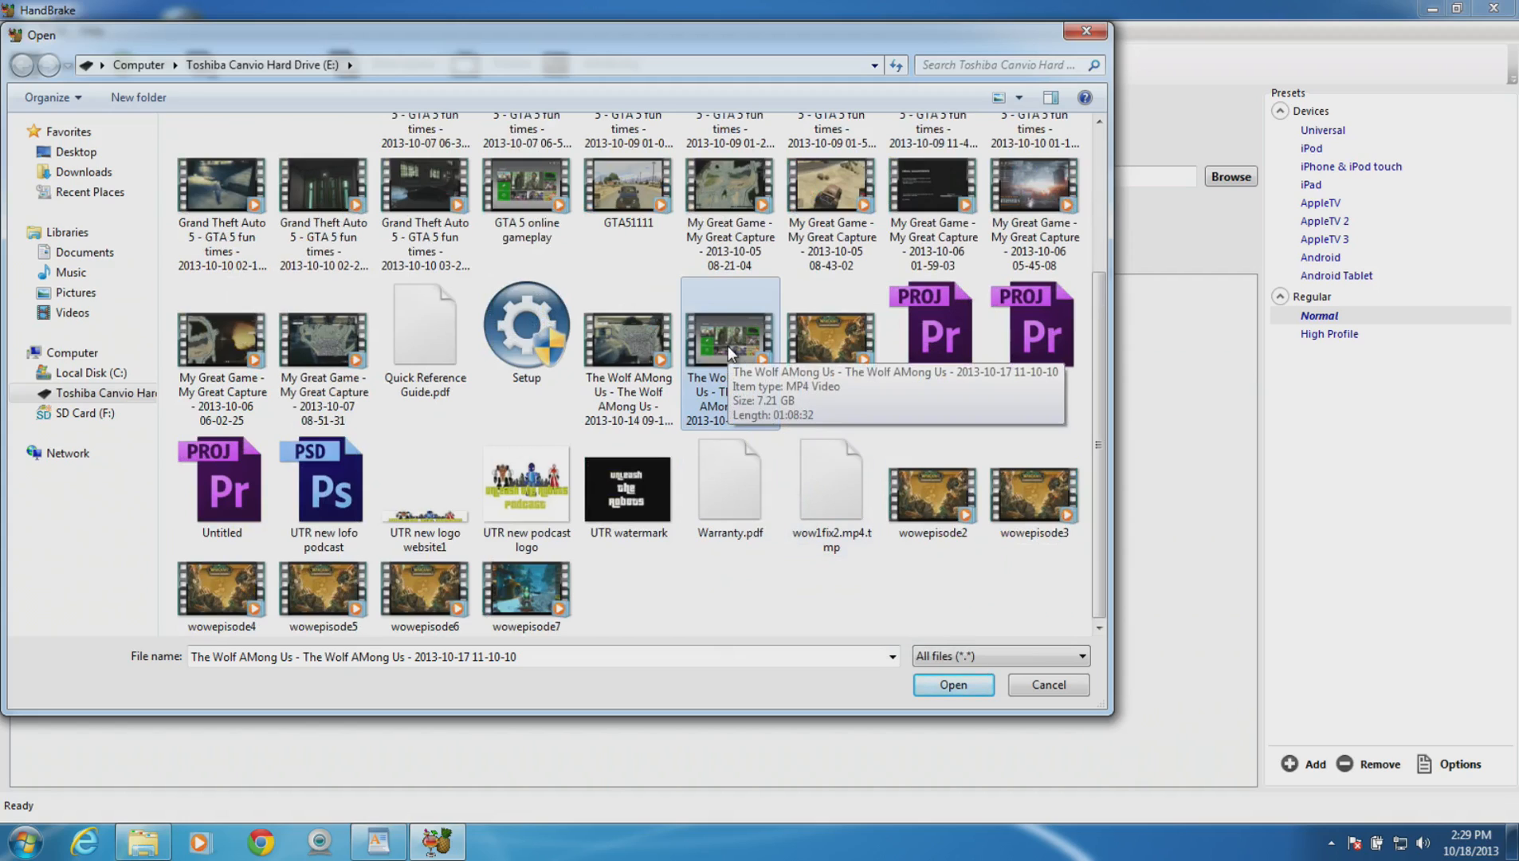
mouse_move(727, 317)
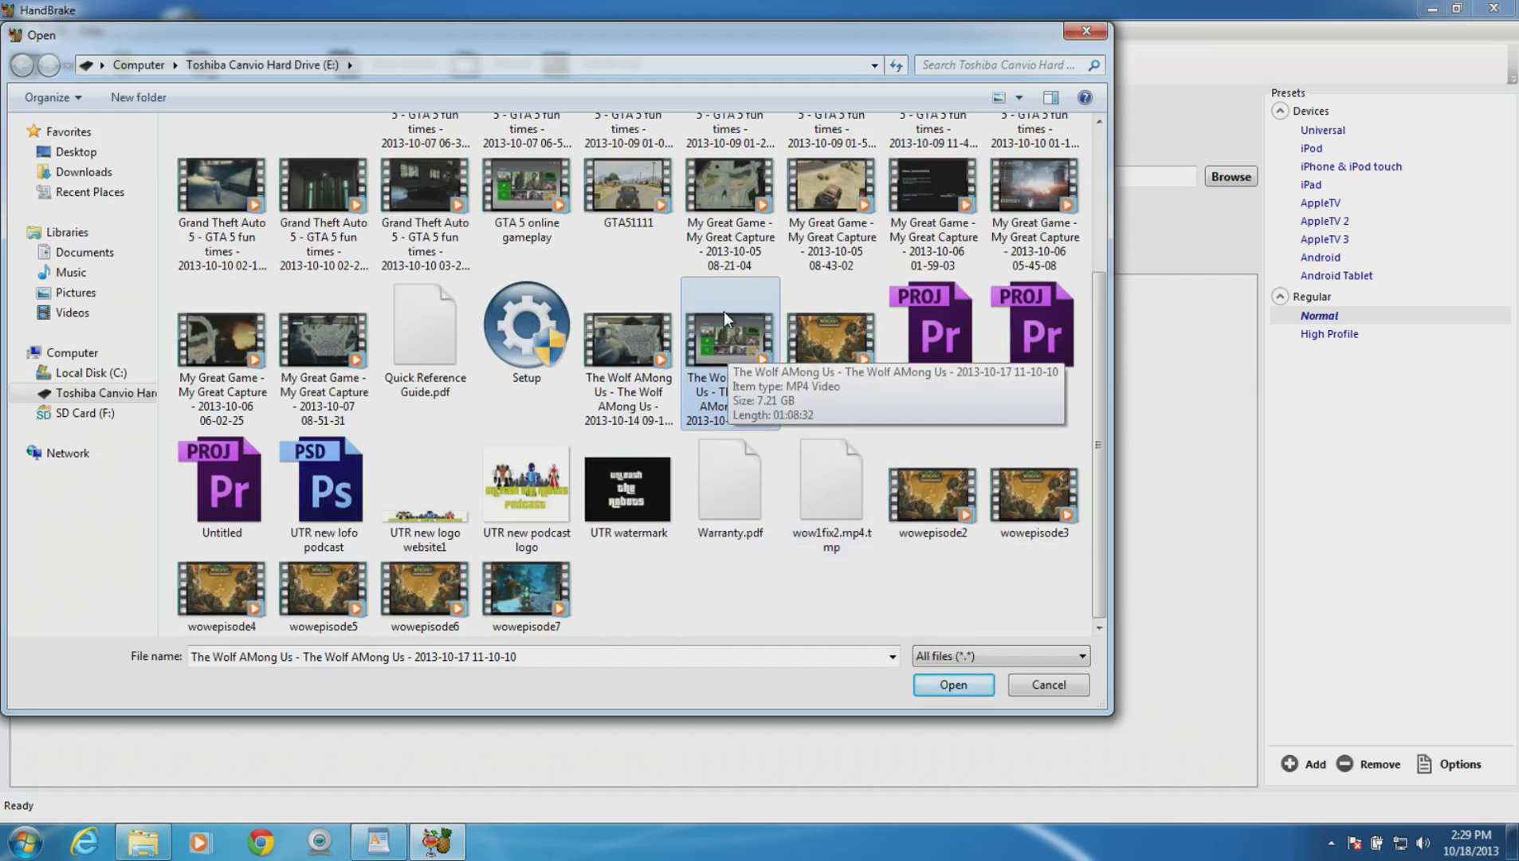
Load the recording as source and save the output as 'gtaonlinexcvxdvvsv.mp4' on drive E:.
click(952, 684)
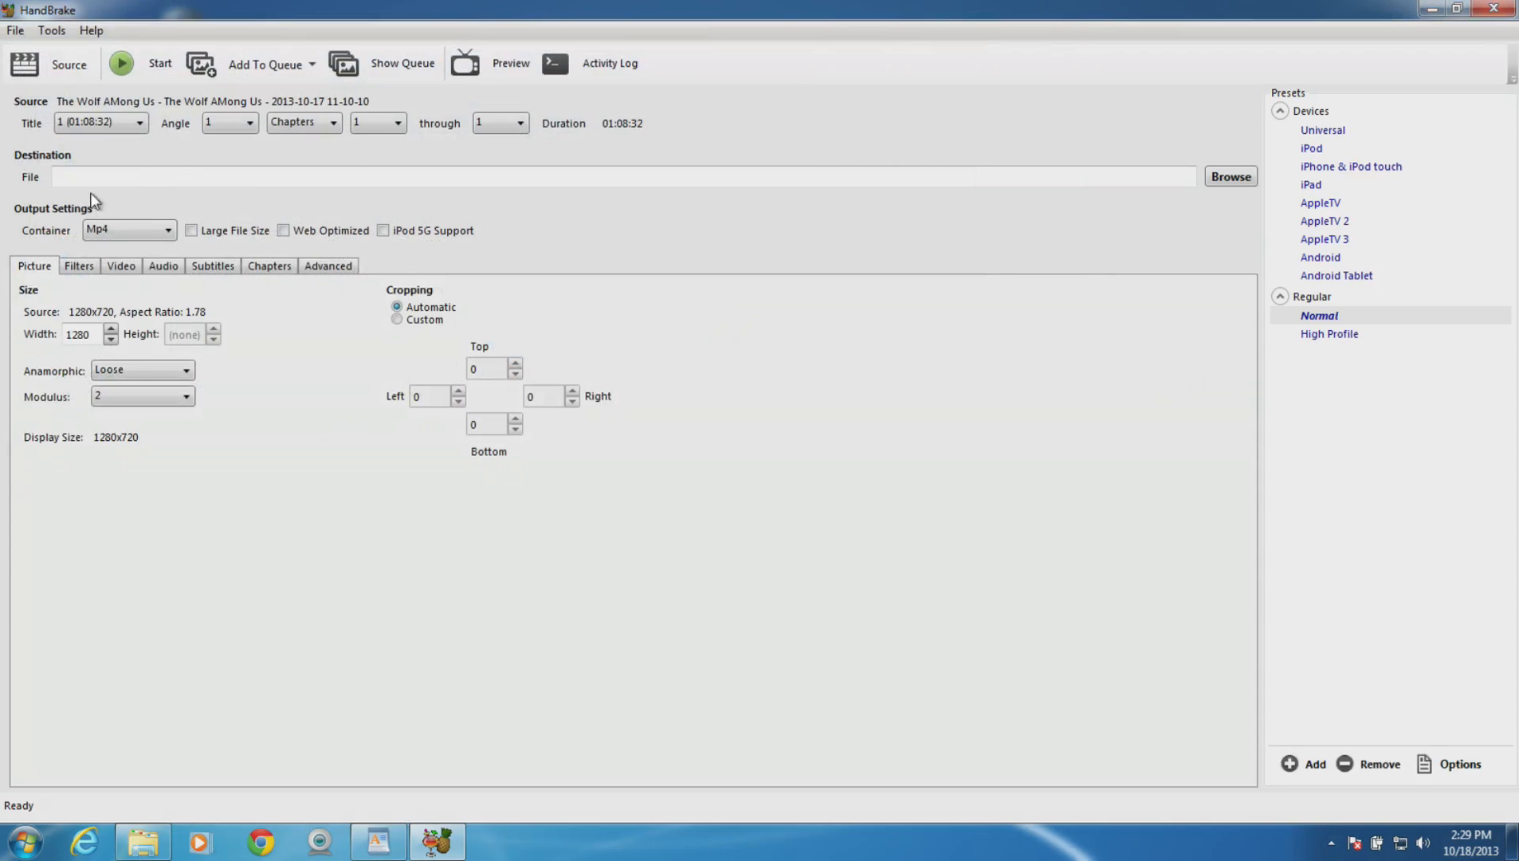
mouse_move(57, 185)
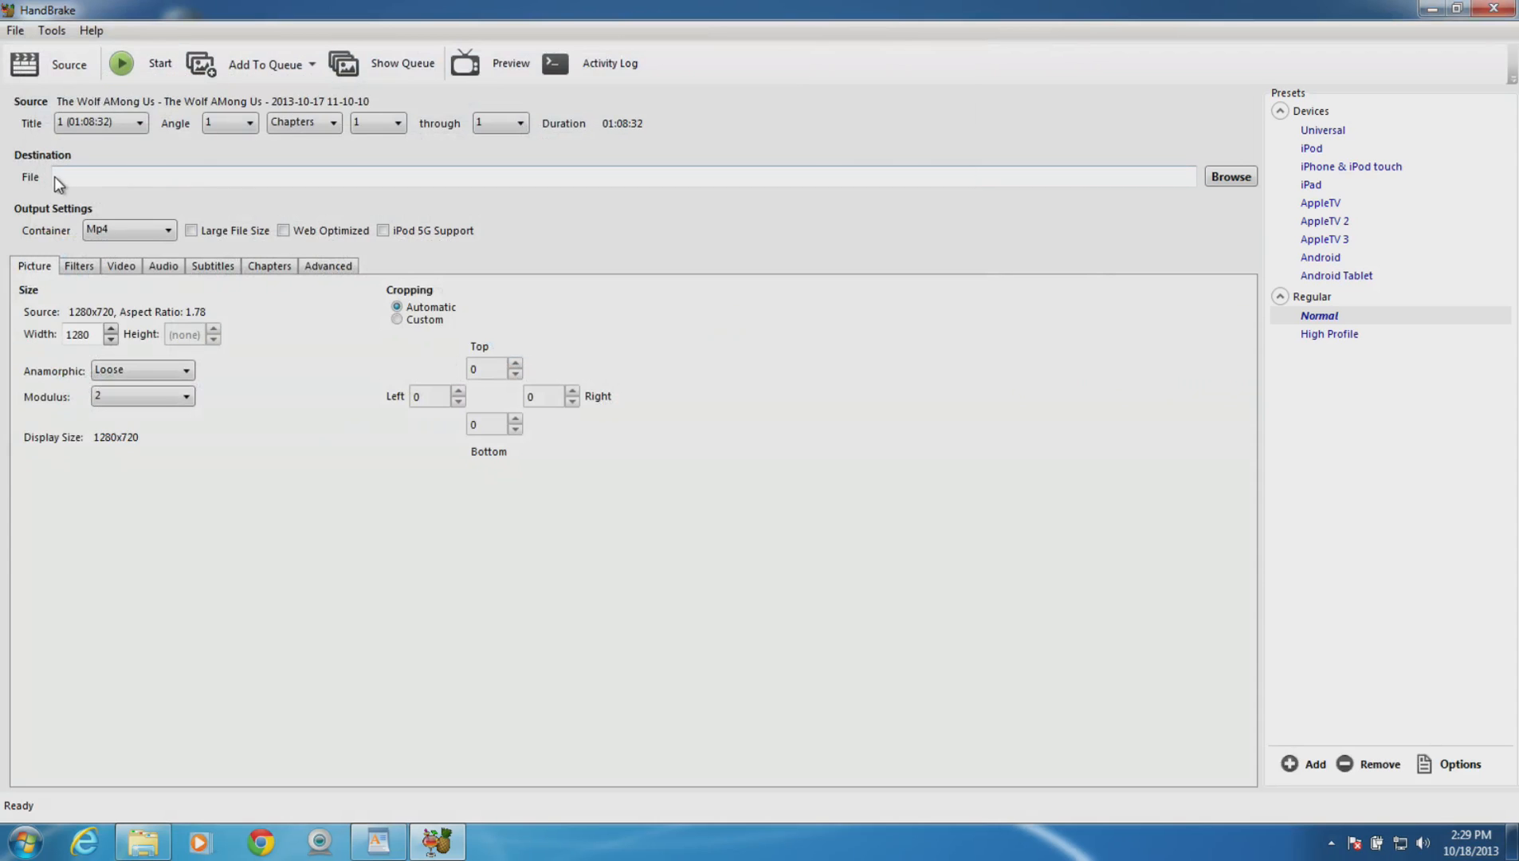
click(1229, 177)
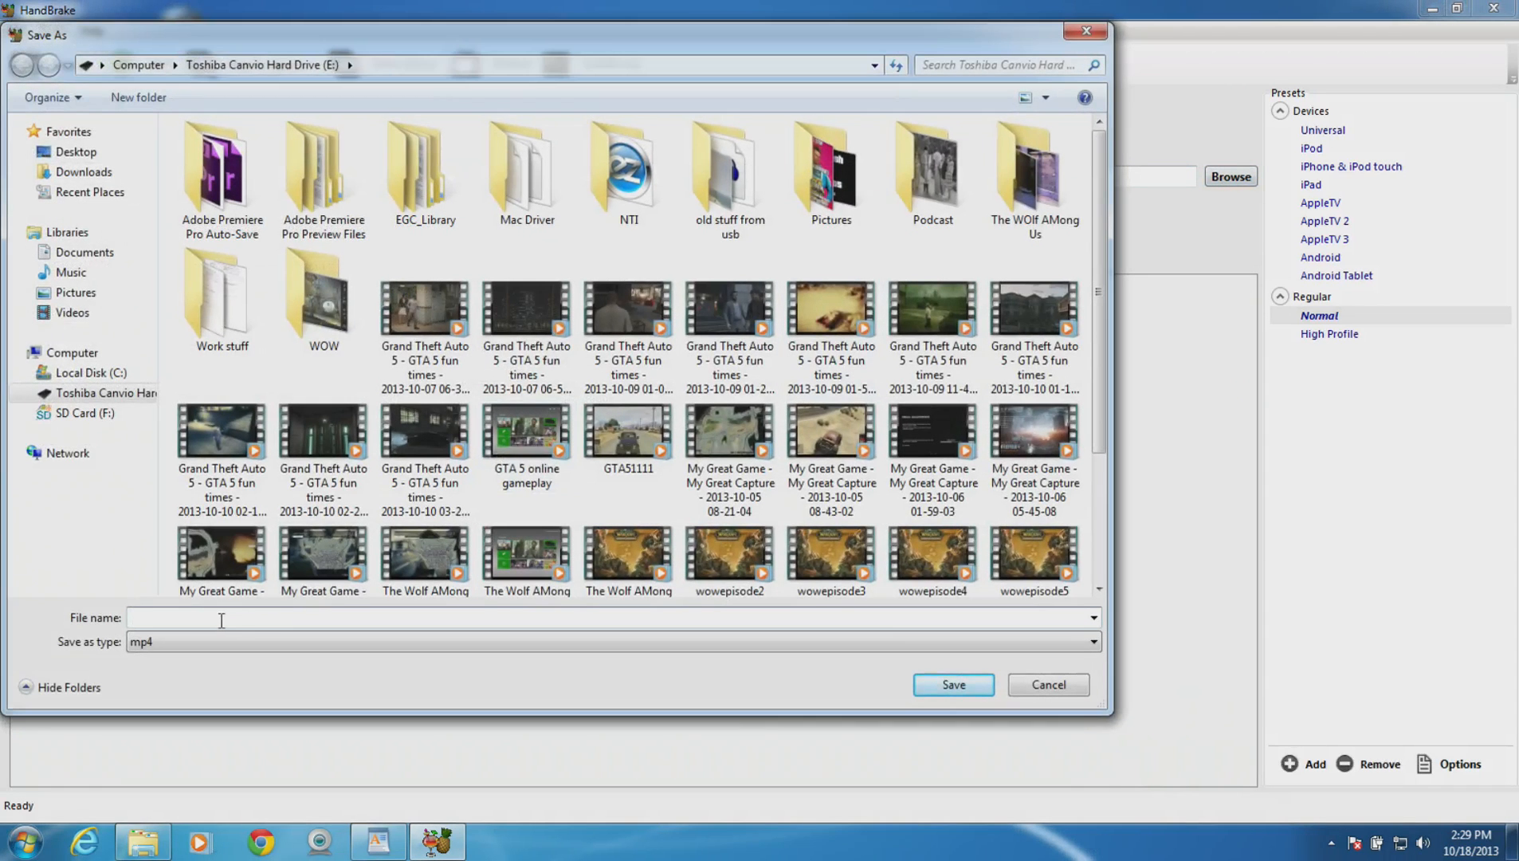
text(gtaonlin)
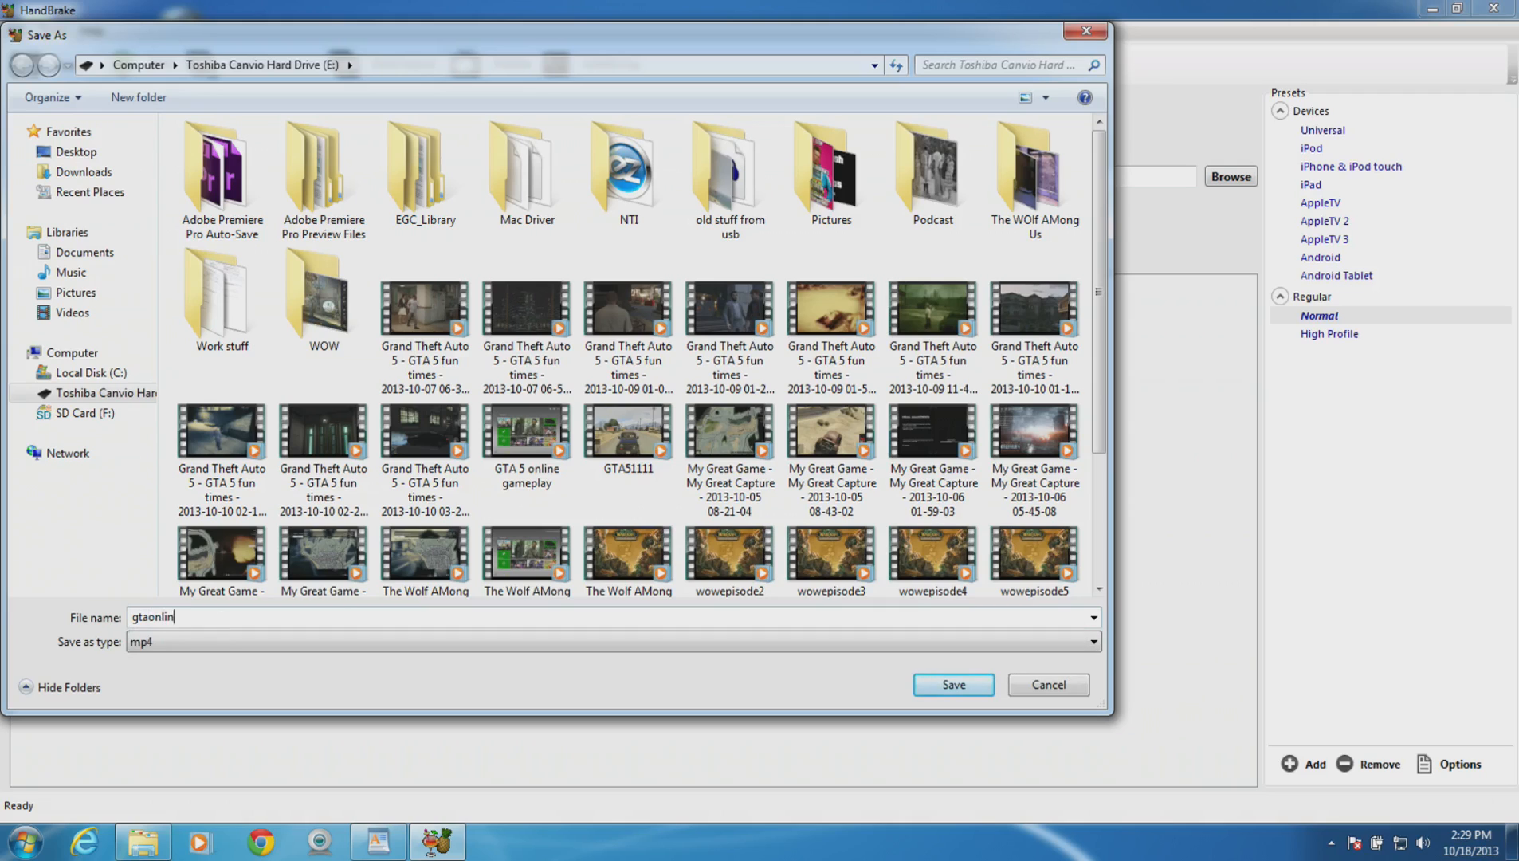
text(excvxdvvsv)
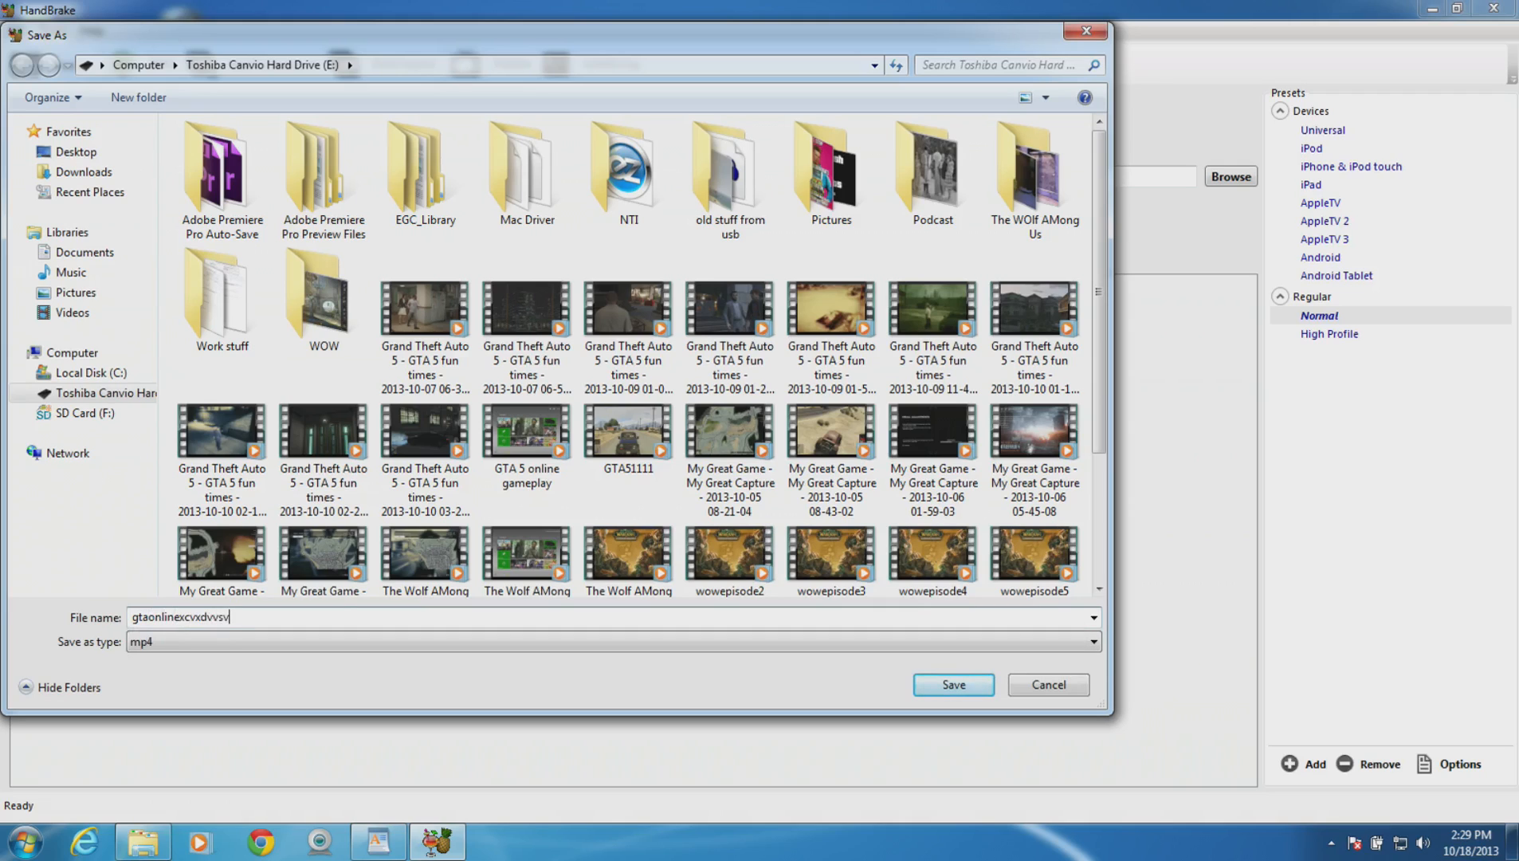
mouse_move(890, 739)
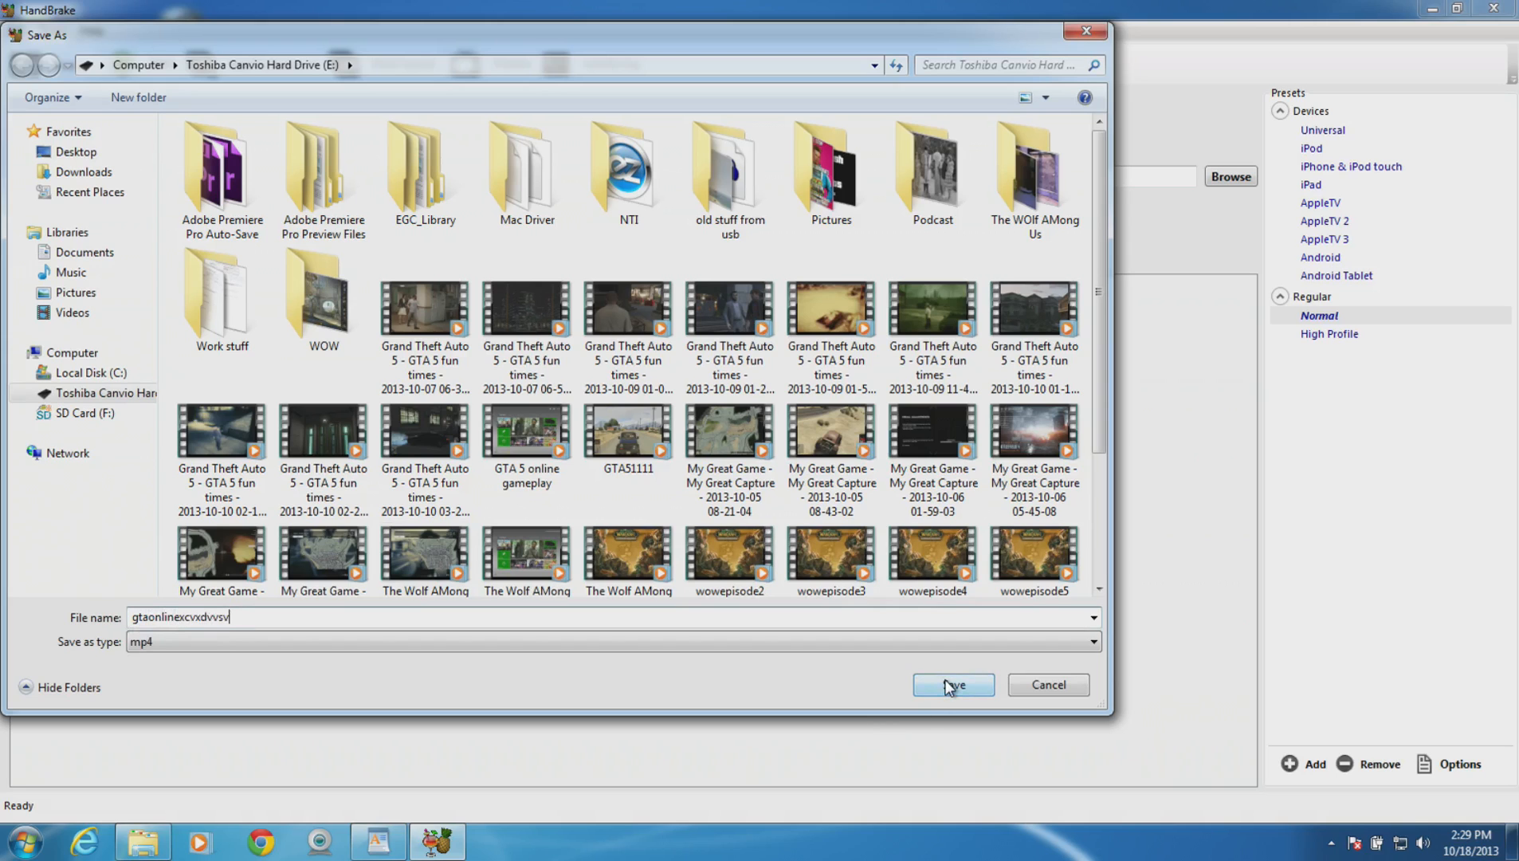
click(952, 684)
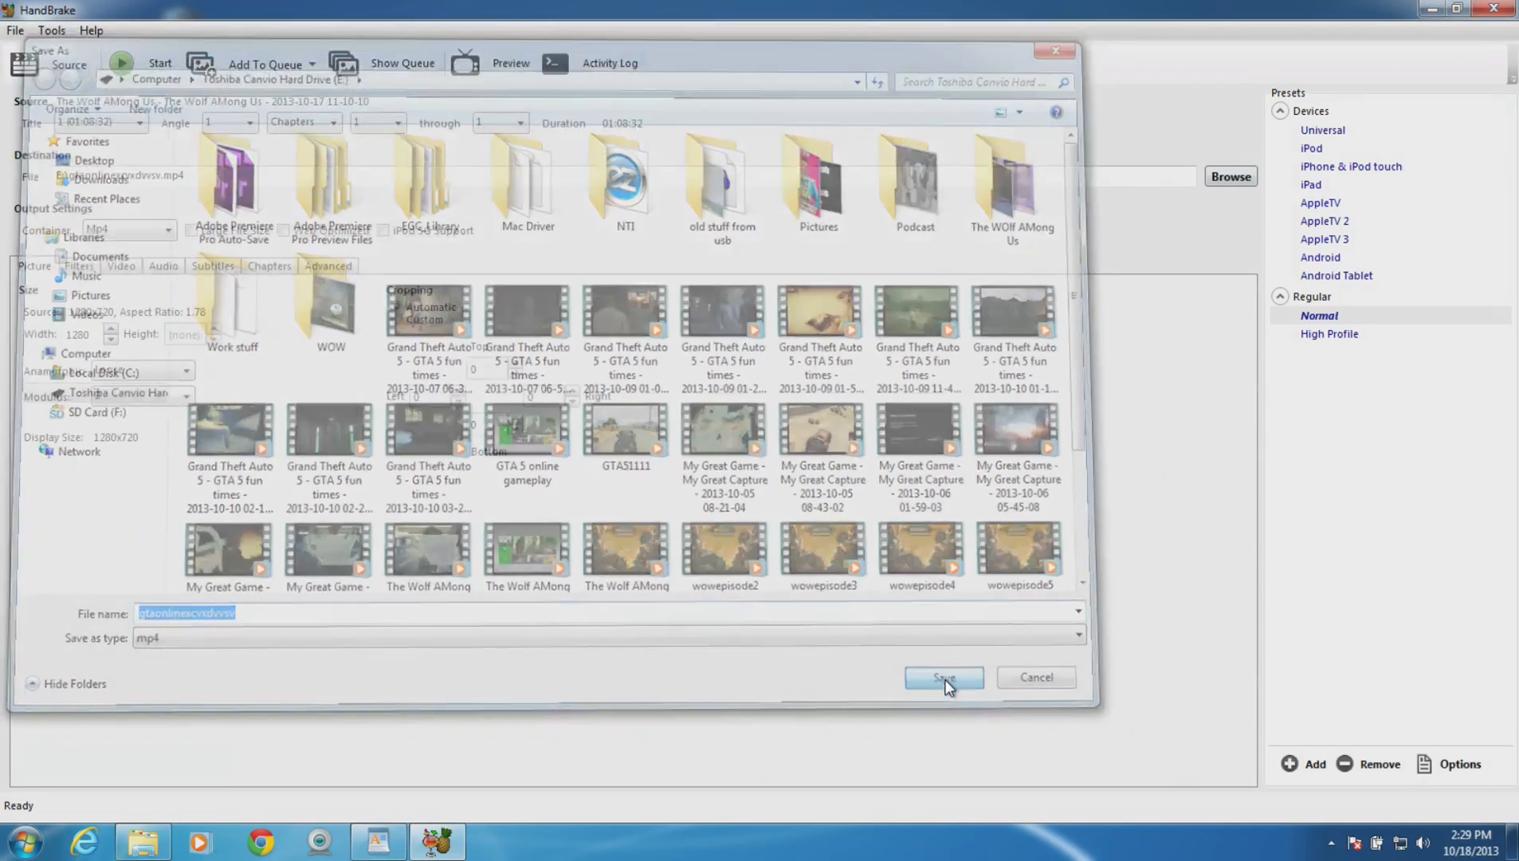
Enable Web Optimized and set Anamorphic to None, keeping 1280x720 with aspect ratio.
click(942, 676)
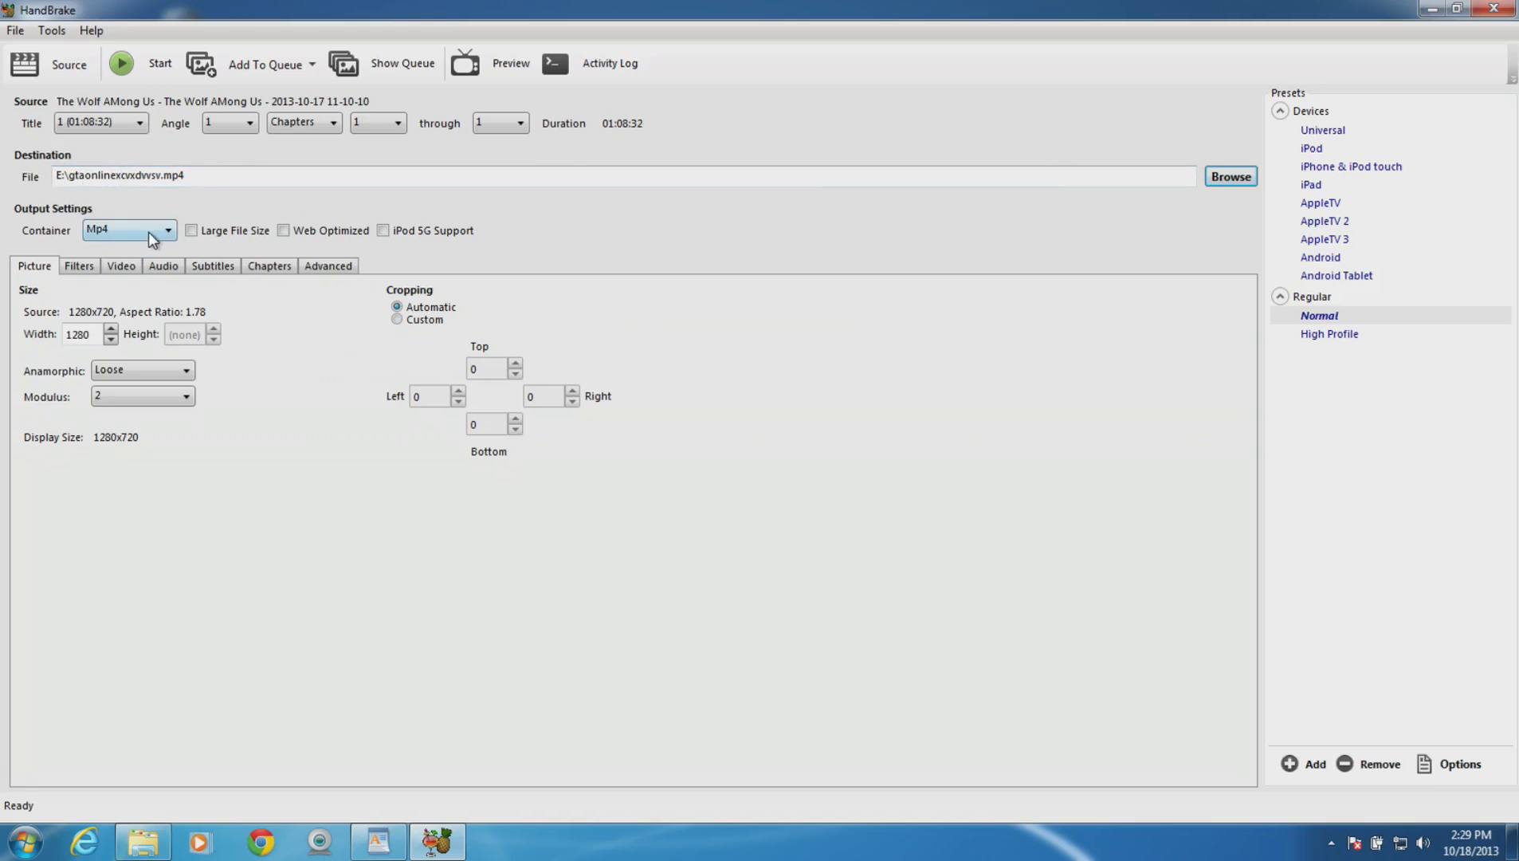
mouse_move(306, 243)
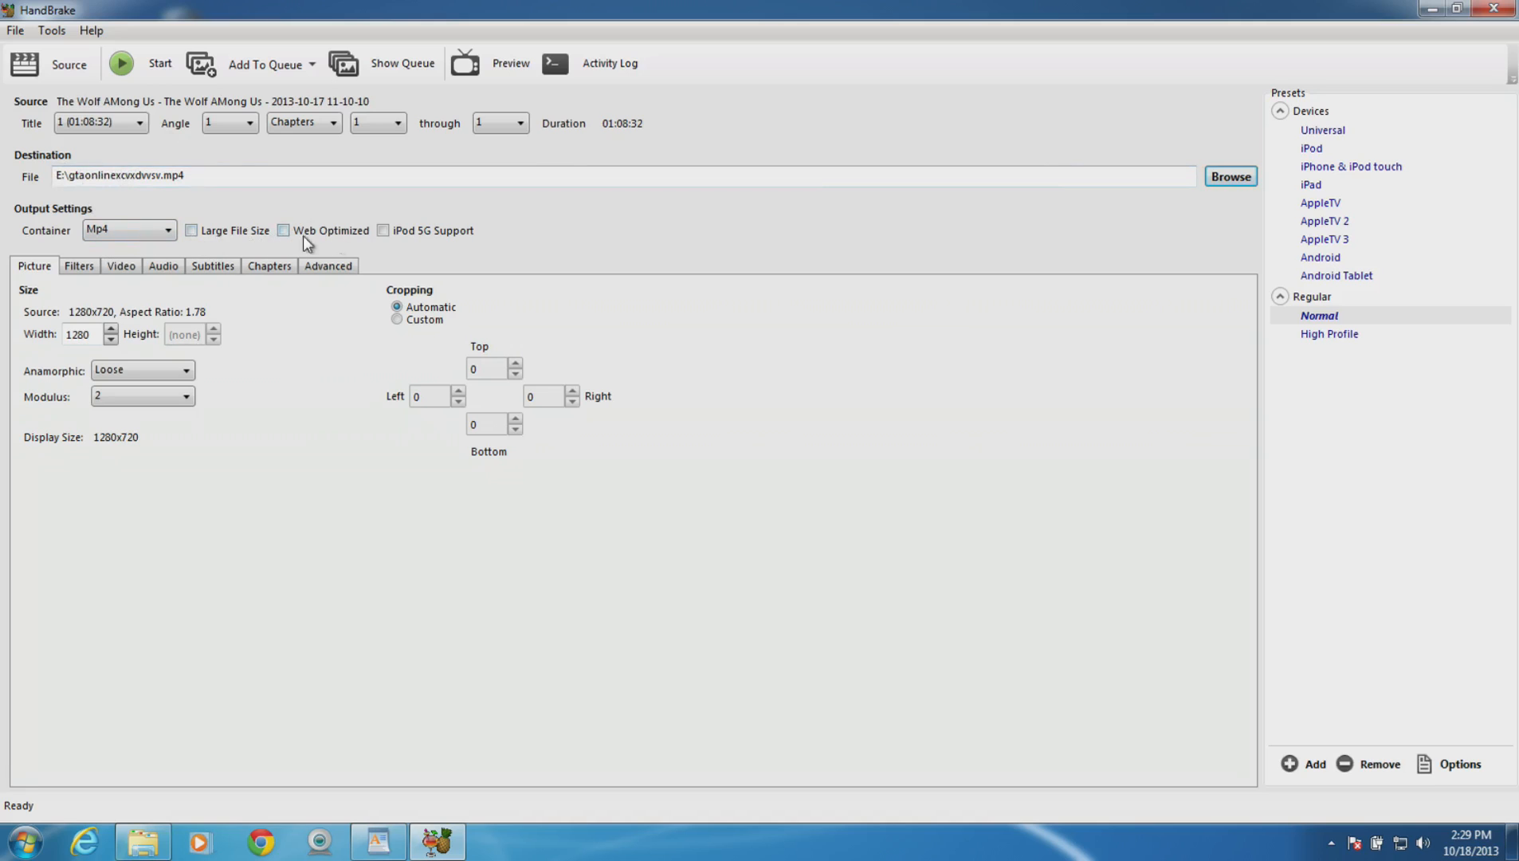
click(282, 231)
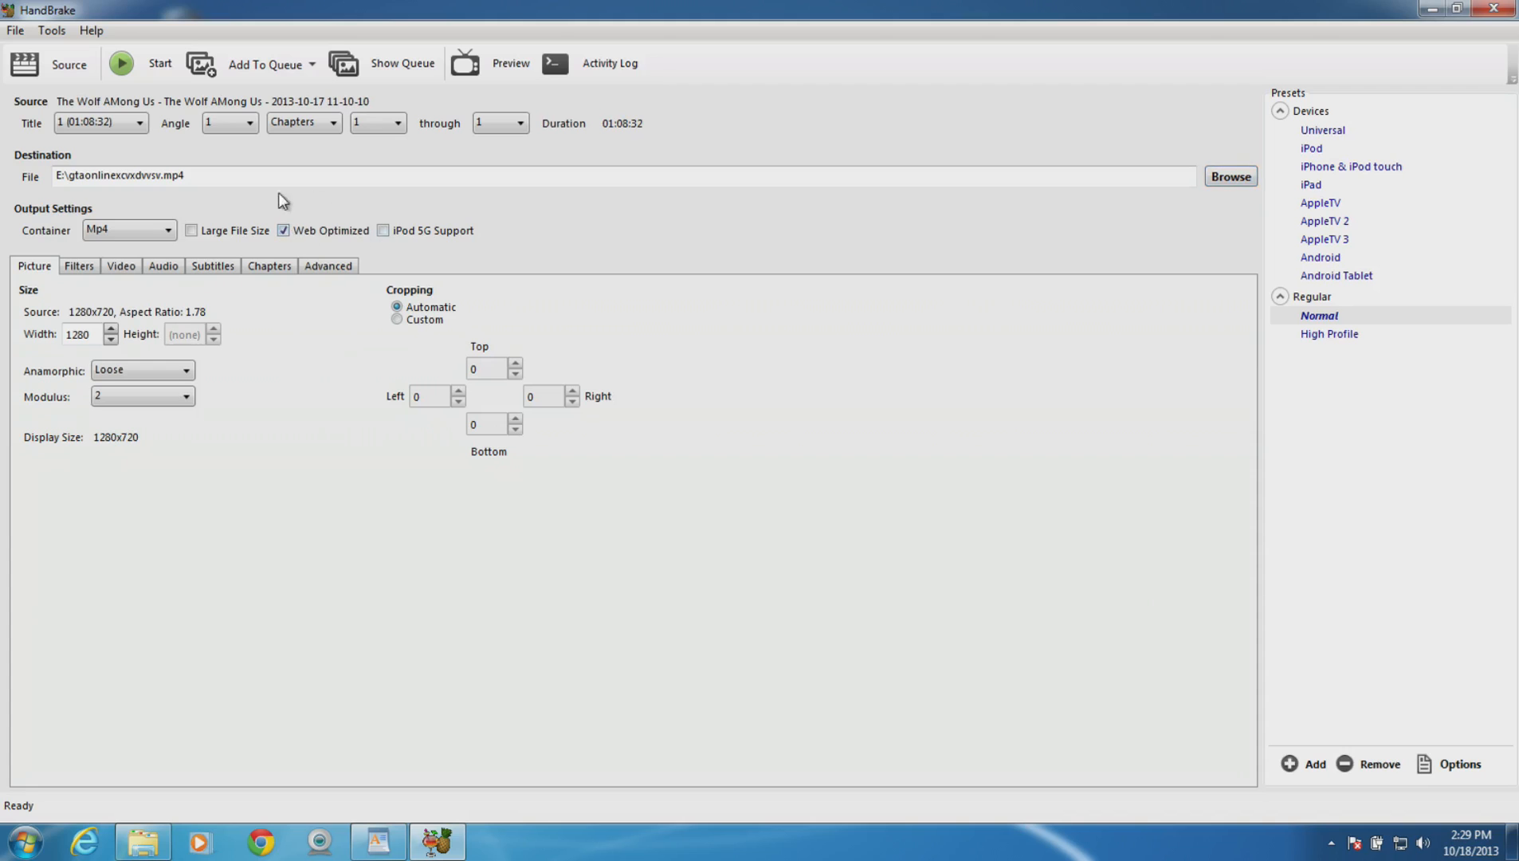
mouse_move(266, 196)
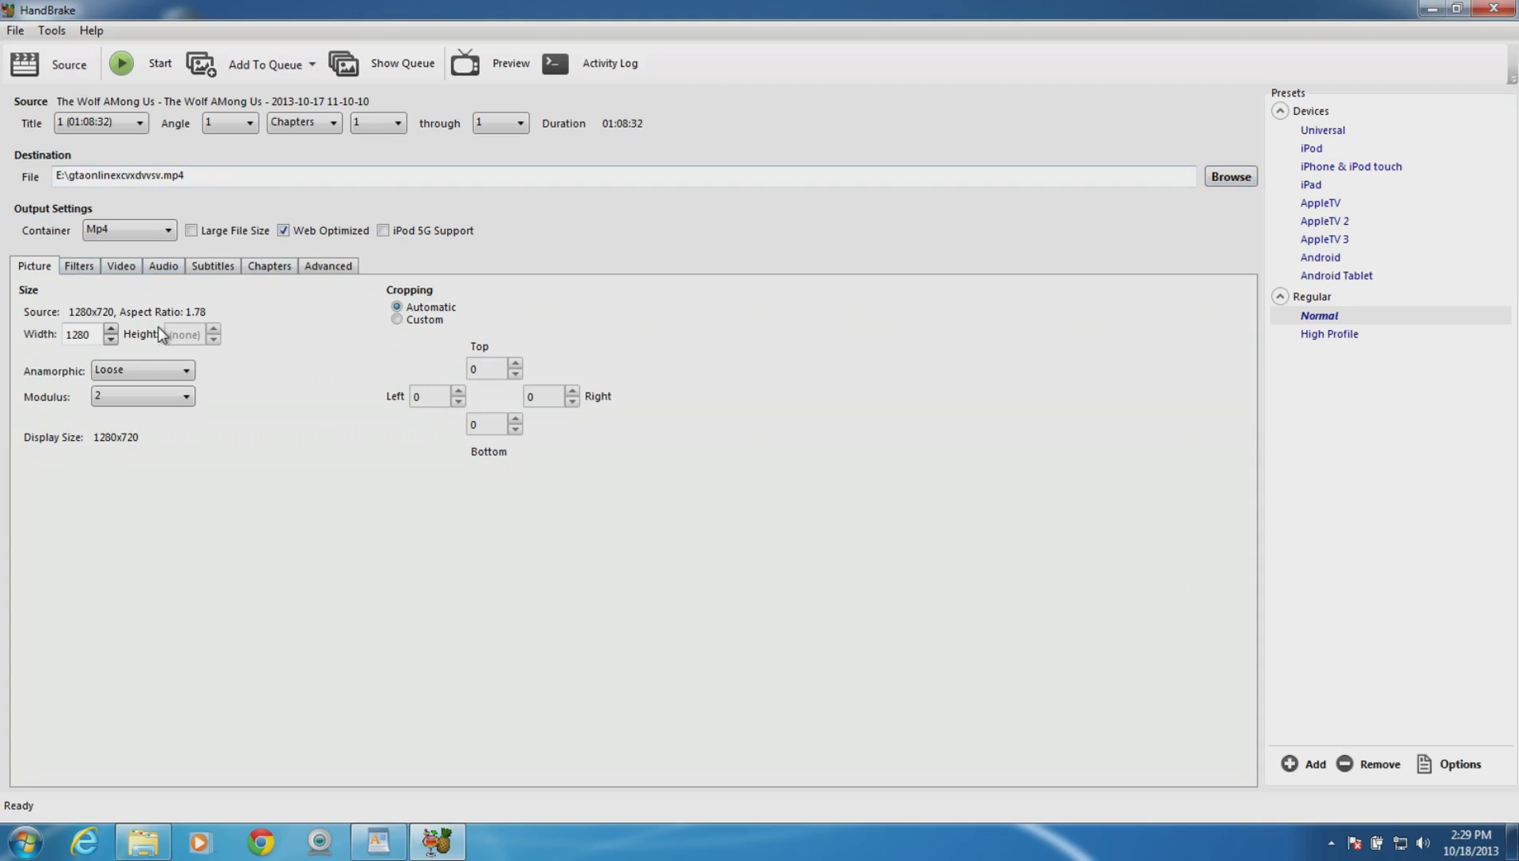
mouse_move(177, 485)
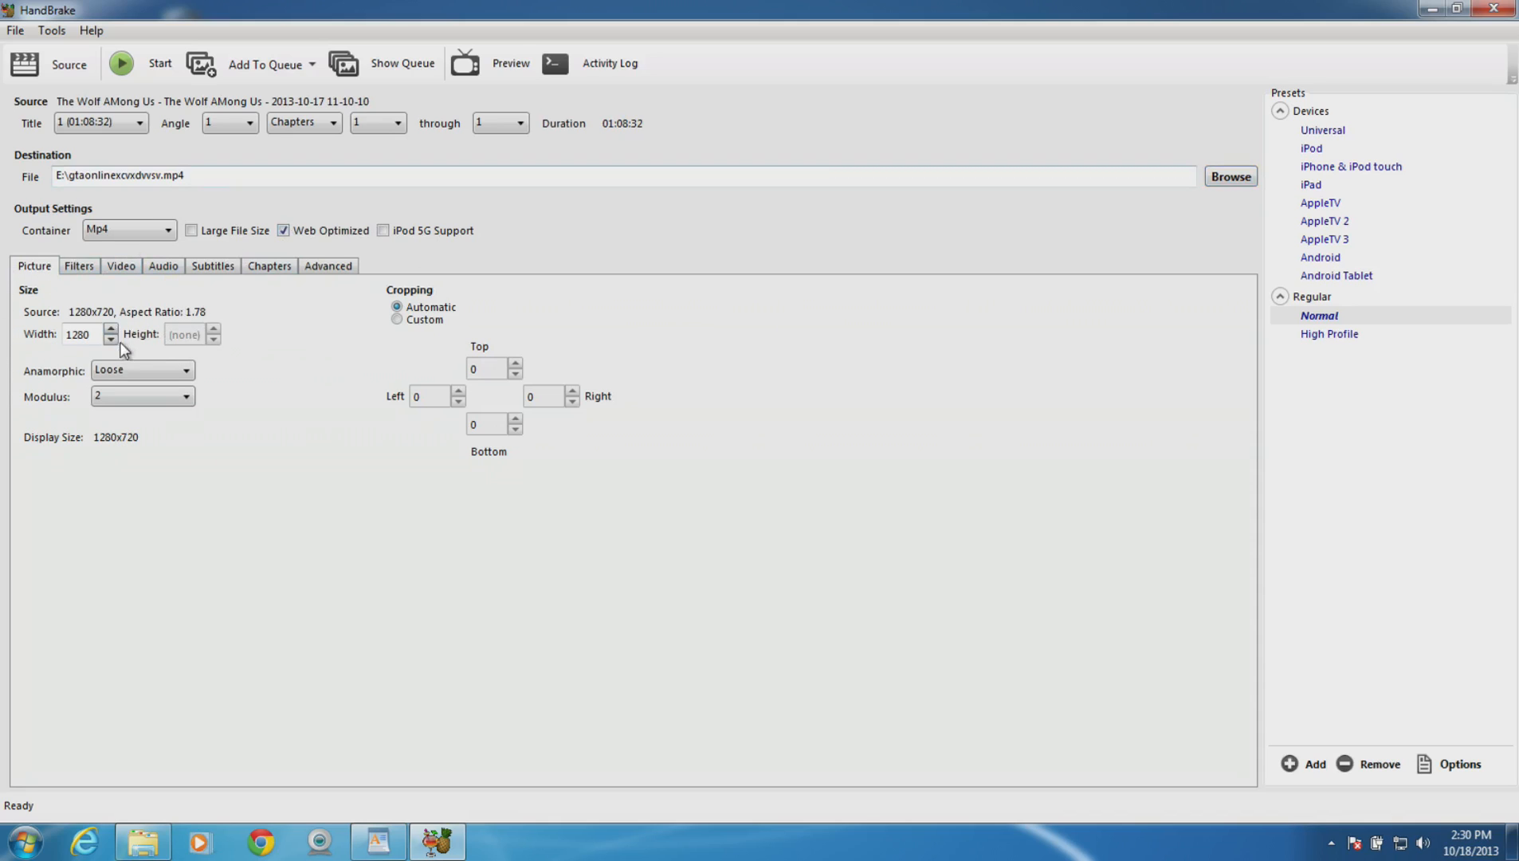
mouse_move(121, 334)
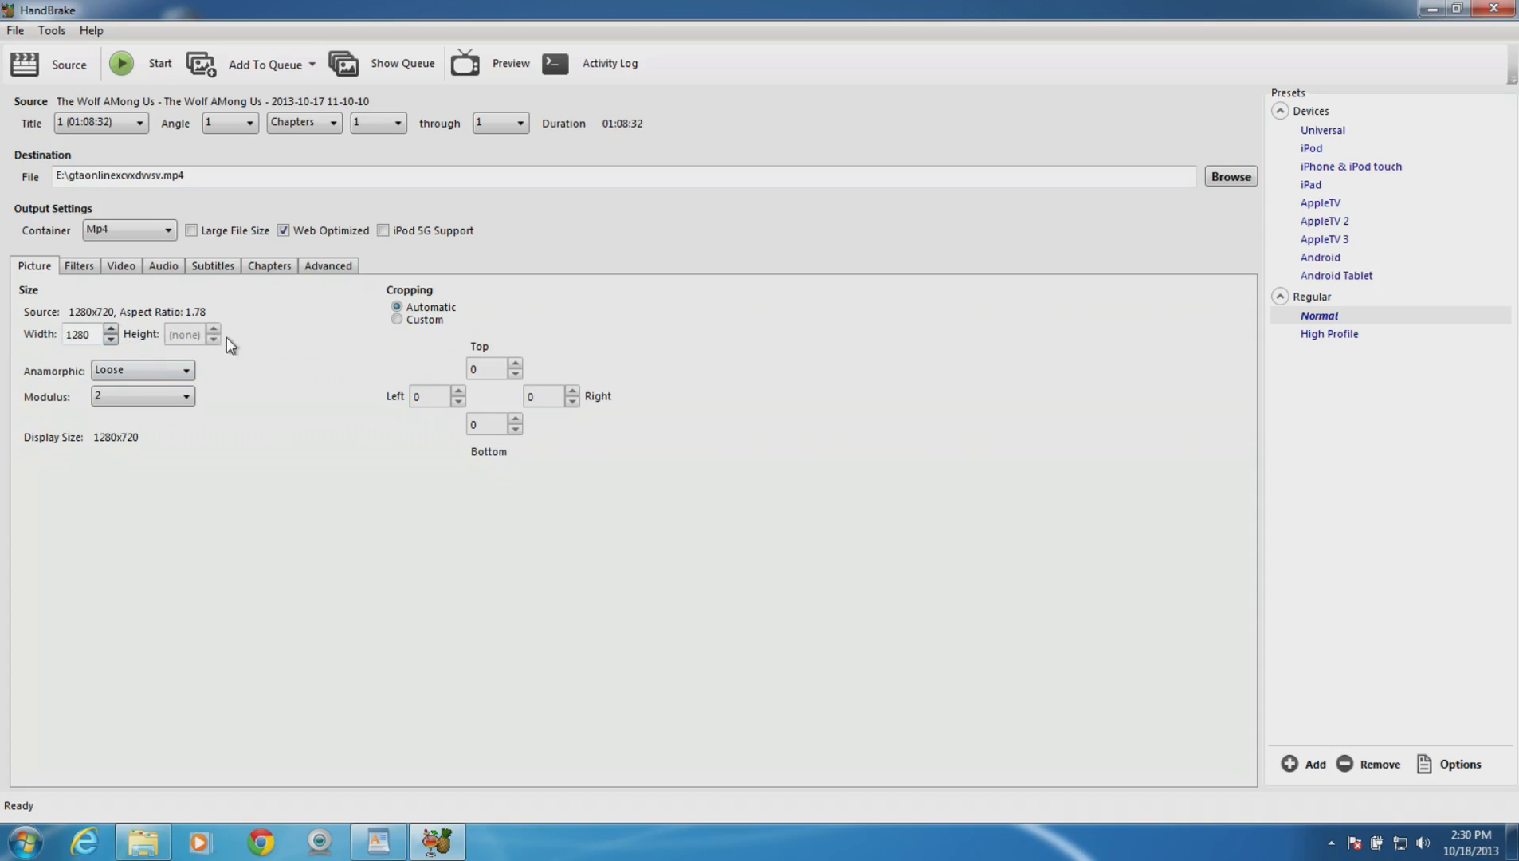
click(142, 370)
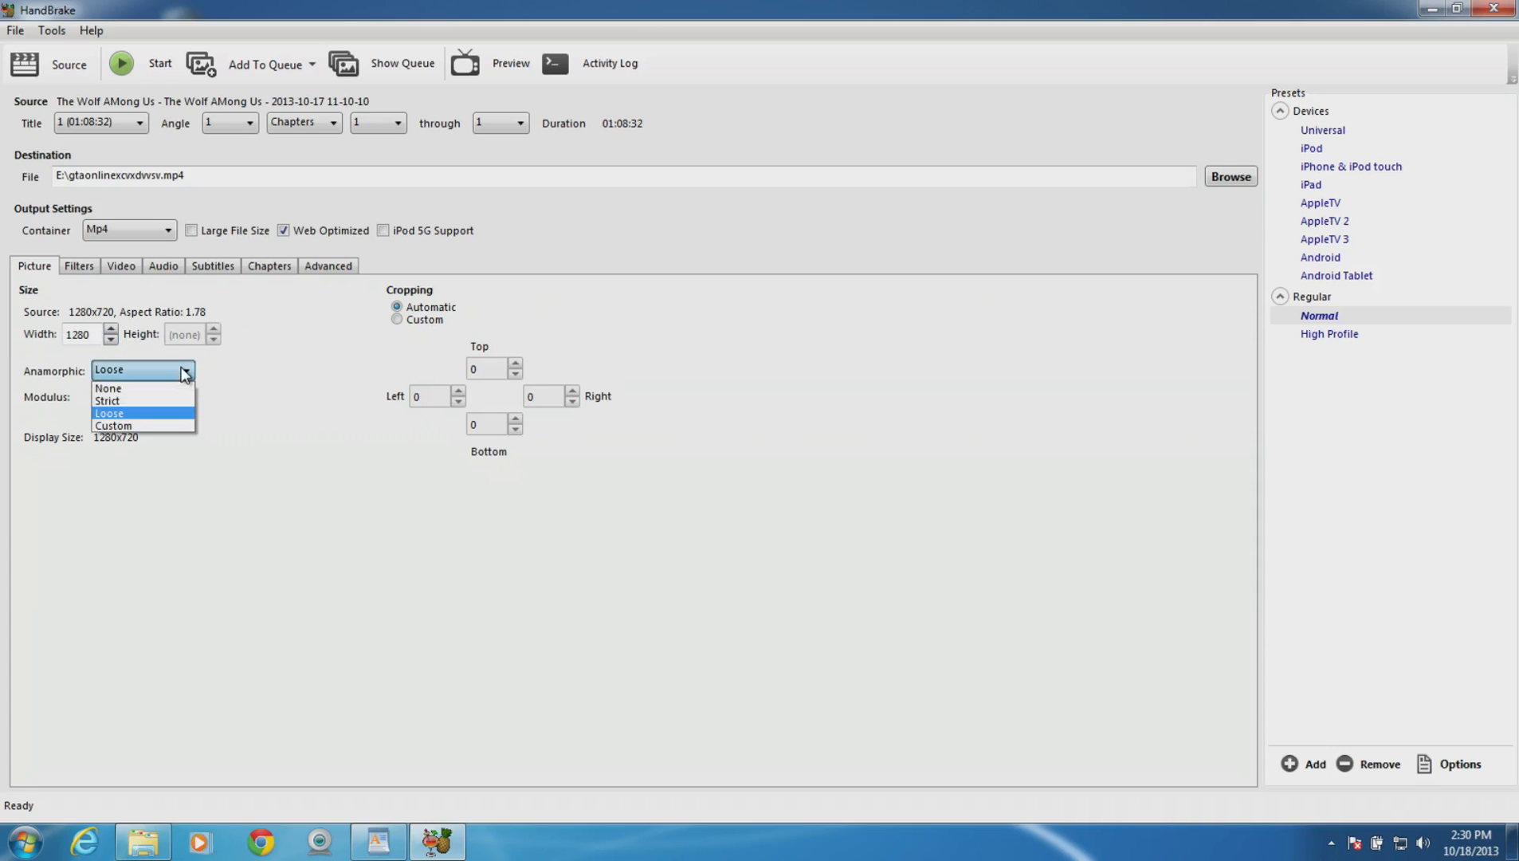
mouse_move(127, 389)
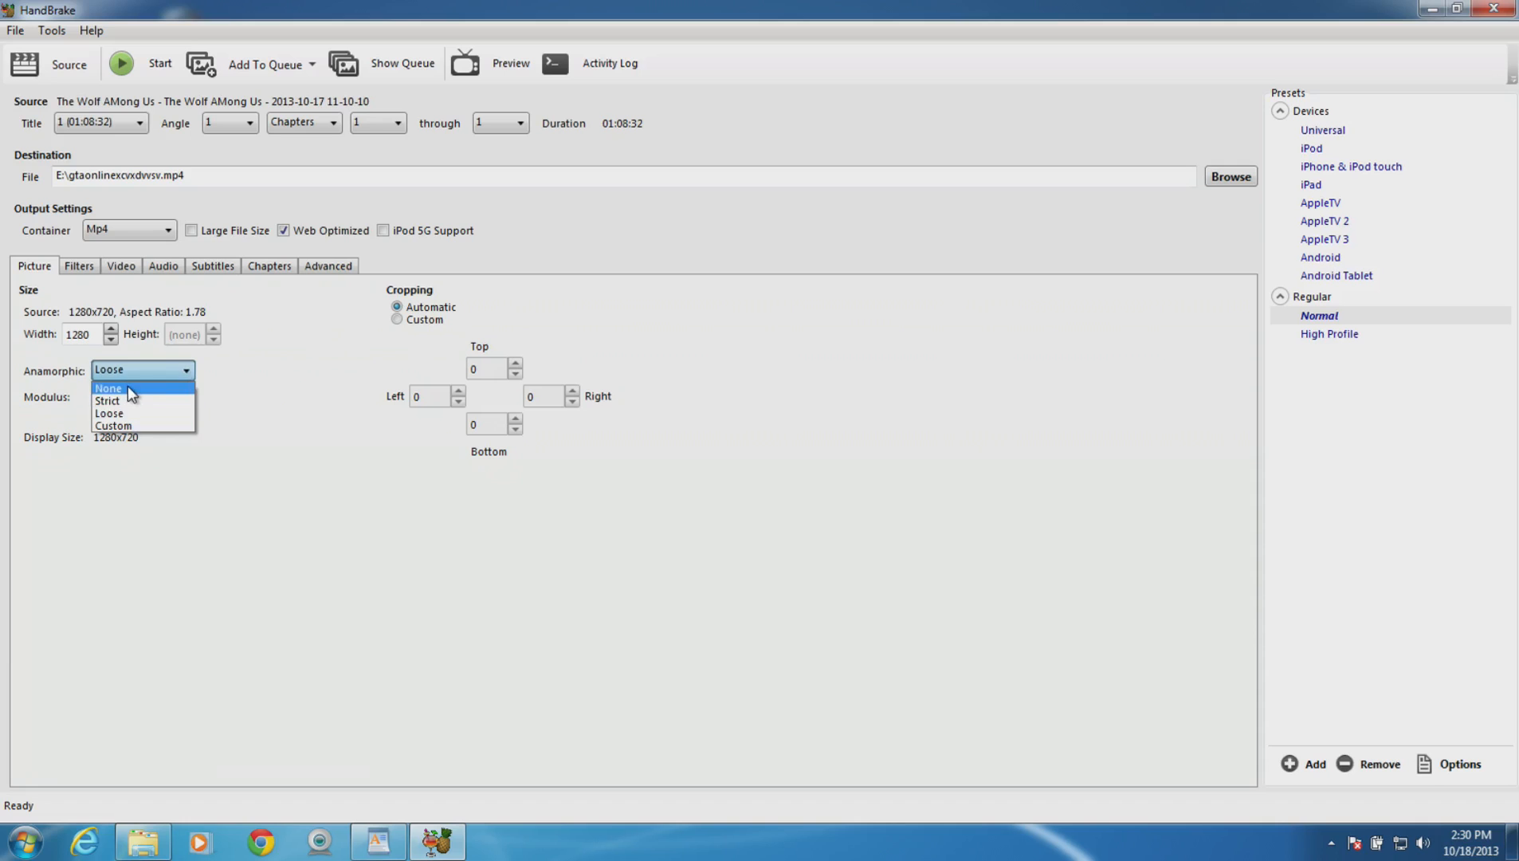
click(107, 388)
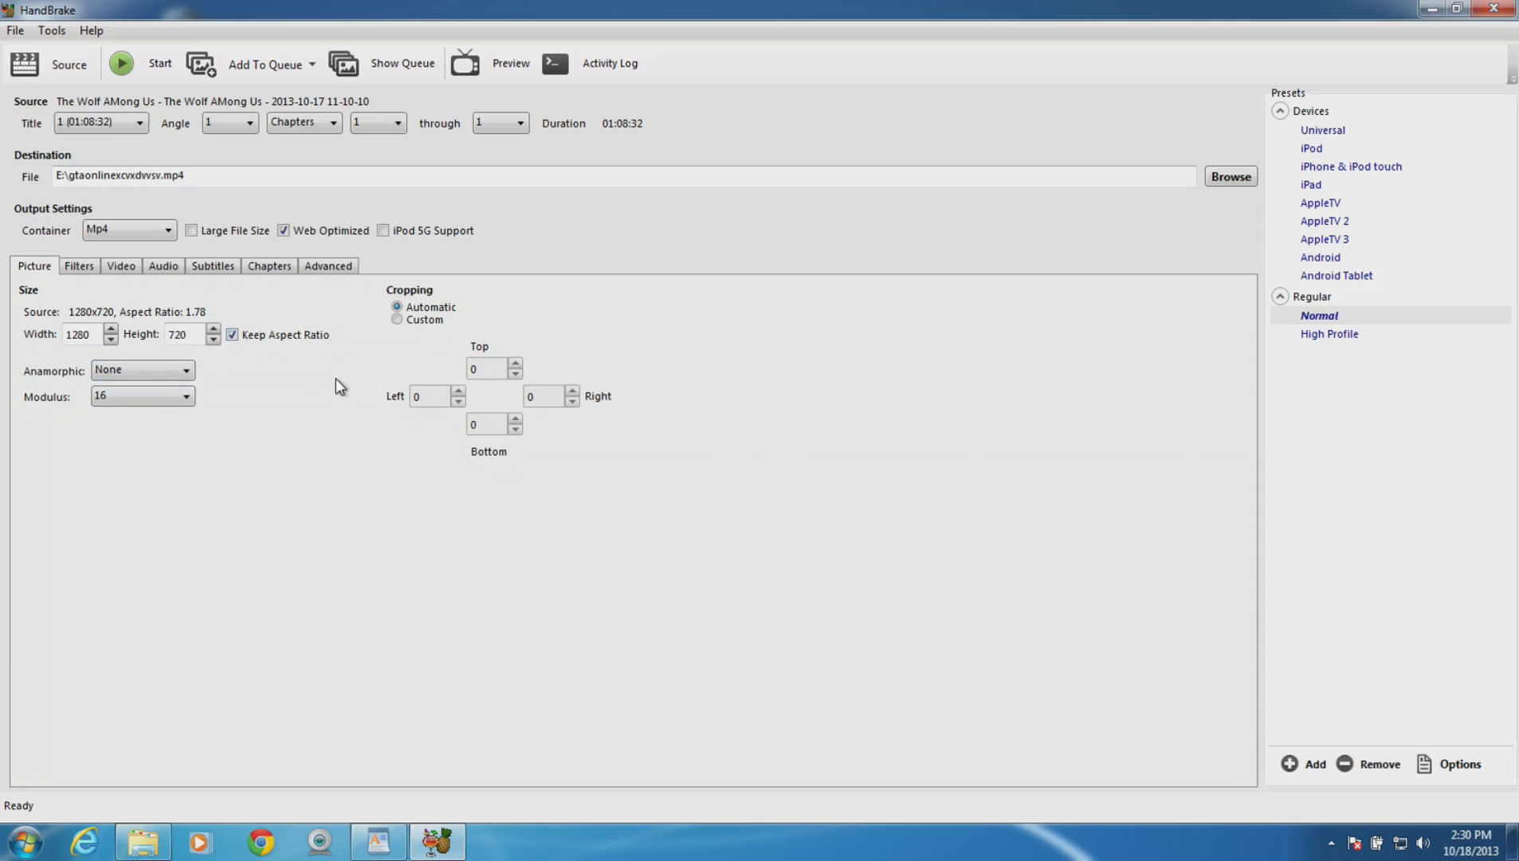
mouse_move(246, 366)
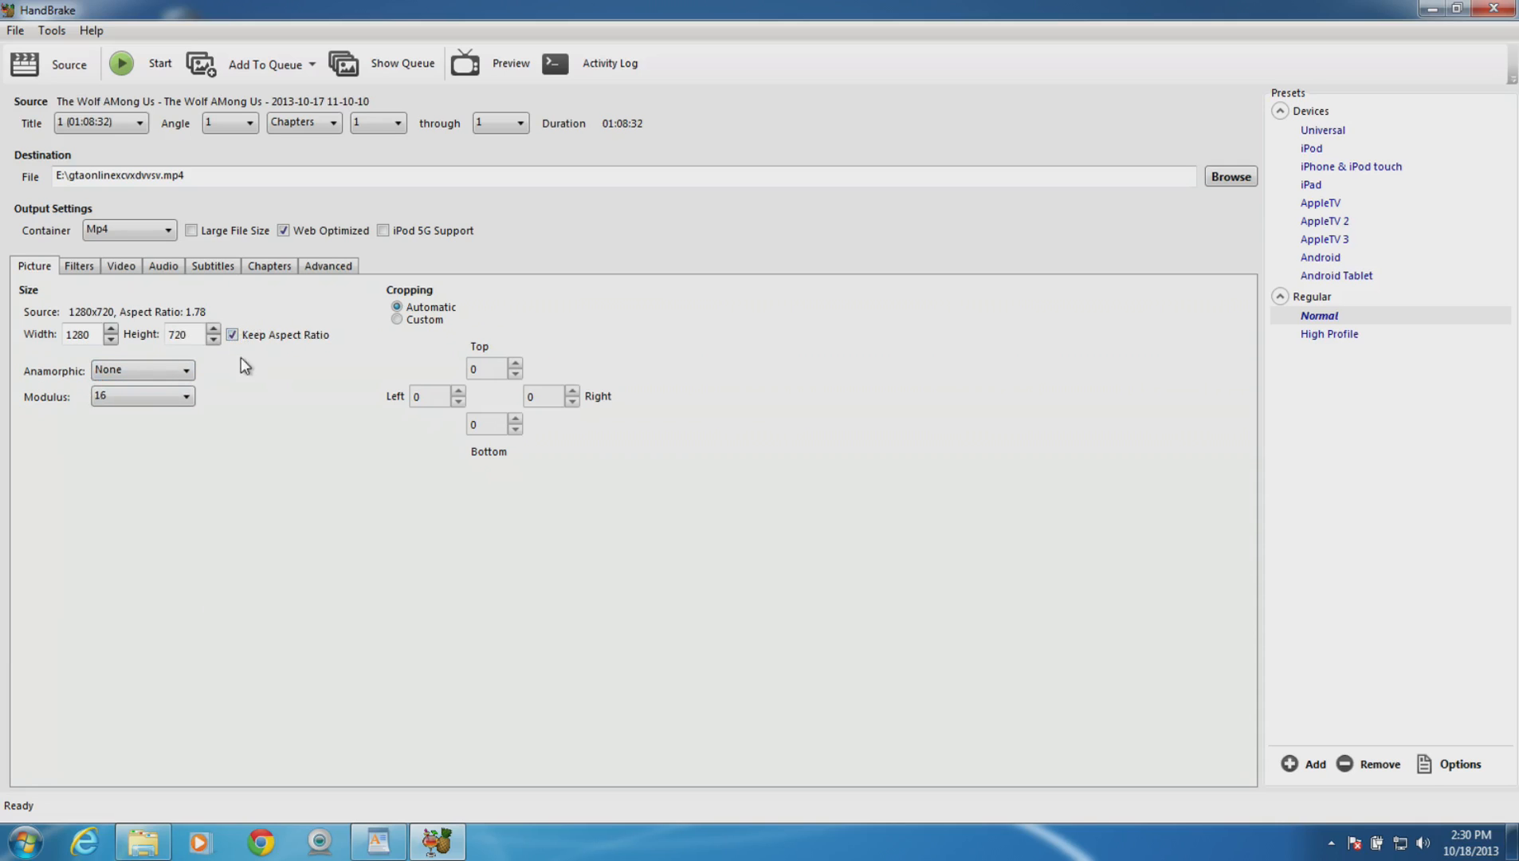
mouse_move(78, 266)
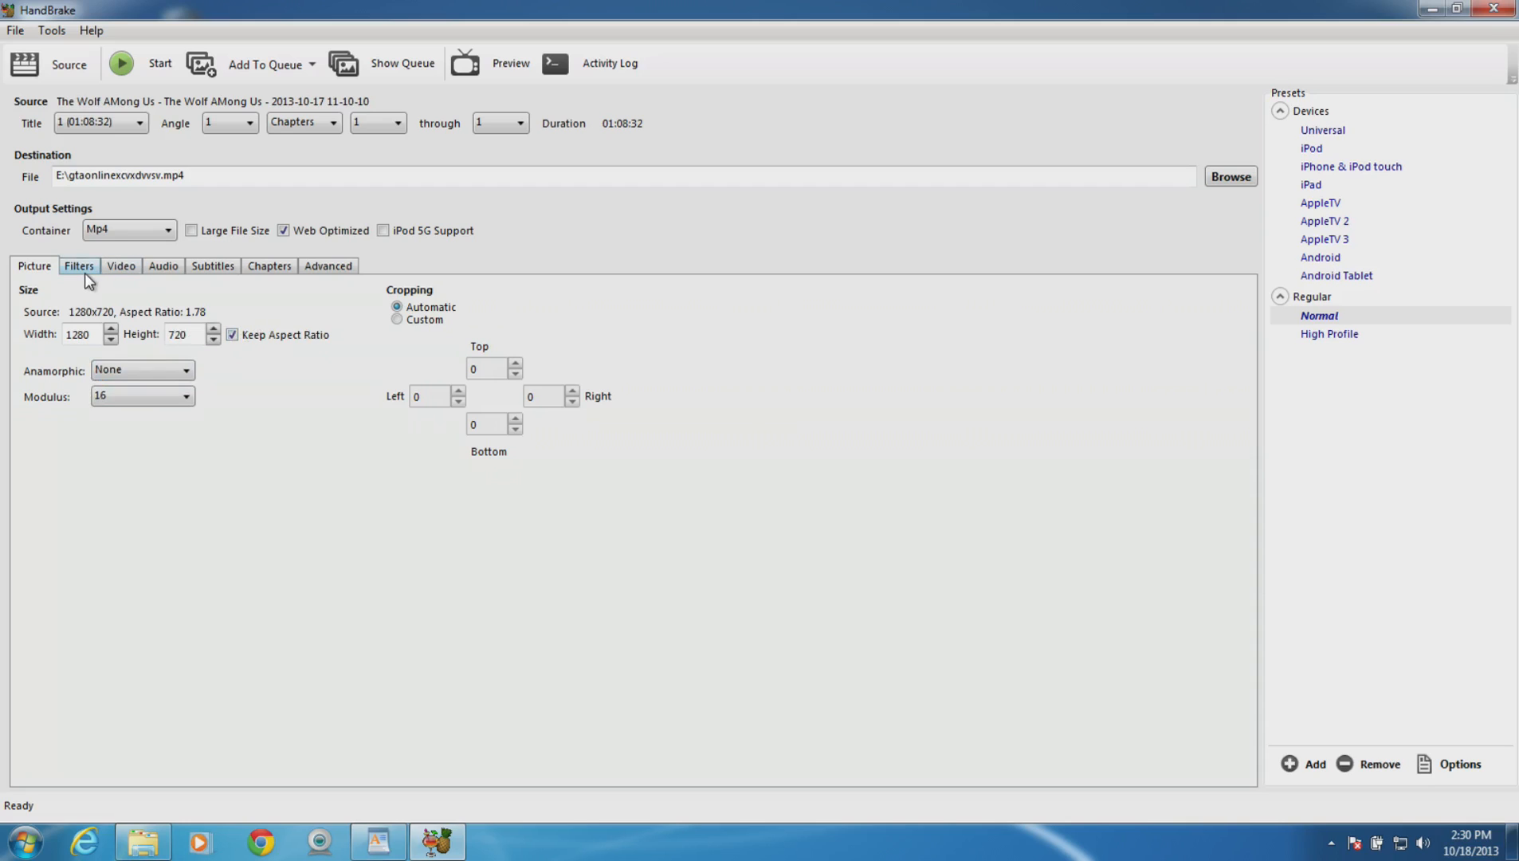
In the Video settings, switch the H.264 output to Constant Framerate.
click(78, 265)
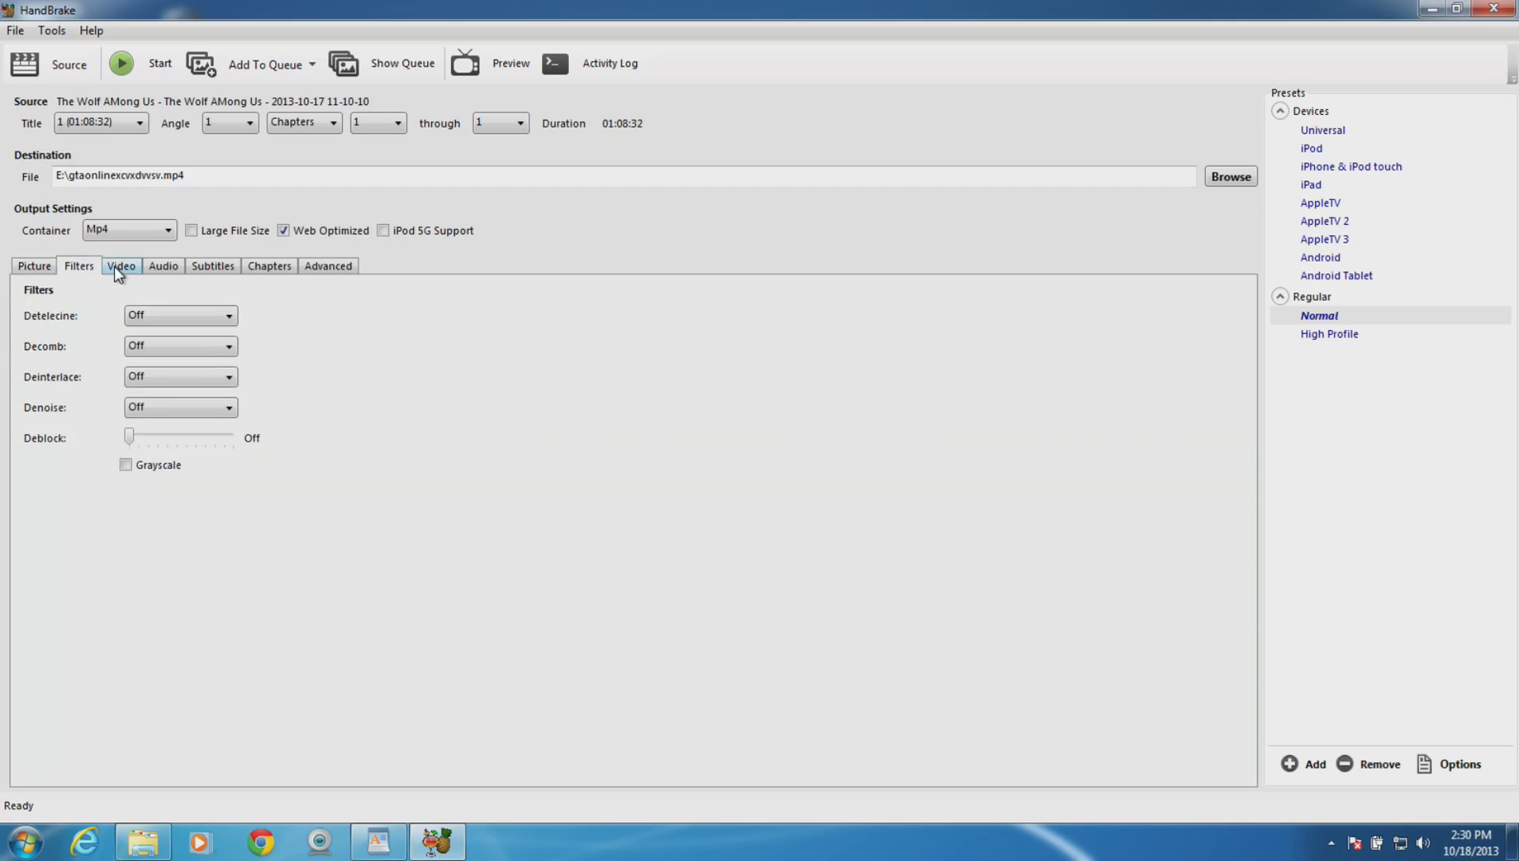
click(120, 265)
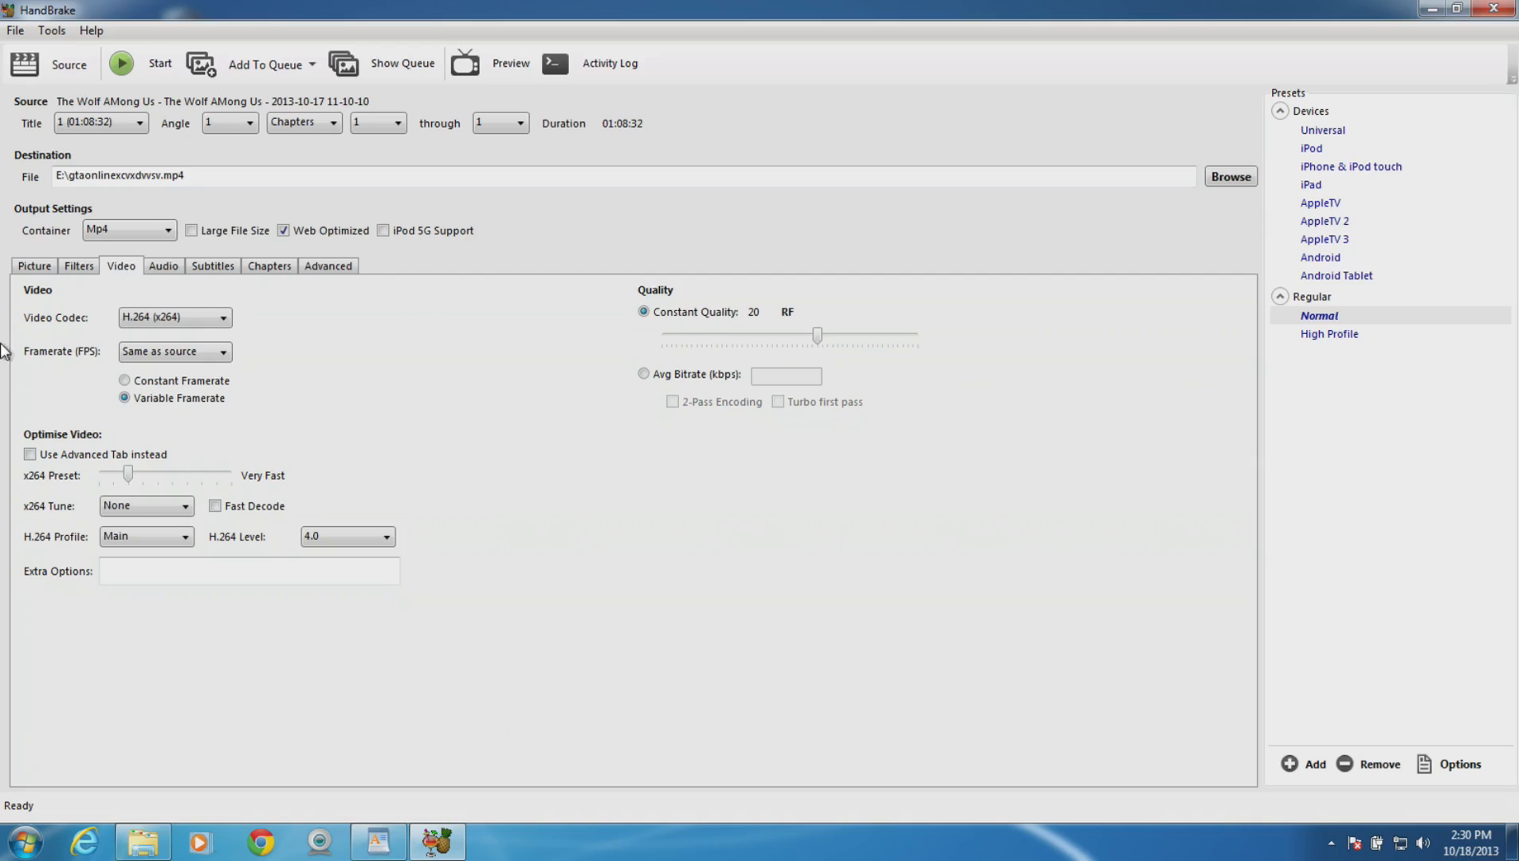
mouse_move(321, 367)
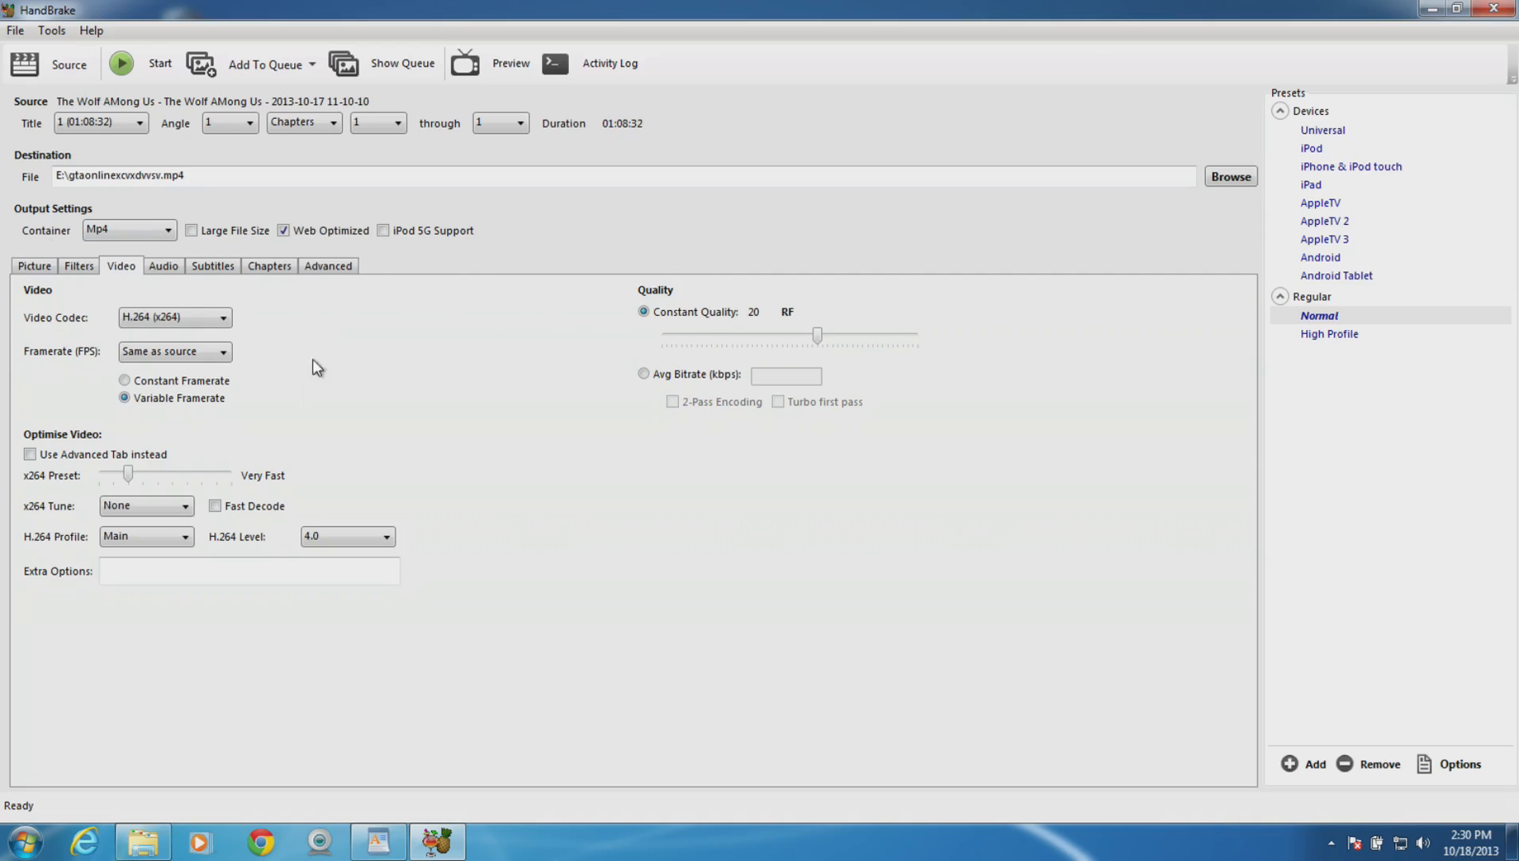
mouse_move(8, 378)
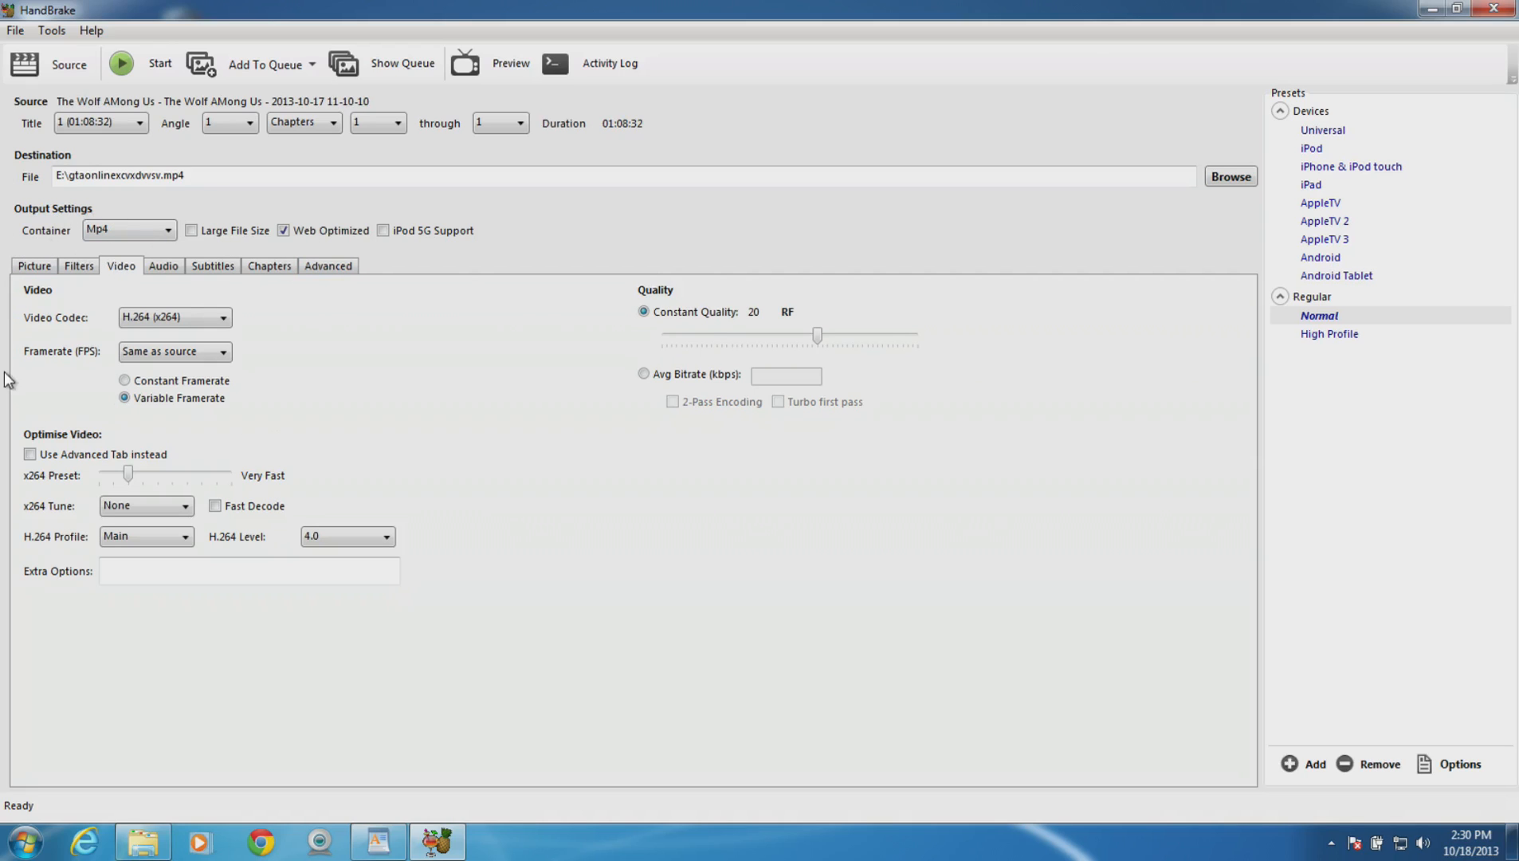
mouse_move(183, 311)
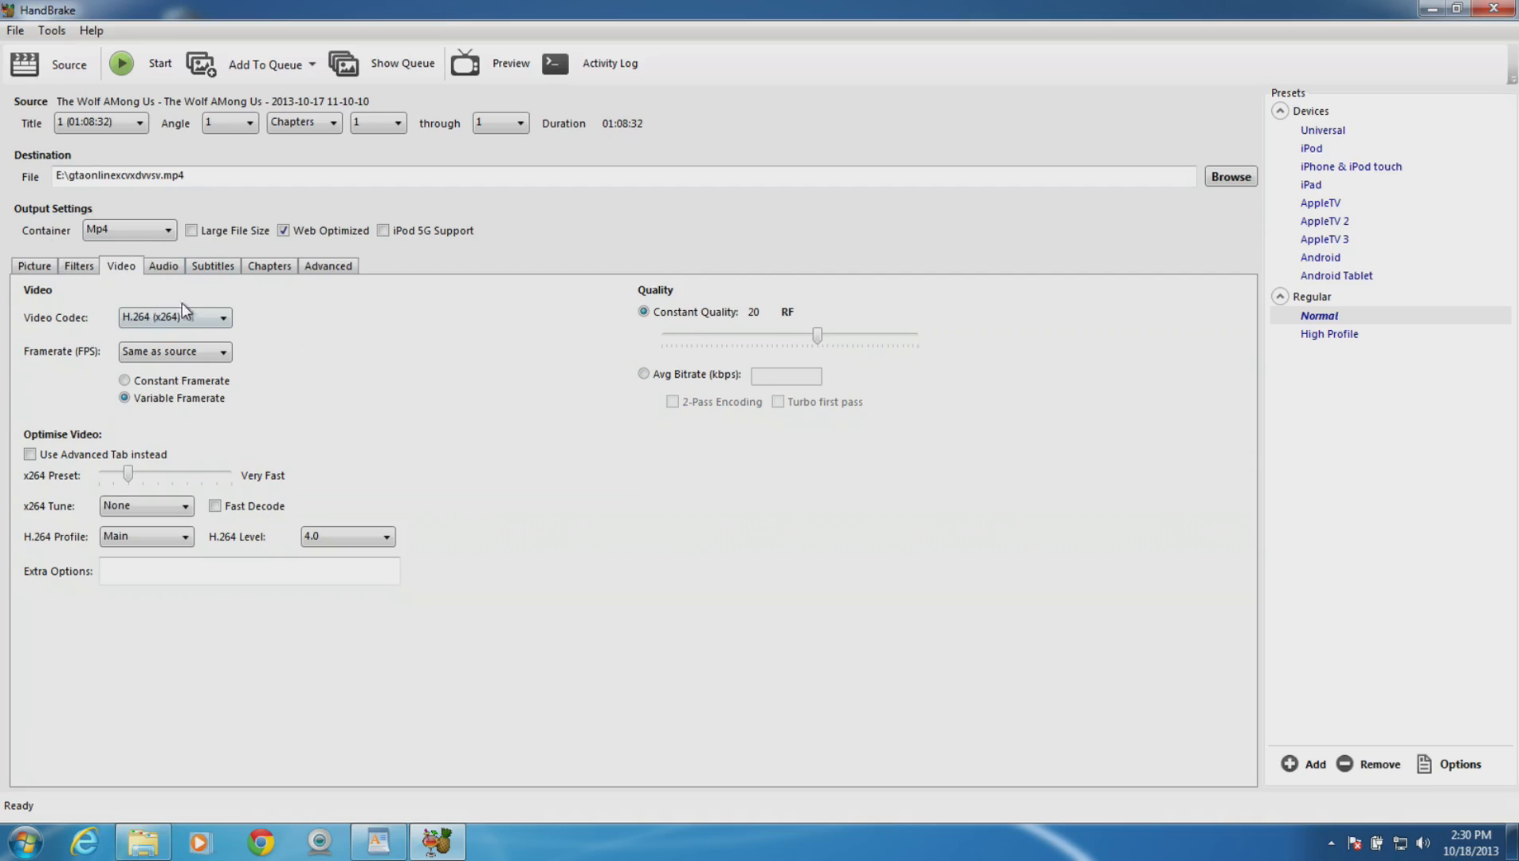
click(125, 379)
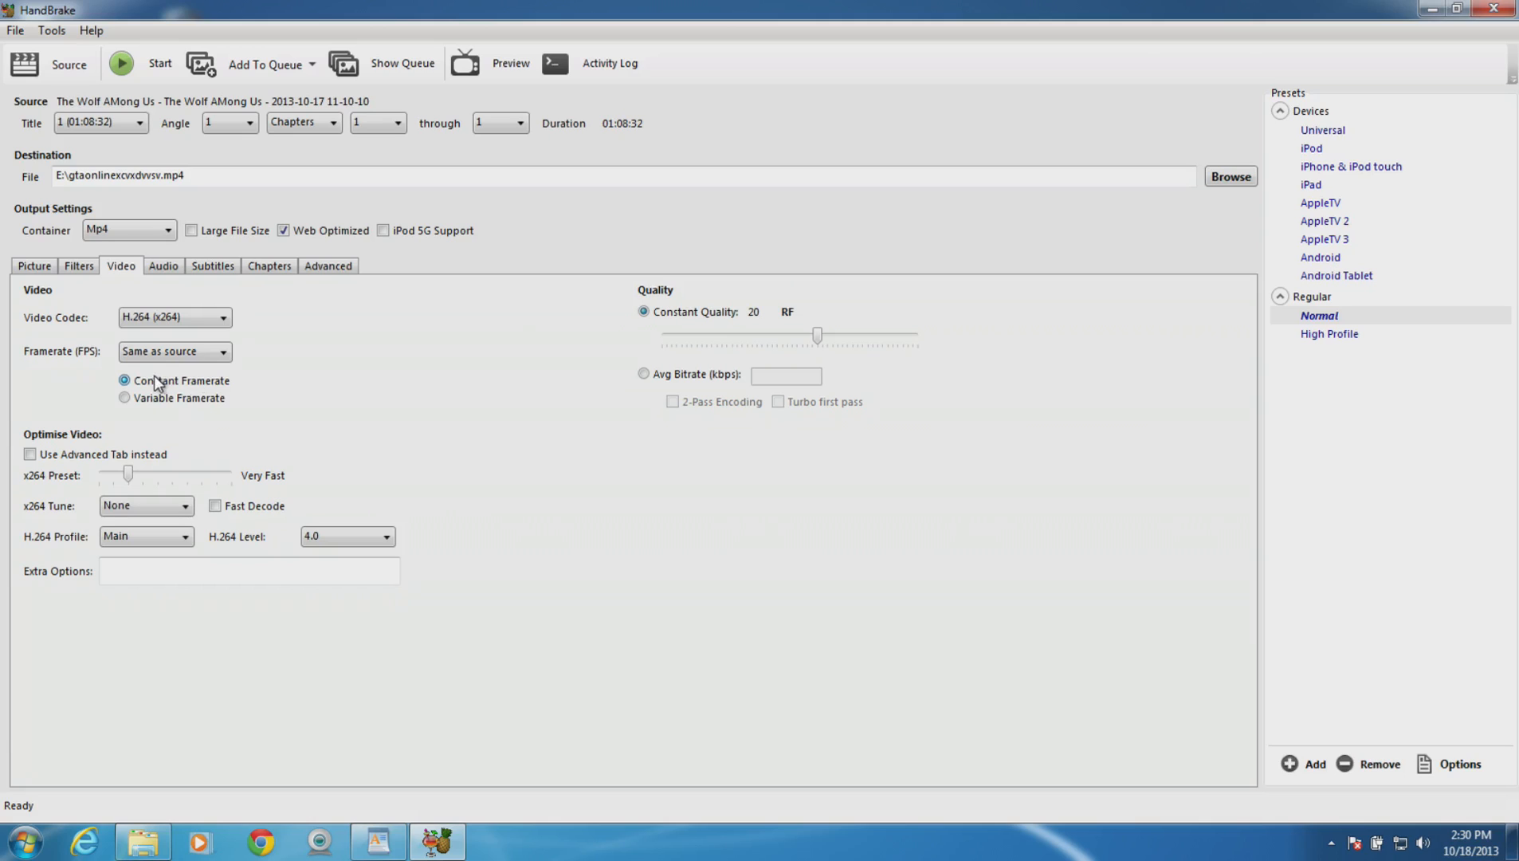
mouse_move(241, 434)
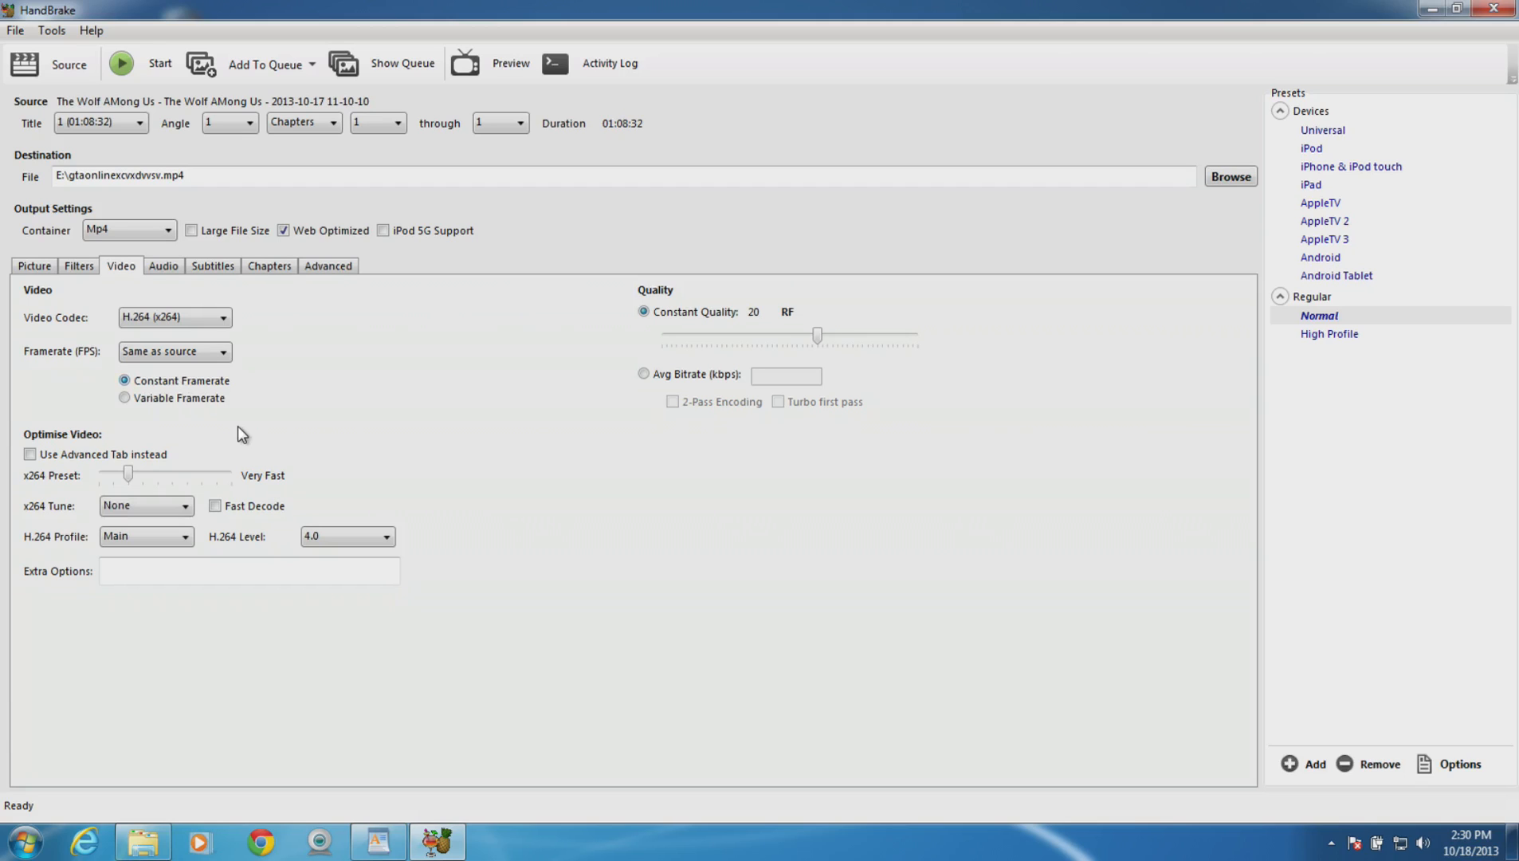
mouse_move(819, 337)
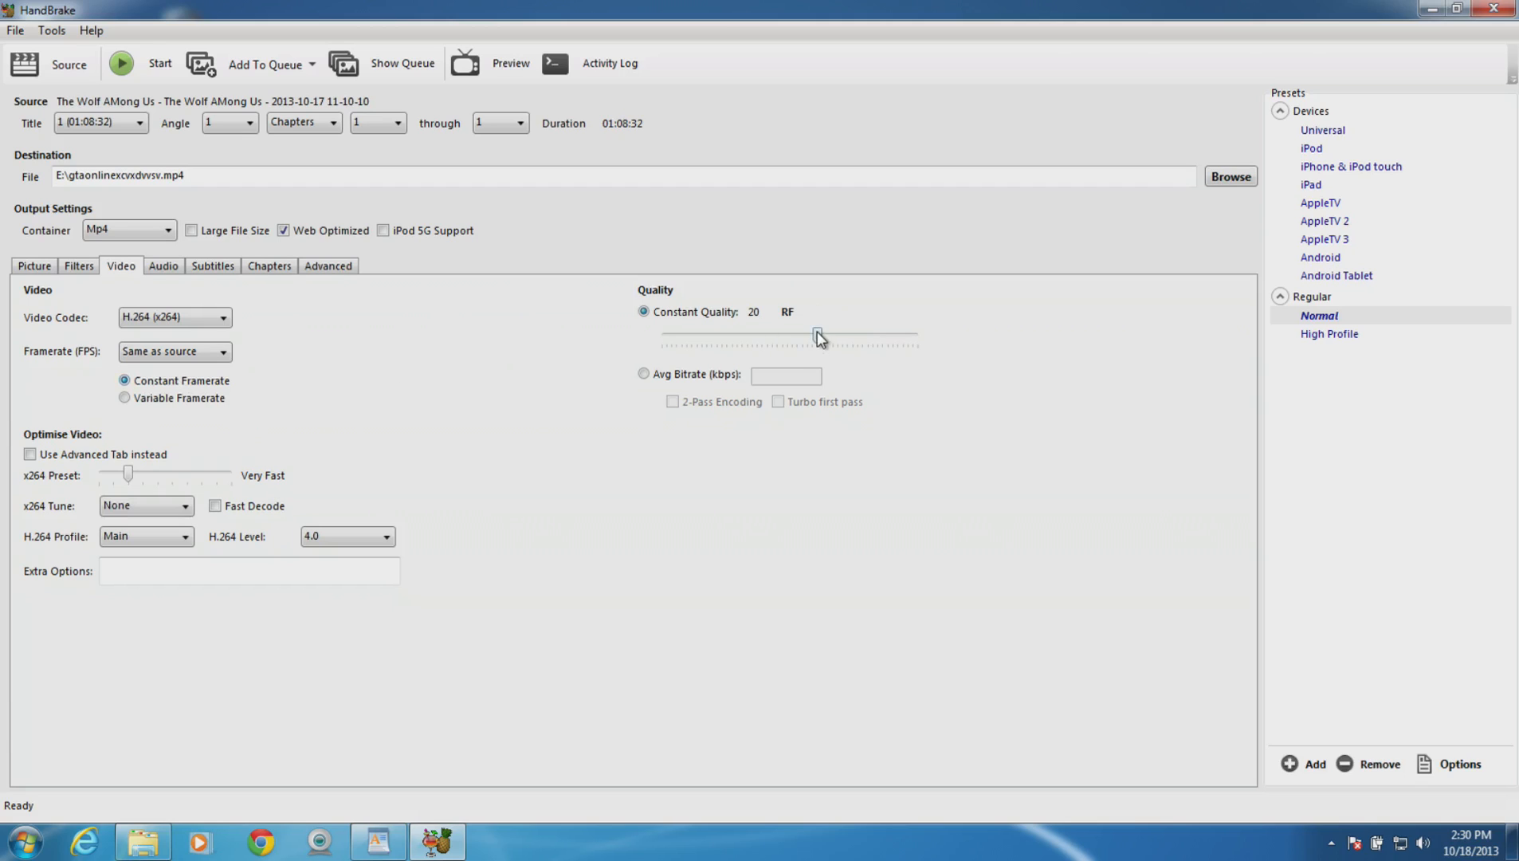
mouse_move(839, 253)
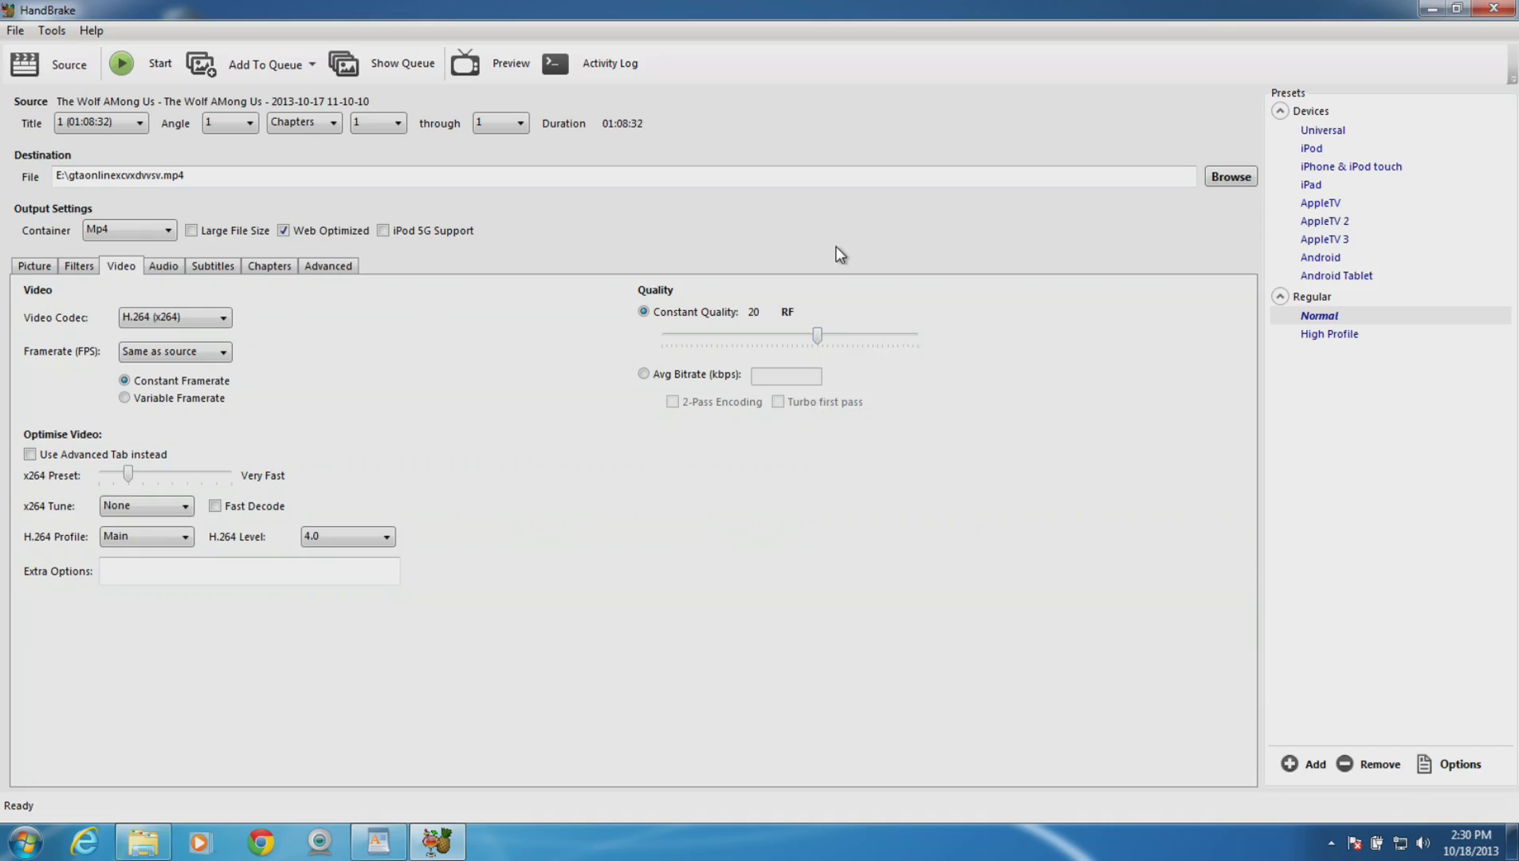
mouse_move(807, 293)
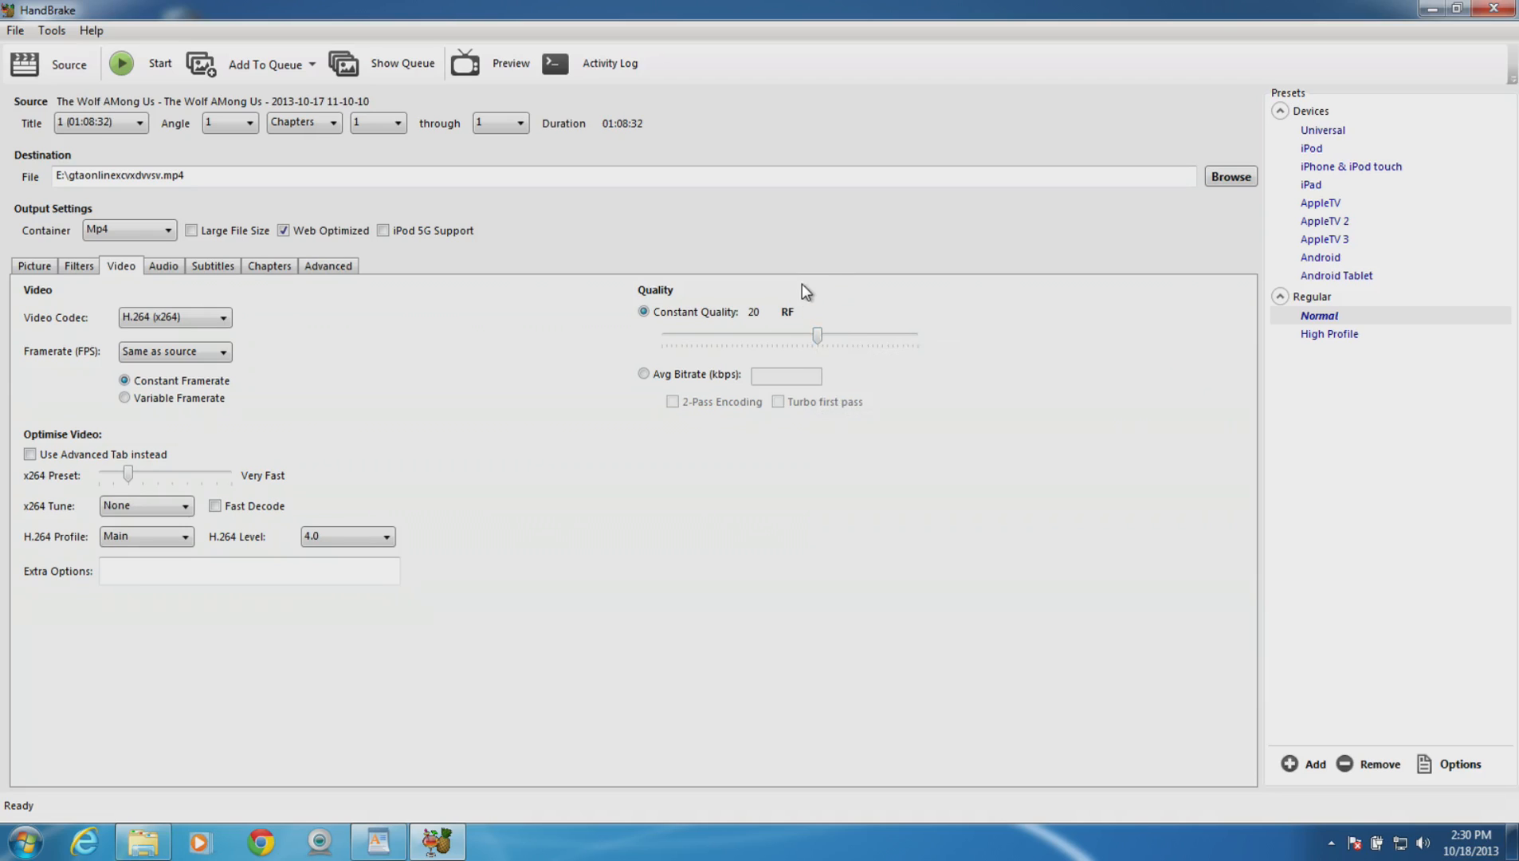
mouse_move(8, 392)
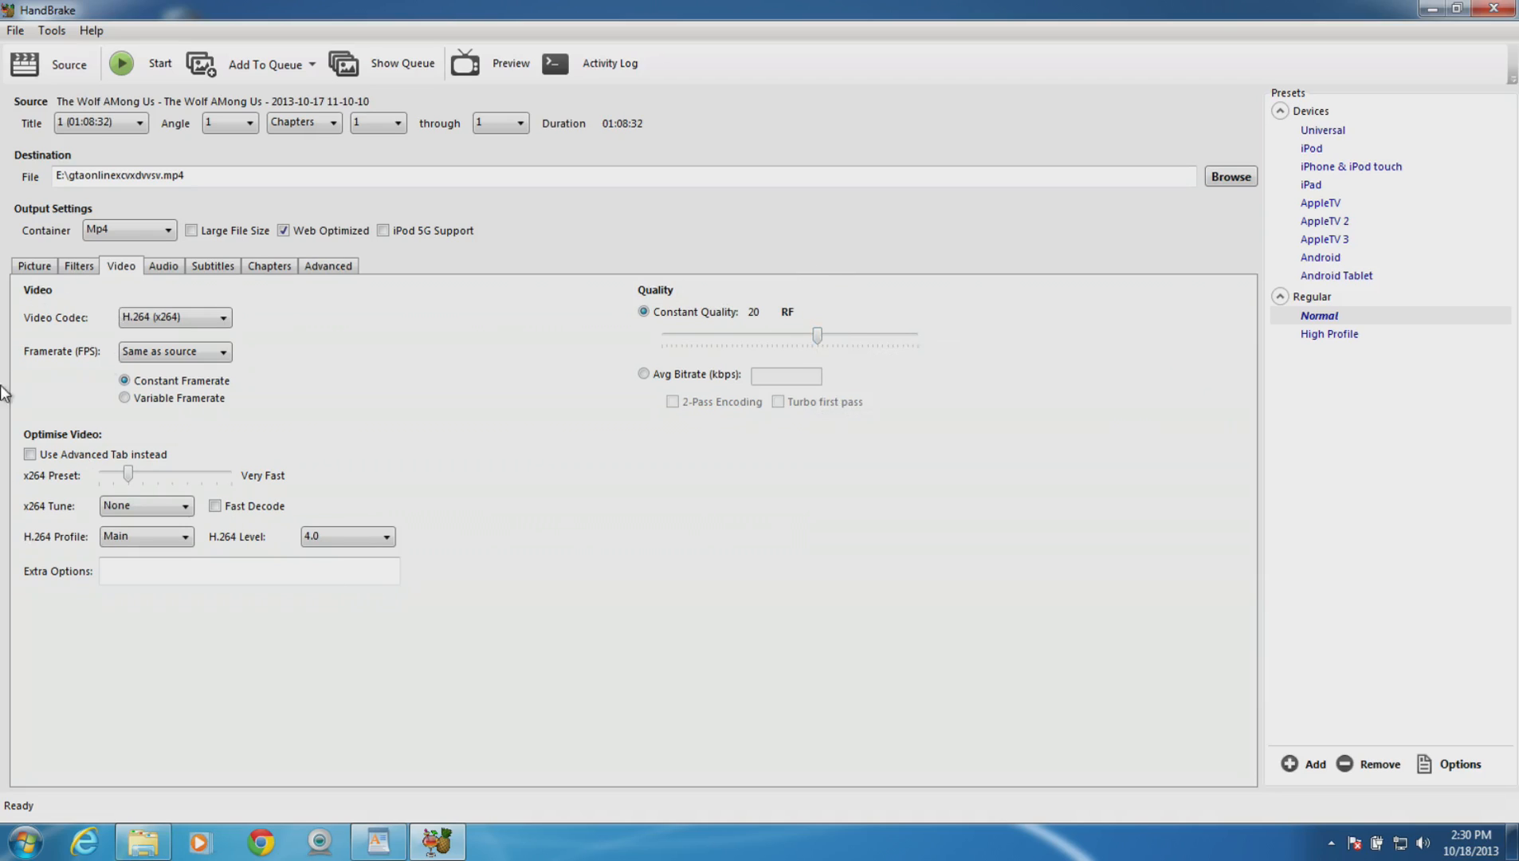
mouse_move(837, 491)
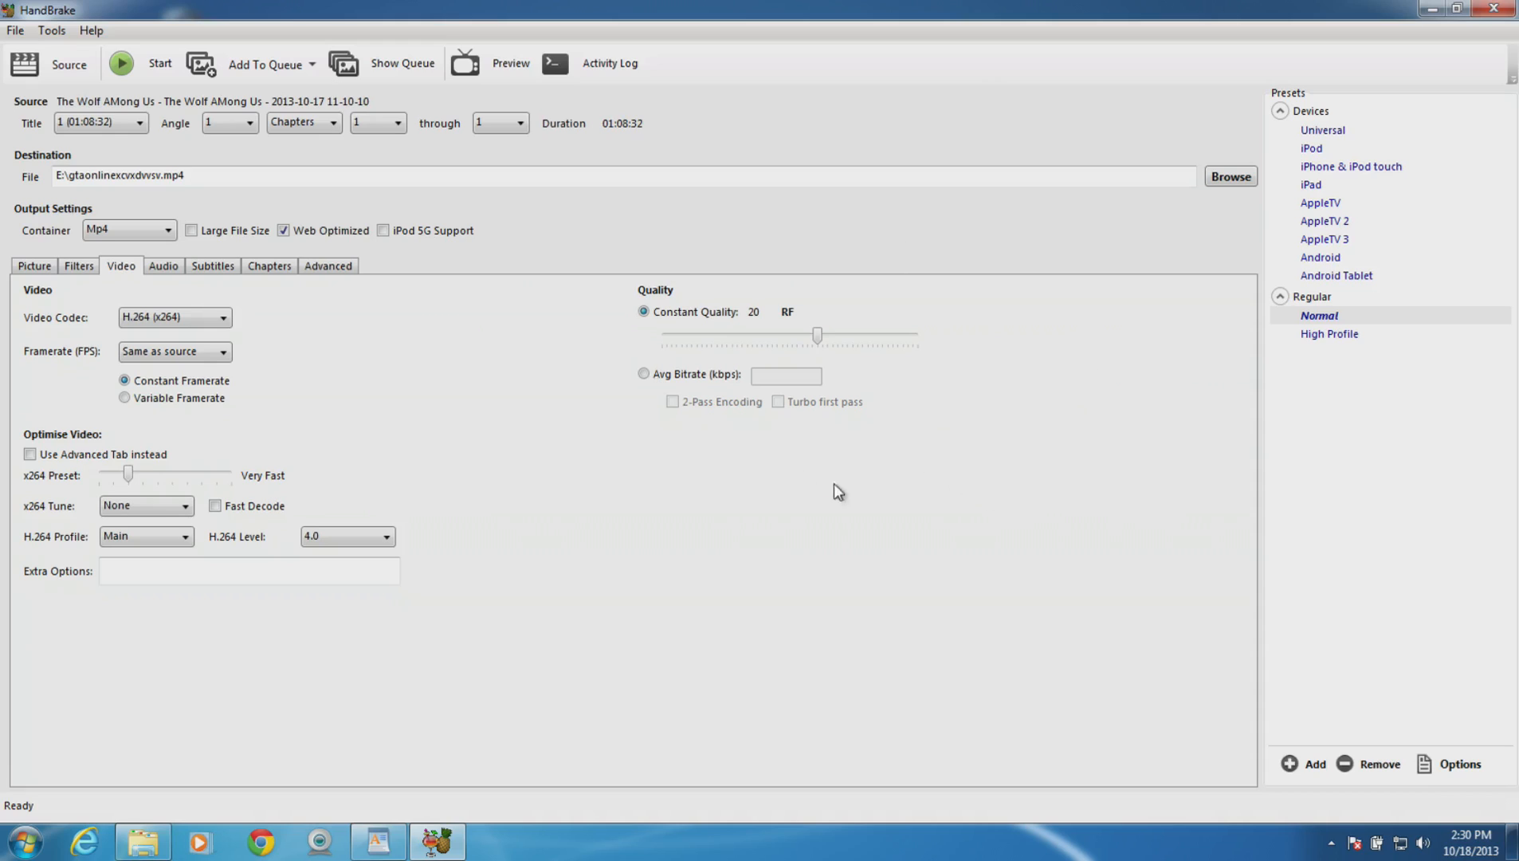
mouse_move(577, 215)
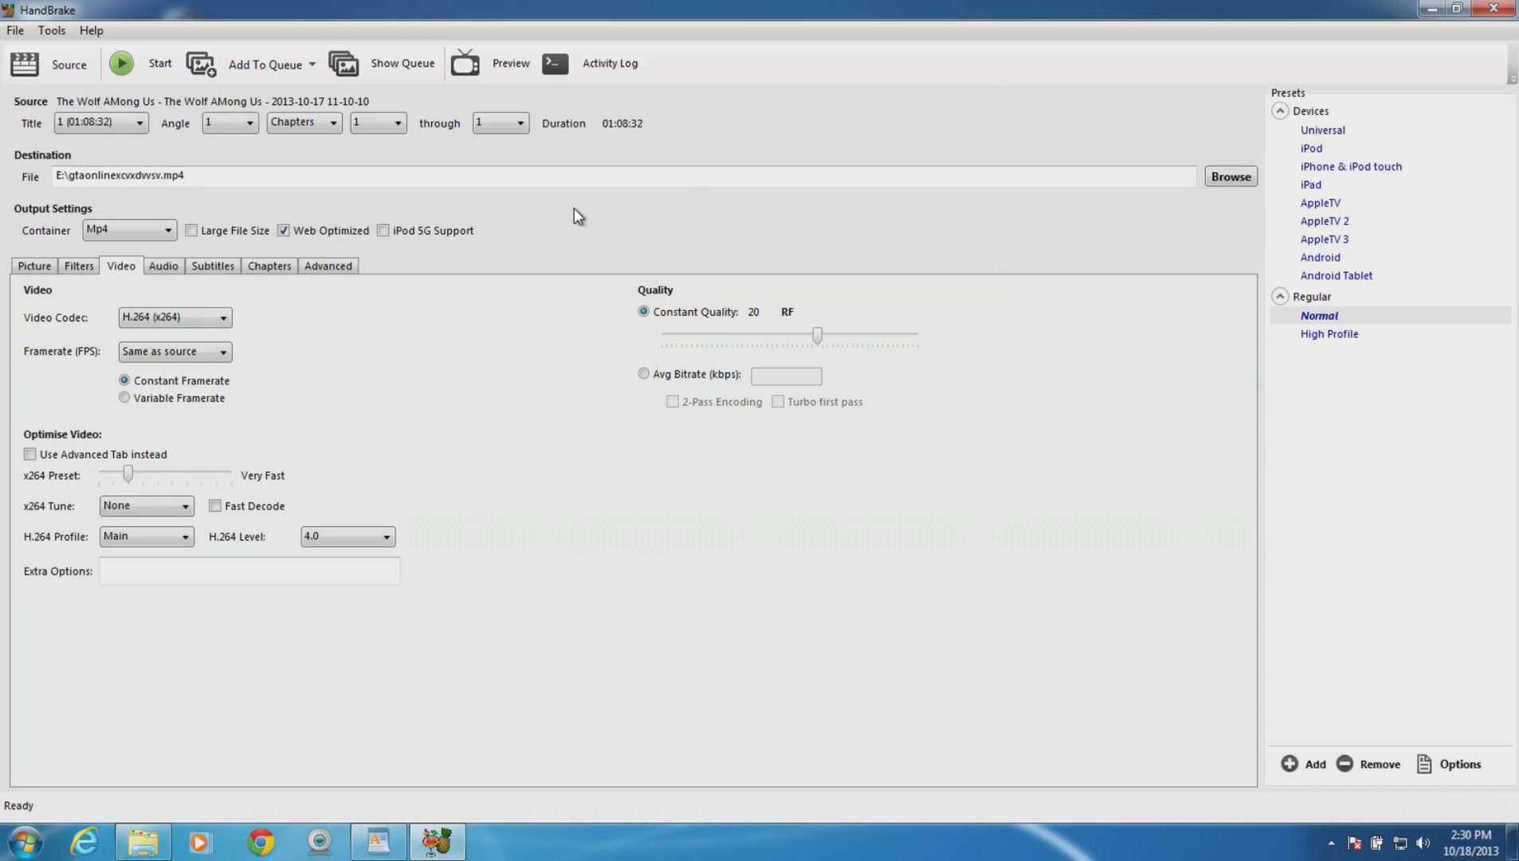
mouse_move(545, 242)
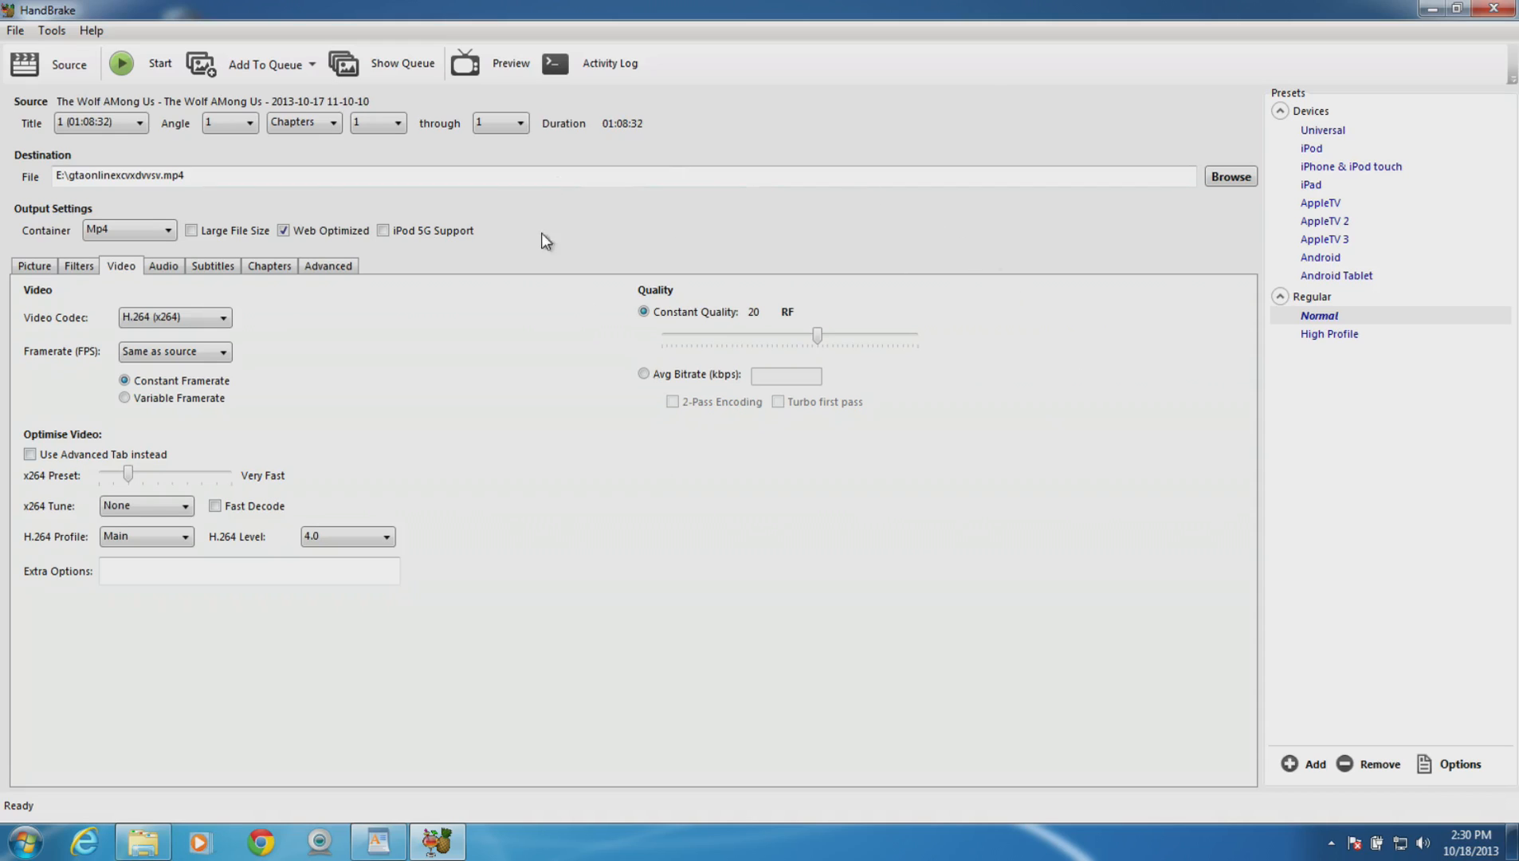
mouse_move(823, 335)
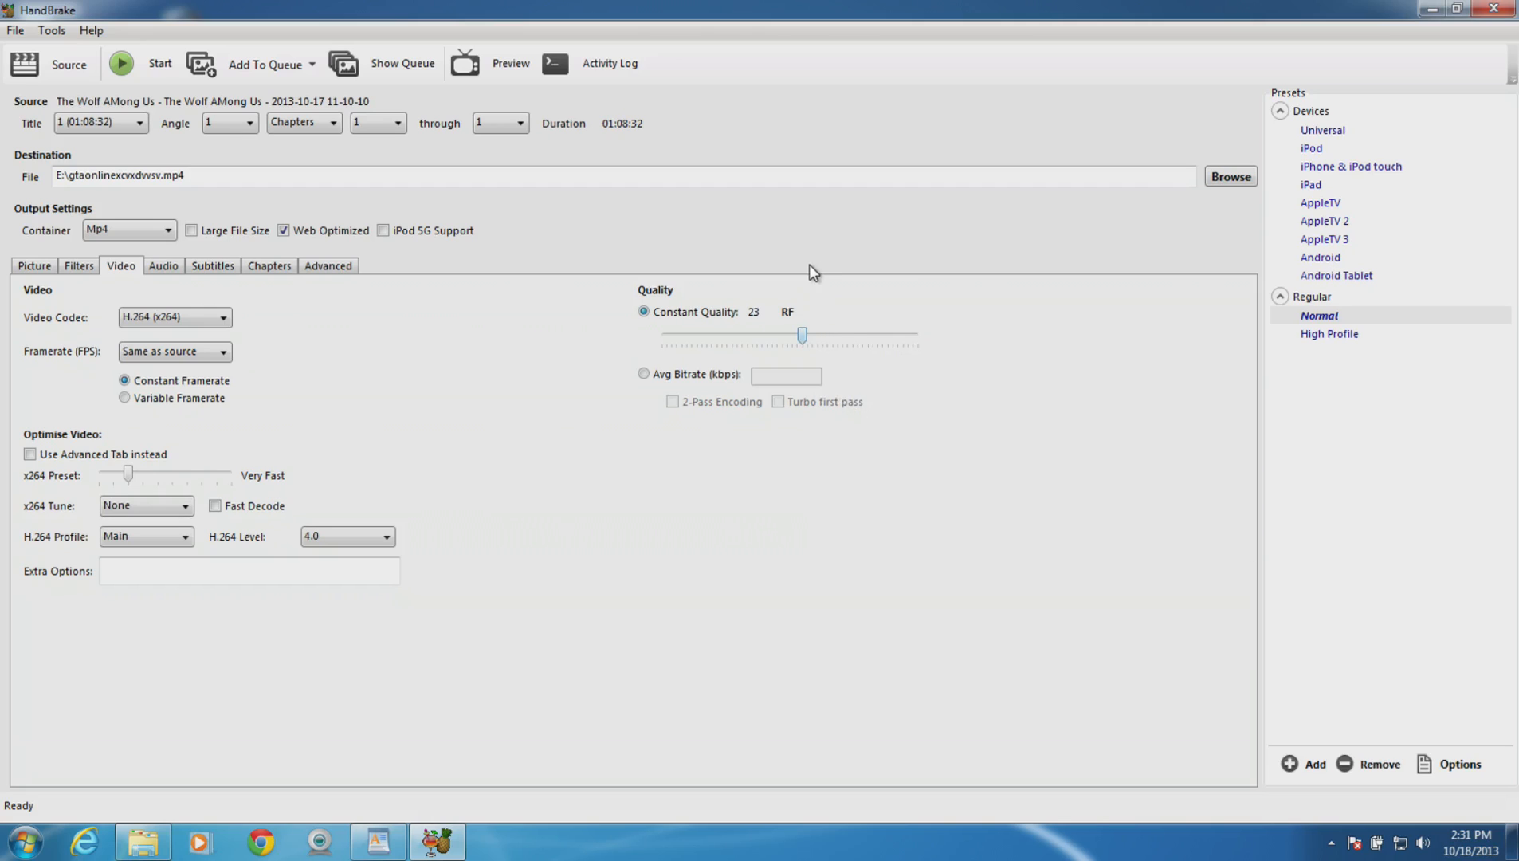
mouse_move(597, 244)
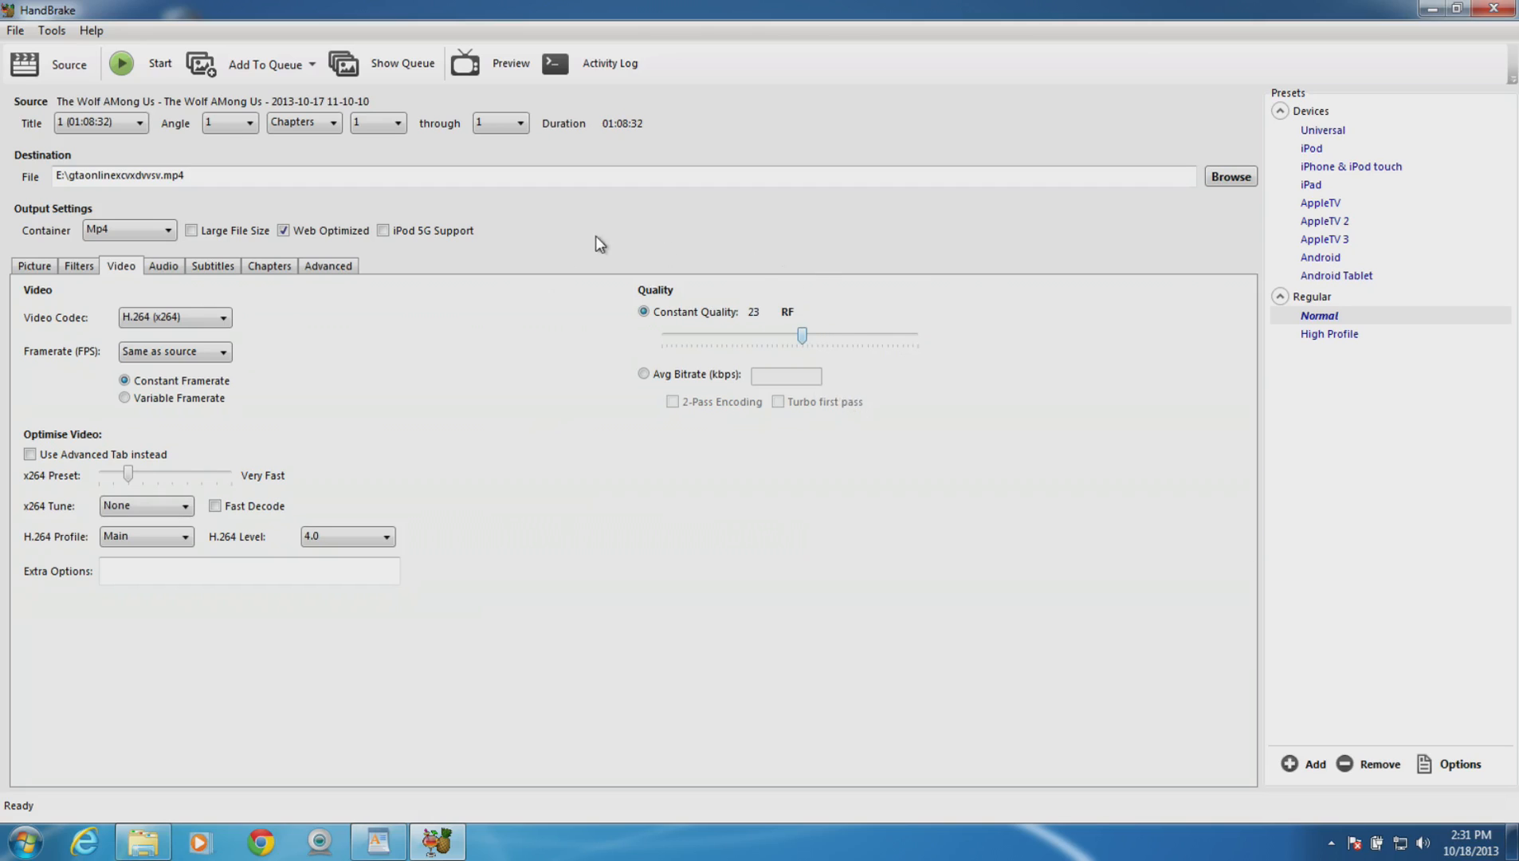
mouse_move(711, 594)
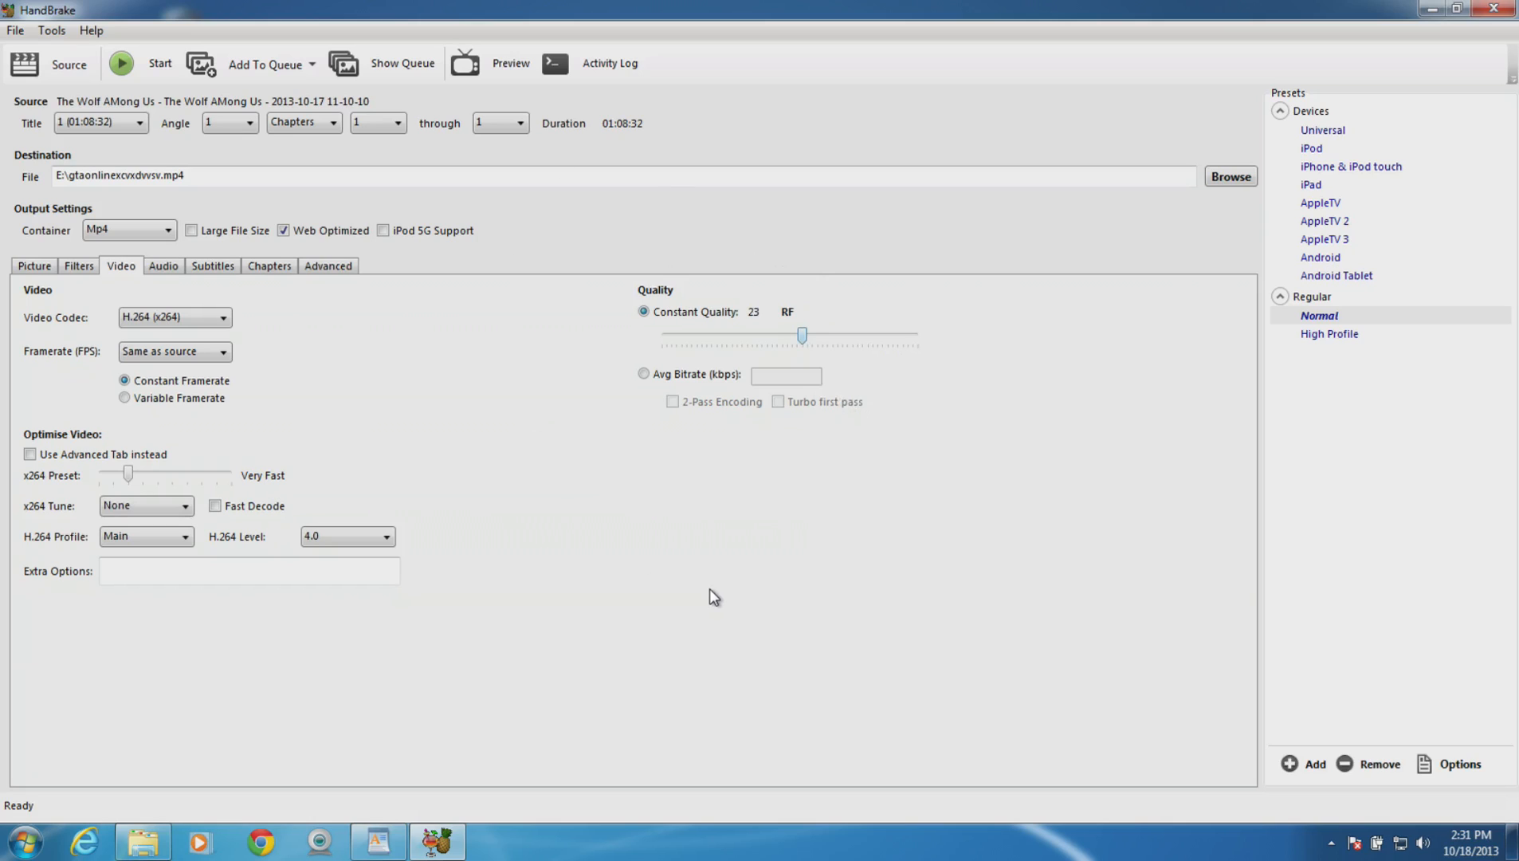
mouse_move(797, 362)
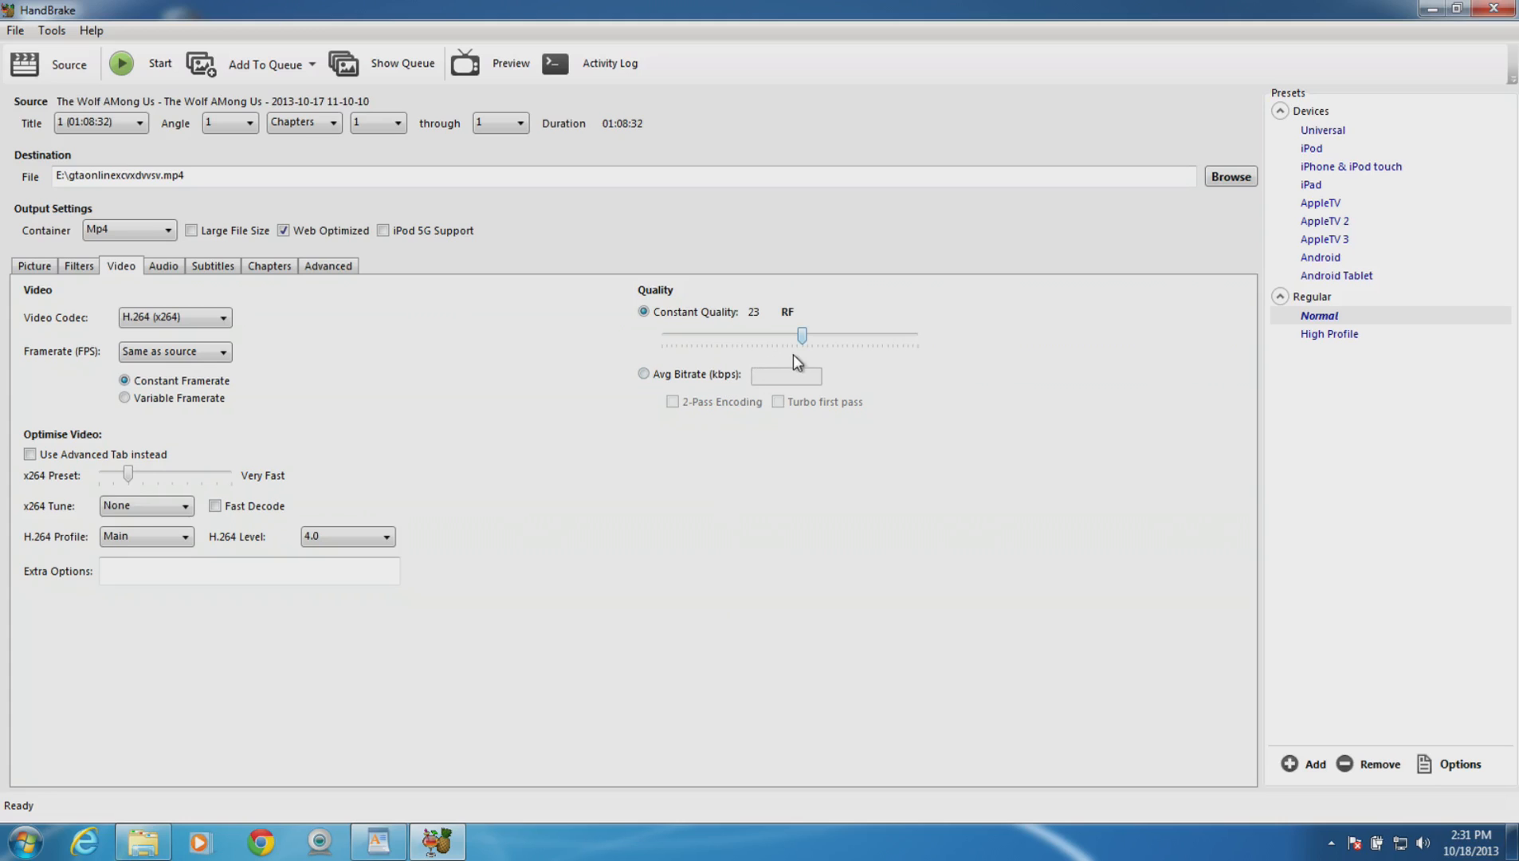
mouse_move(802, 336)
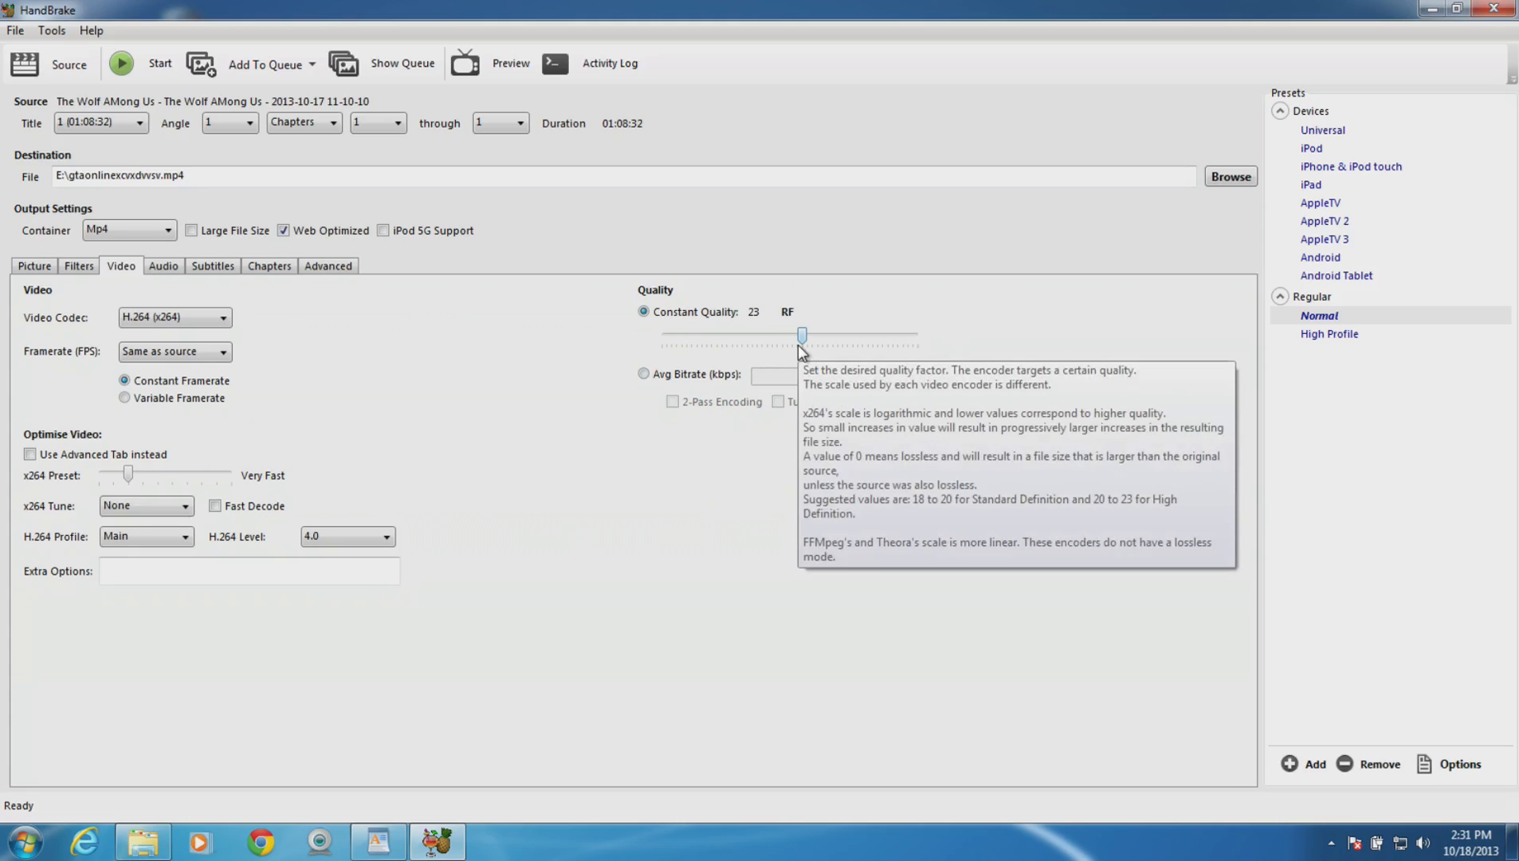
mouse_move(850, 285)
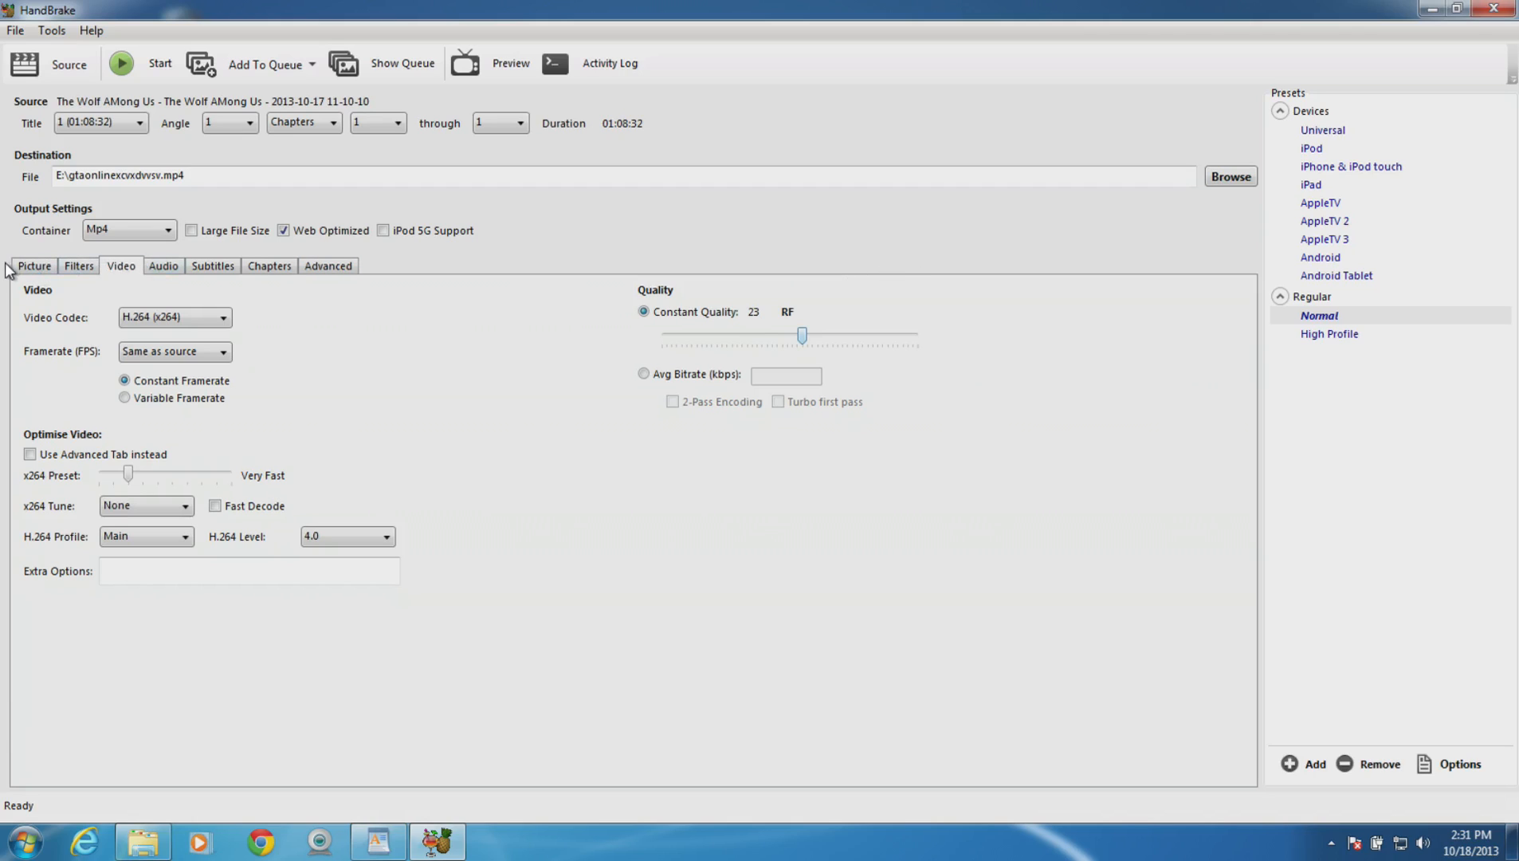
mouse_move(163, 270)
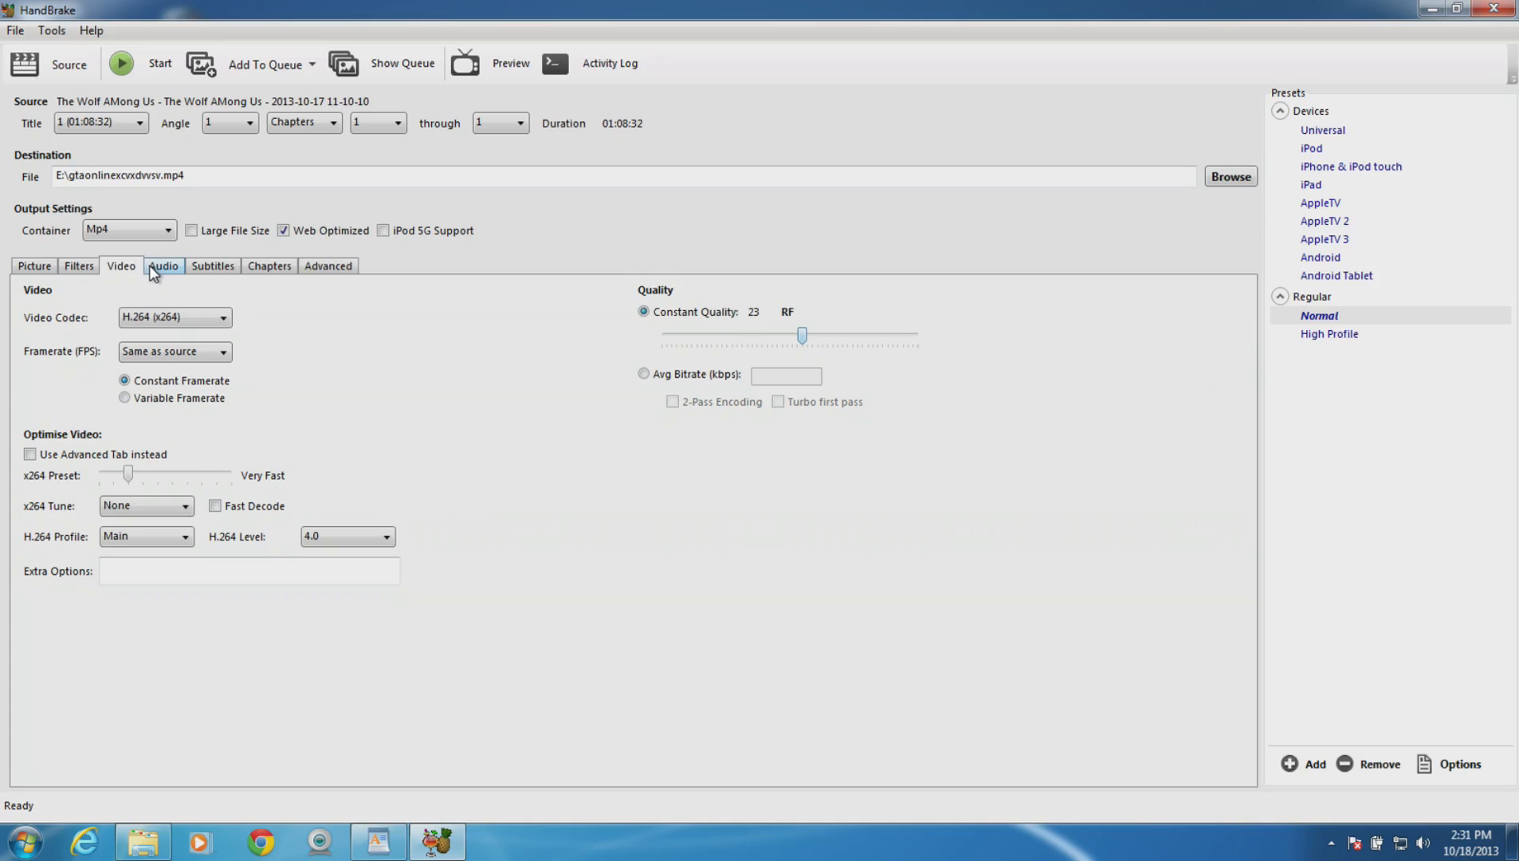
Review the Audio settings showing one English AAC track at 128 kbps.
click(163, 266)
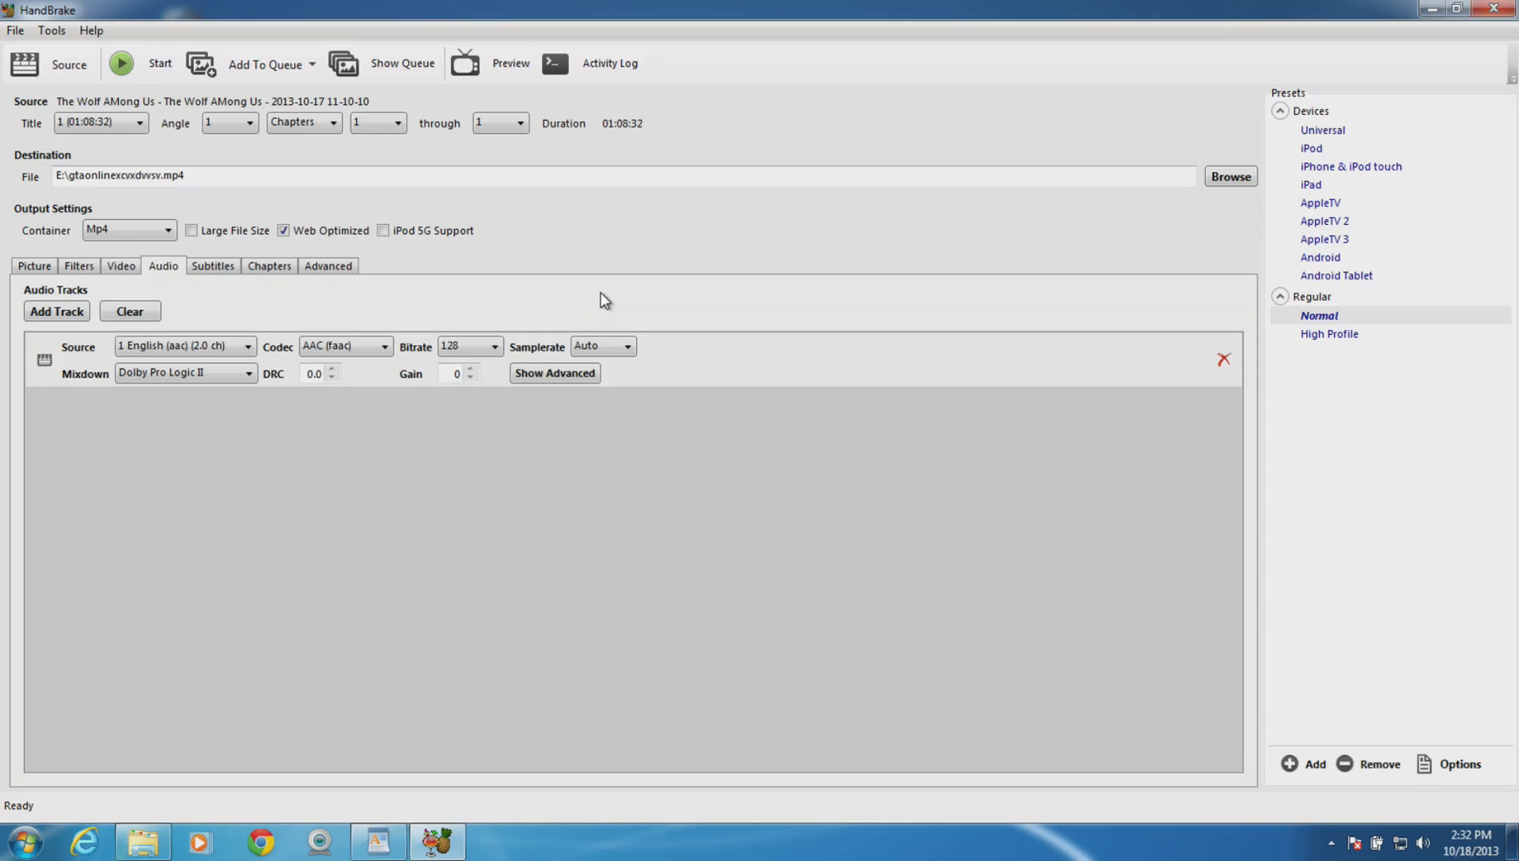
mouse_move(620, 254)
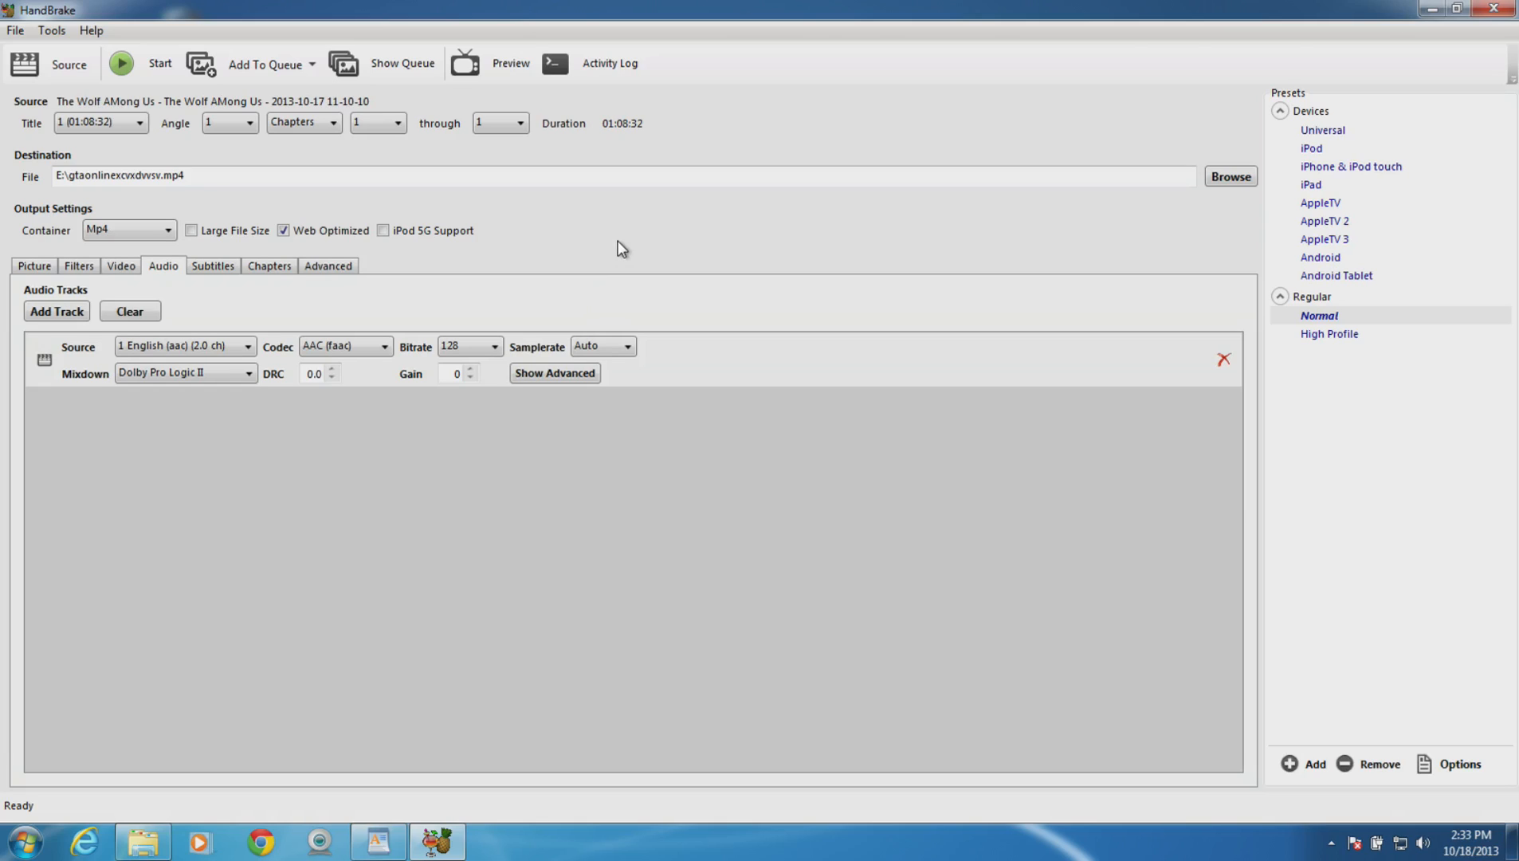
mouse_move(157, 282)
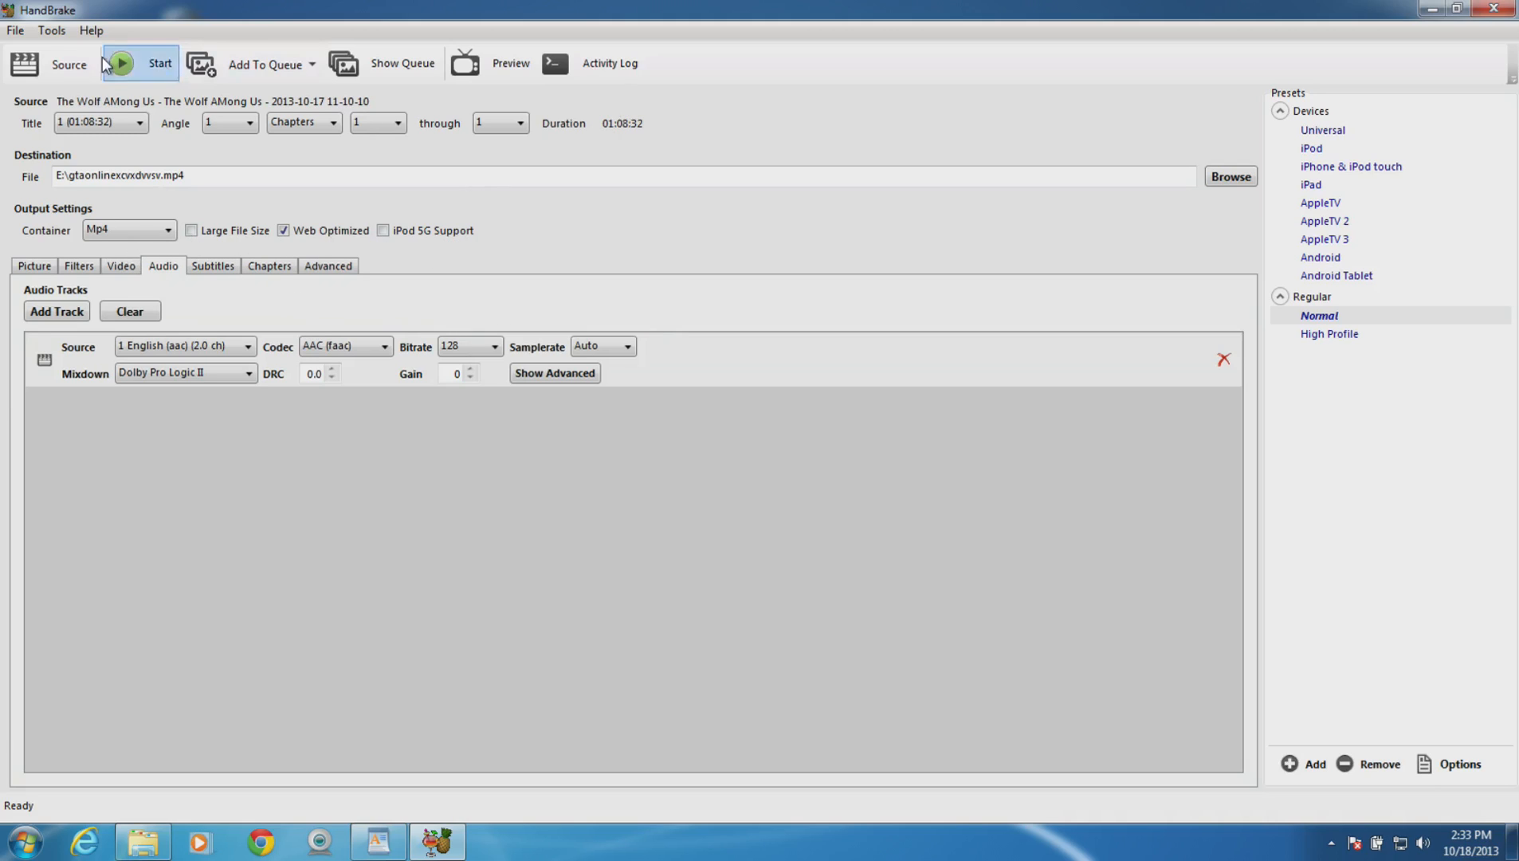
Recheck the Picture, Video and Audio settings before encoding.
click(69, 64)
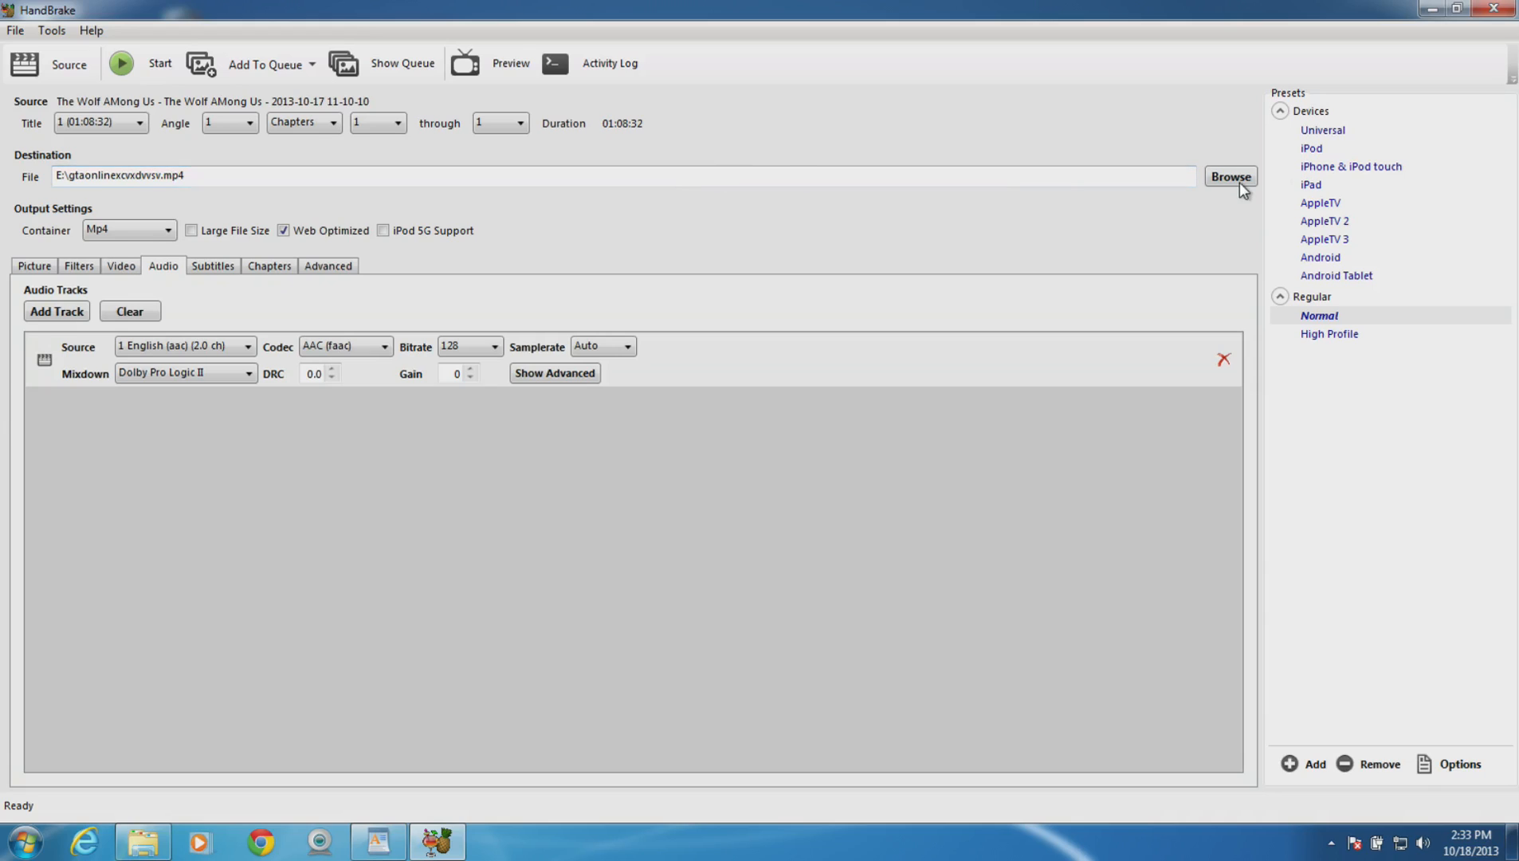
mouse_move(327, 238)
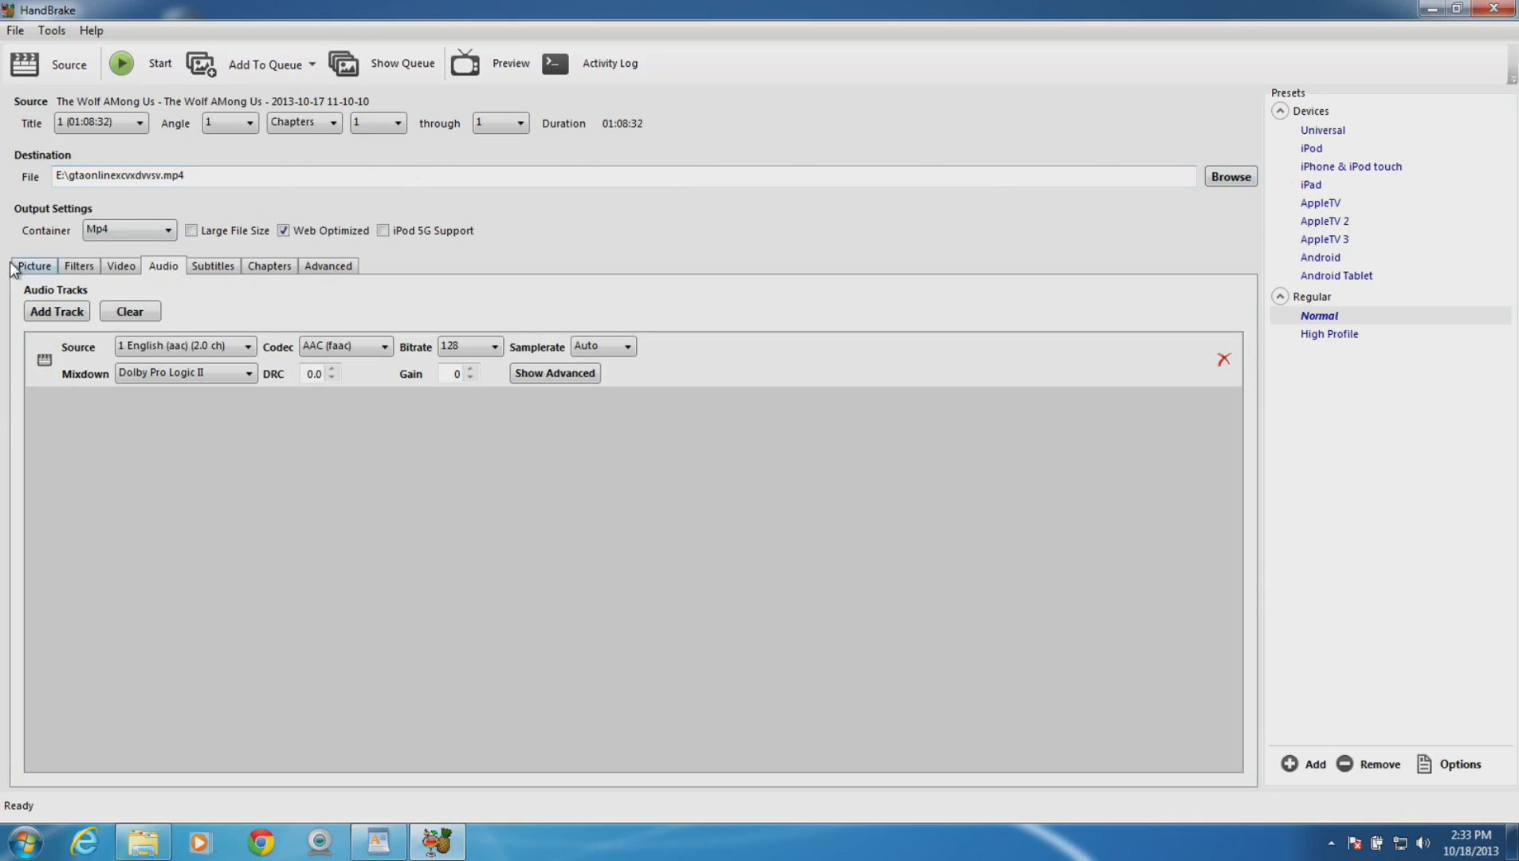
click(34, 266)
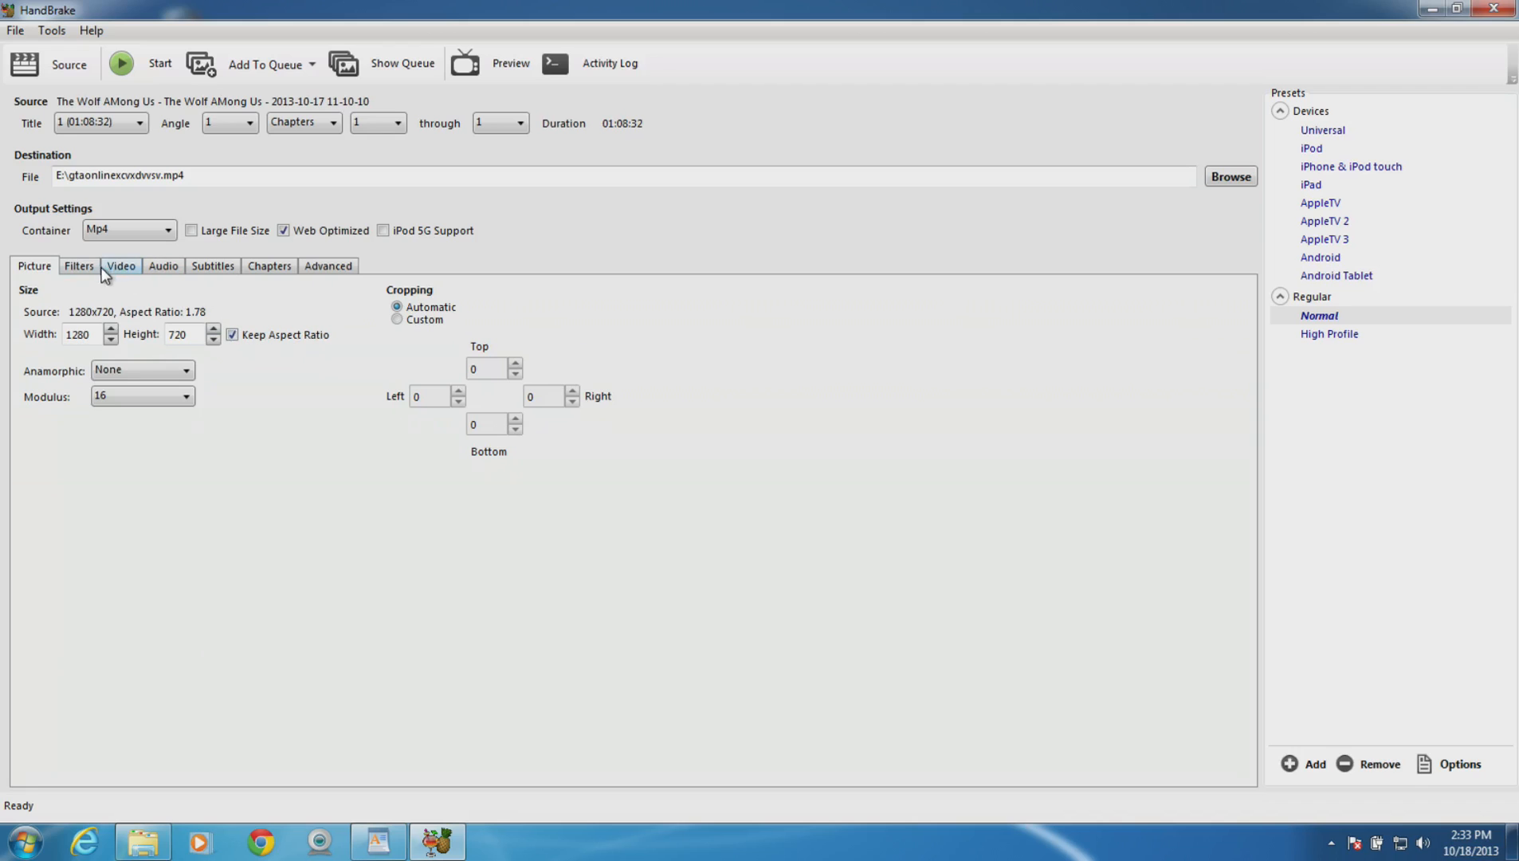
click(120, 266)
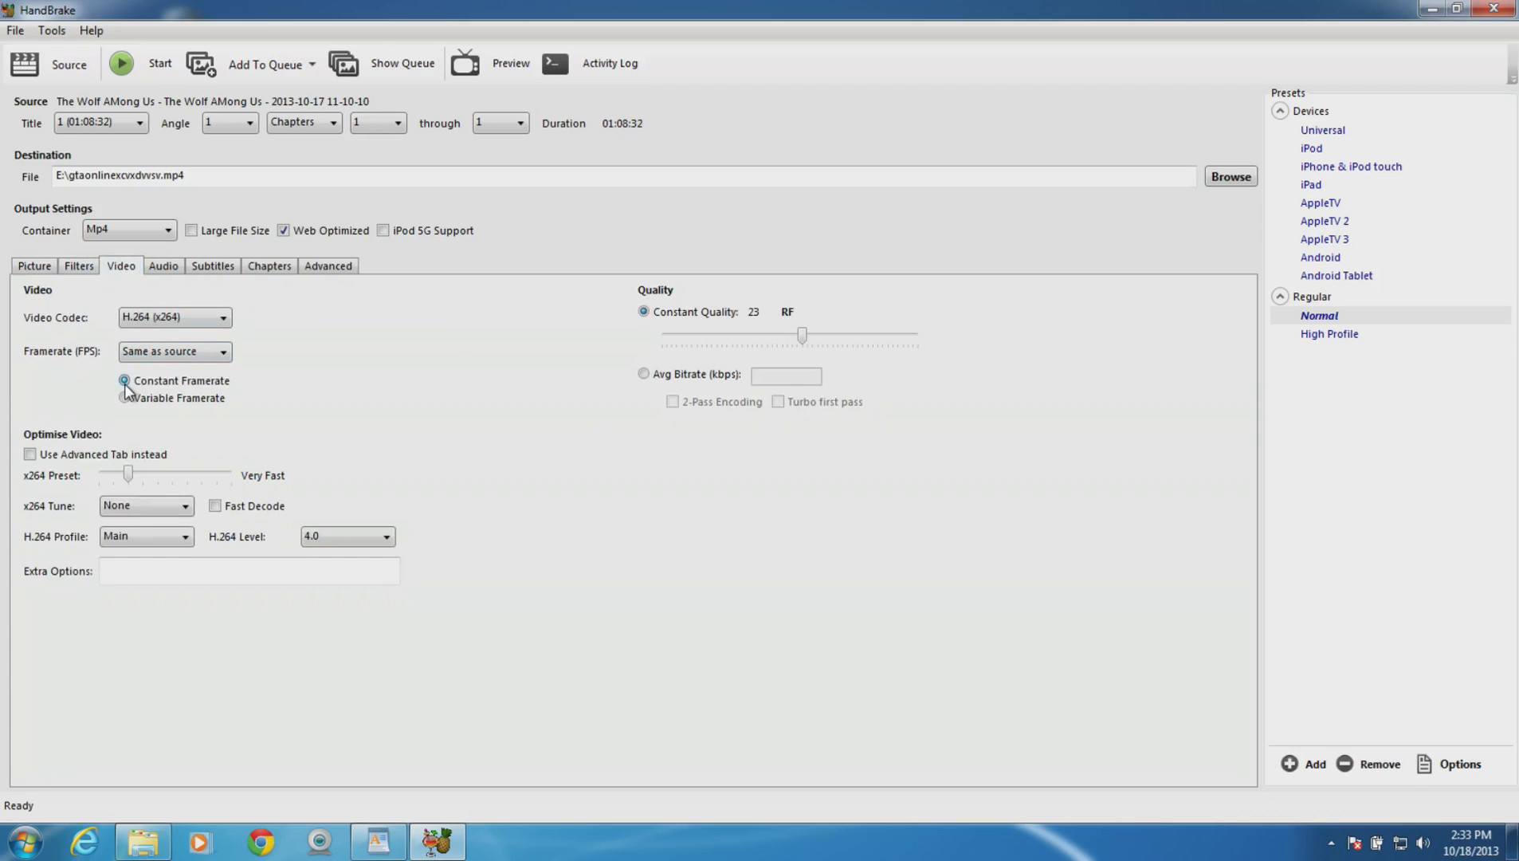
mouse_move(819, 351)
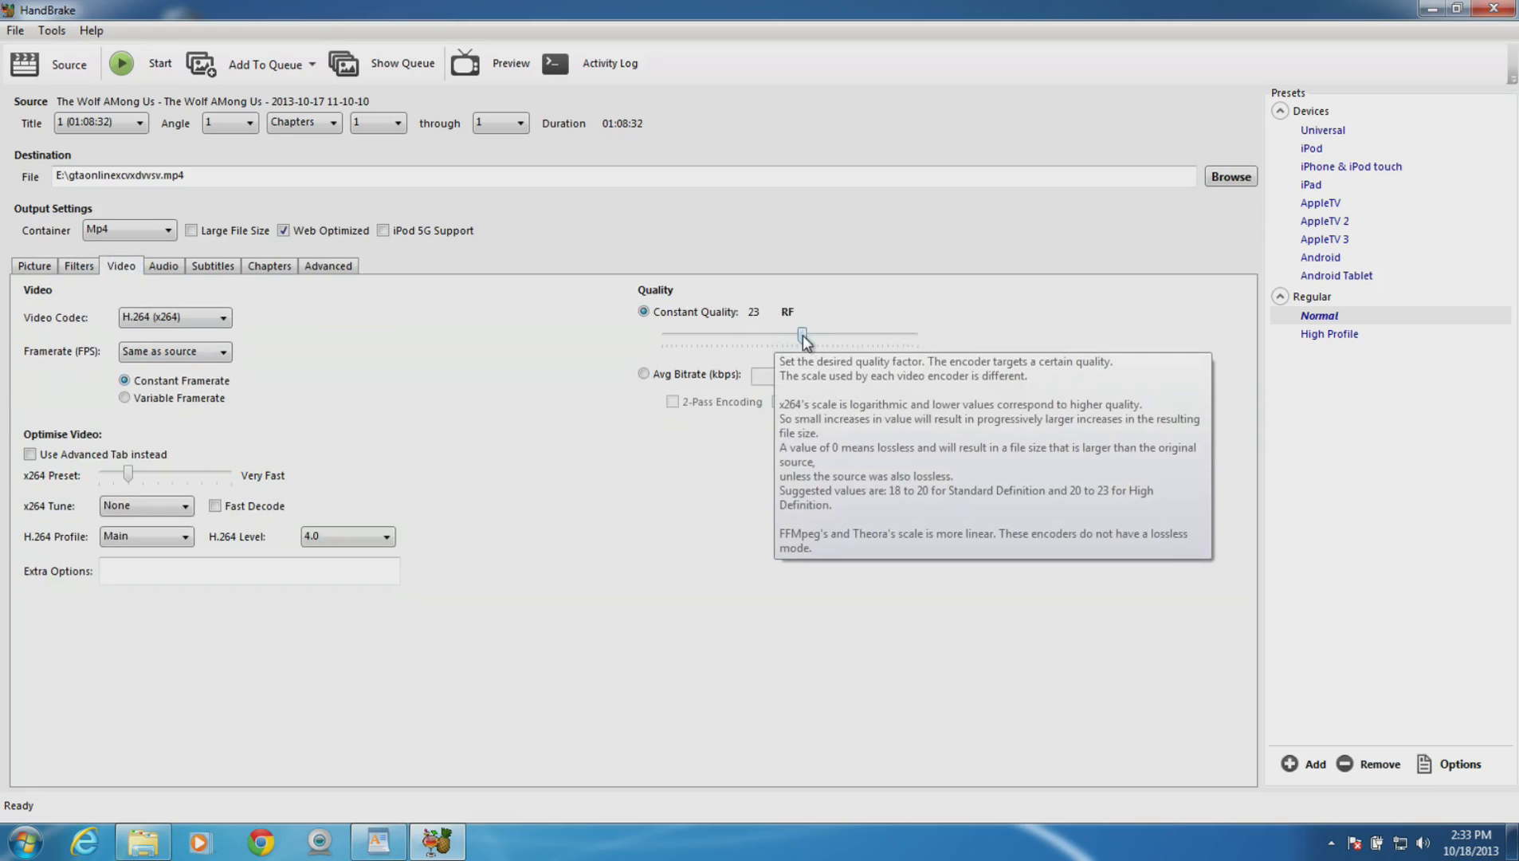
mouse_move(560, 391)
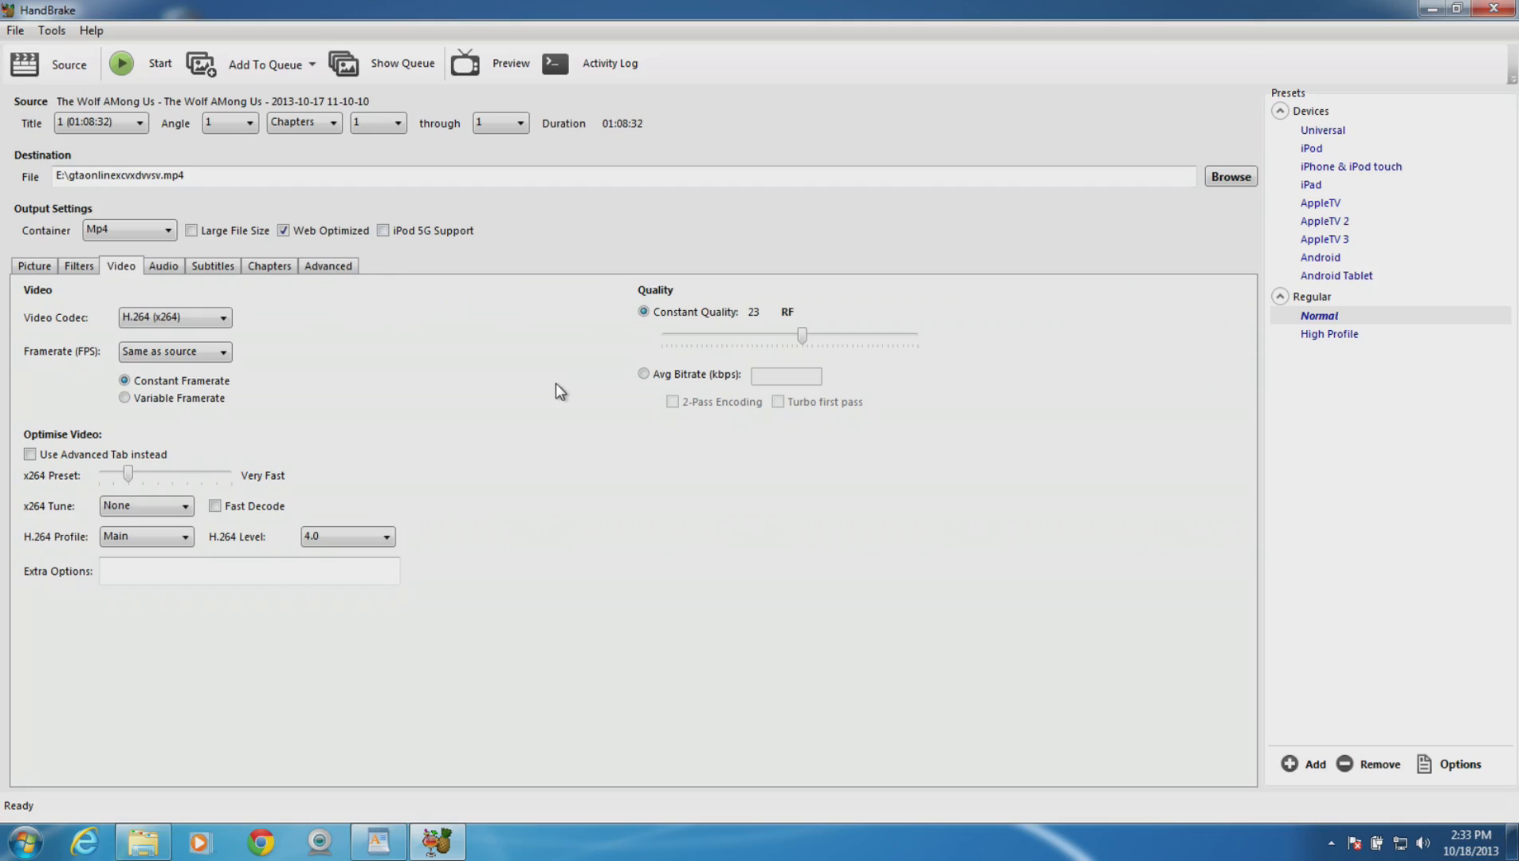
click(163, 266)
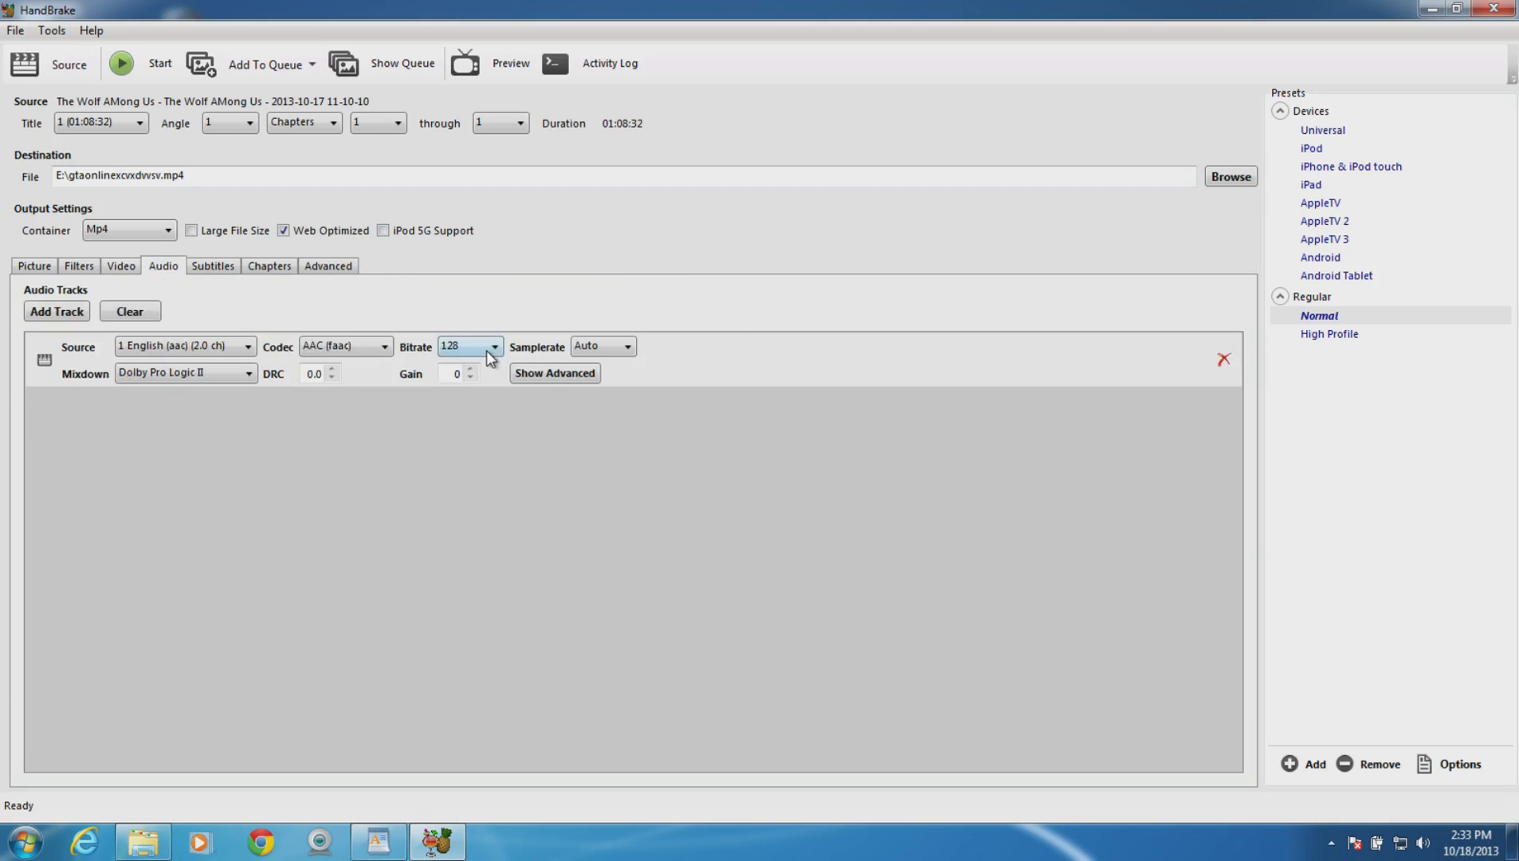
Keep the audio bitrate at 128 kbps and show the empty Subtitles list.
click(493, 346)
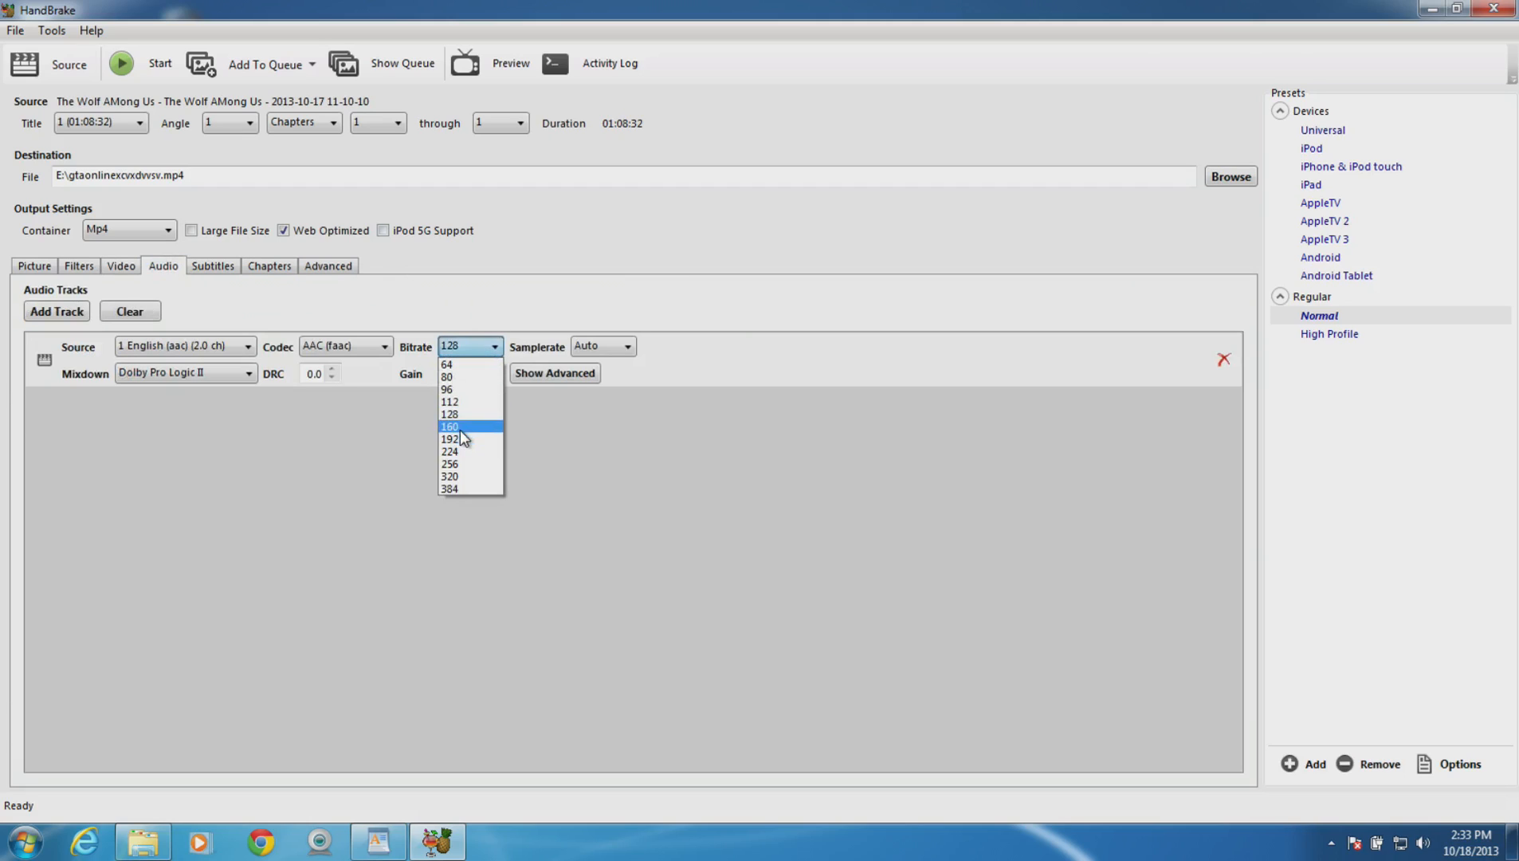
mouse_move(466, 415)
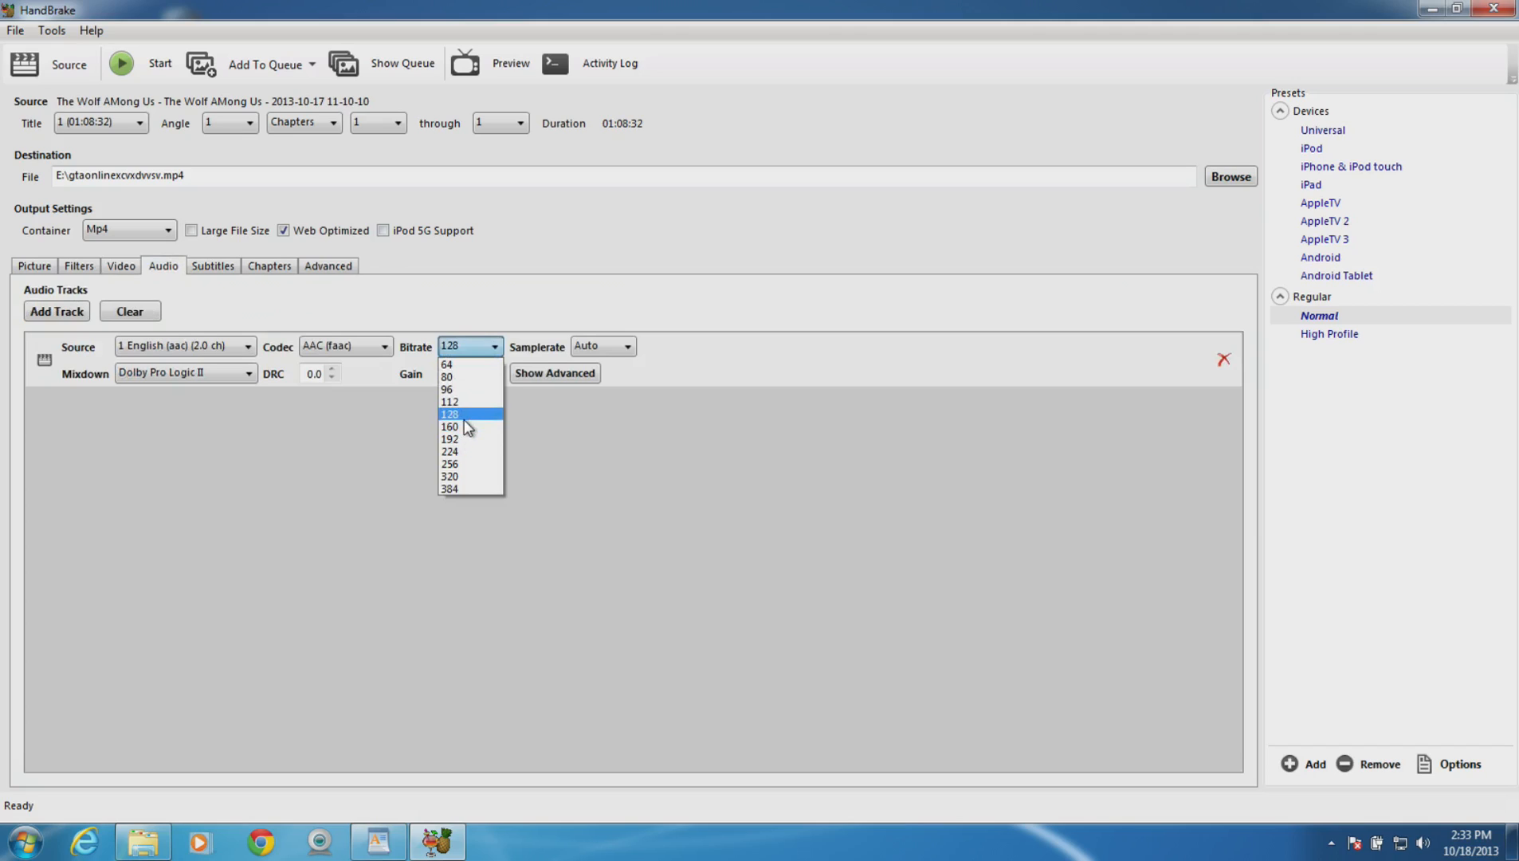
click(448, 414)
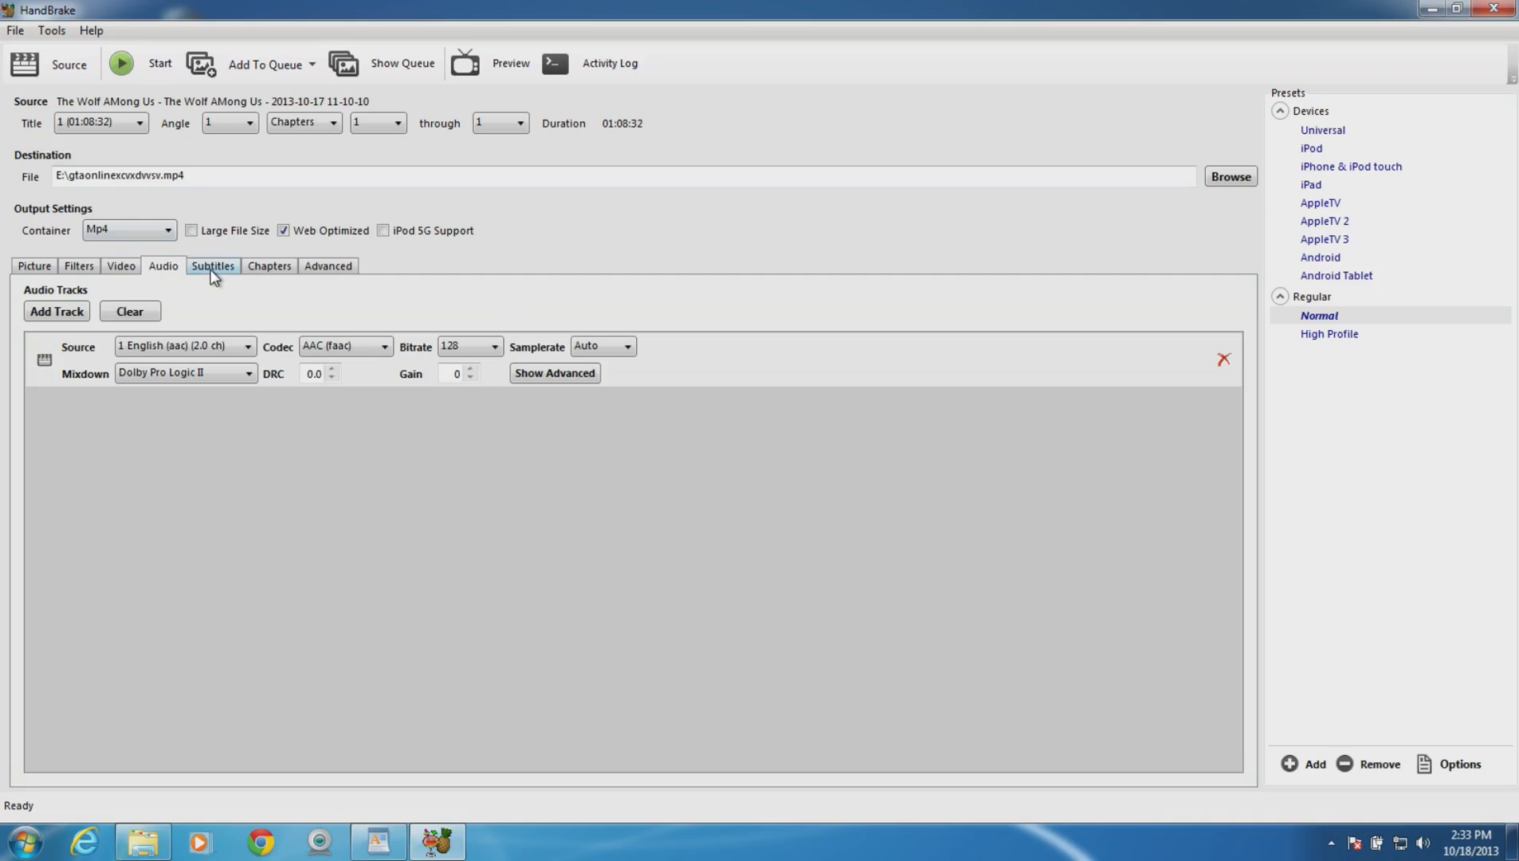
click(212, 267)
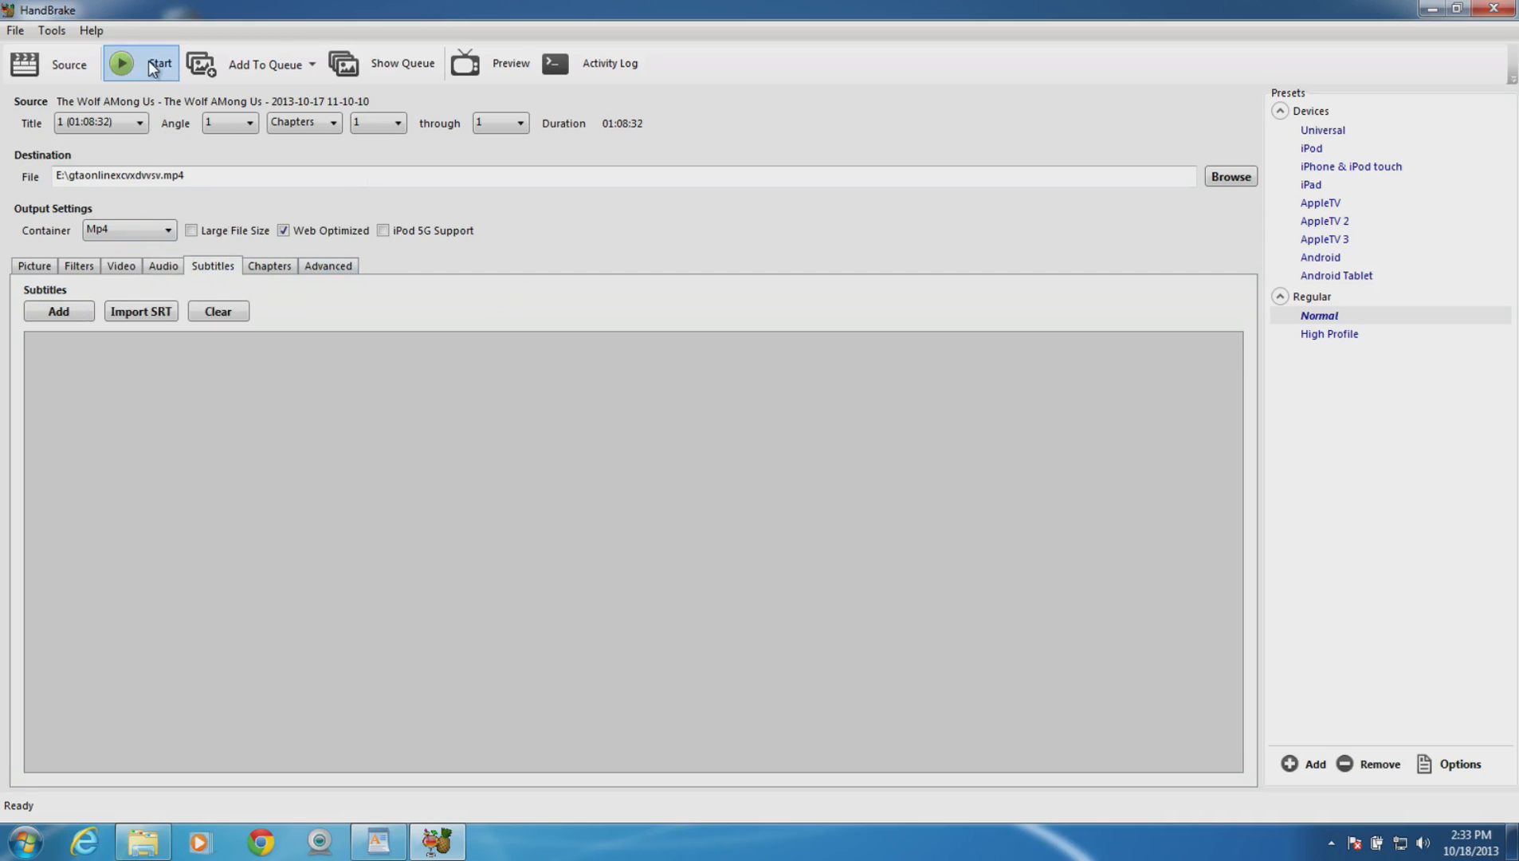
Start encoding the Wolf AMong Us video to the web-optimized MP4.
click(140, 64)
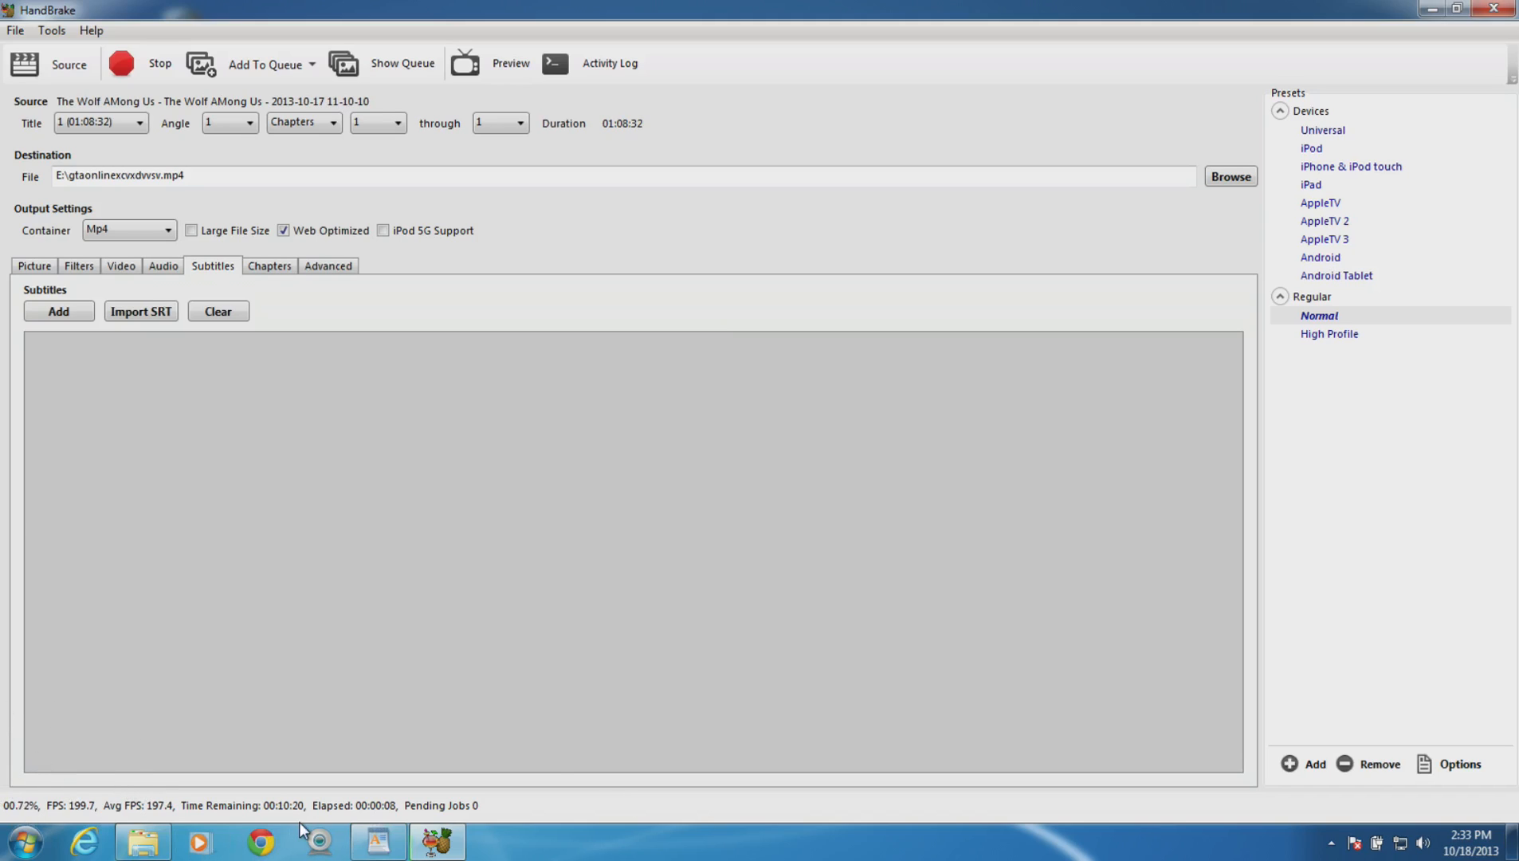
mouse_move(238, 784)
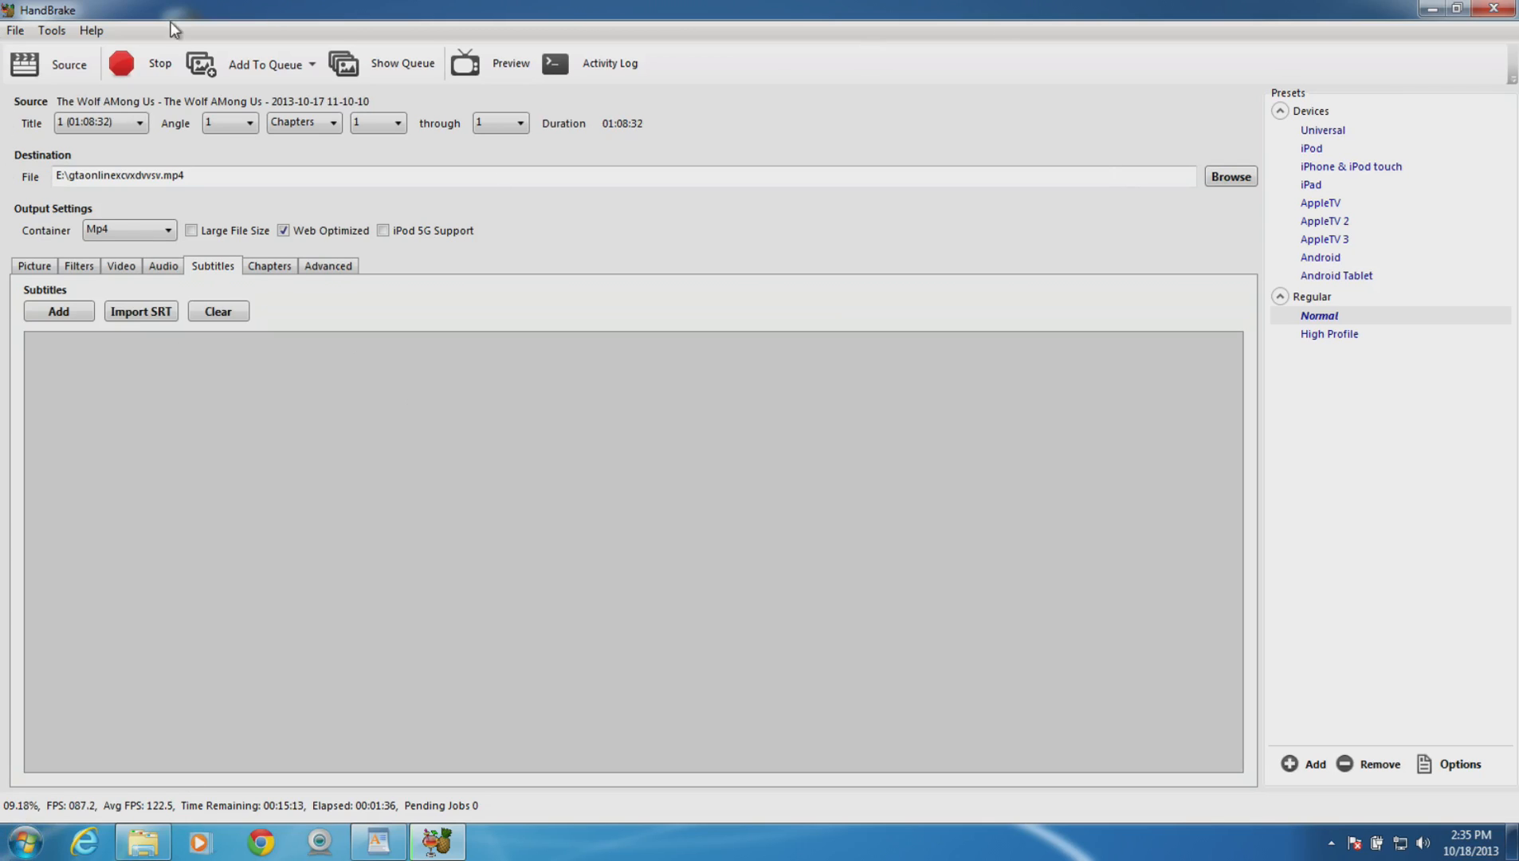
mouse_move(498, 619)
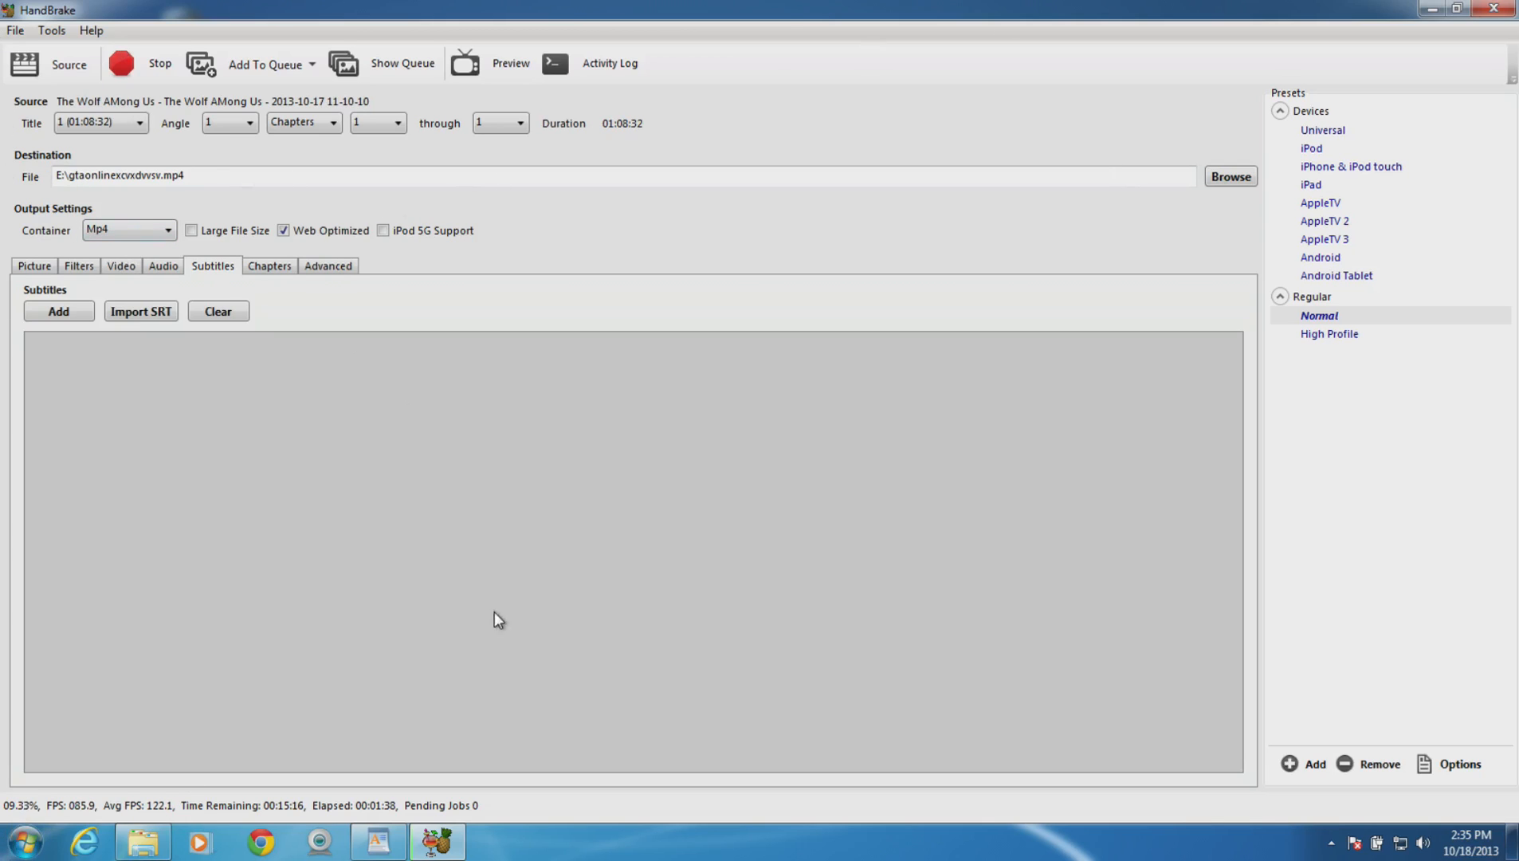
click(144, 840)
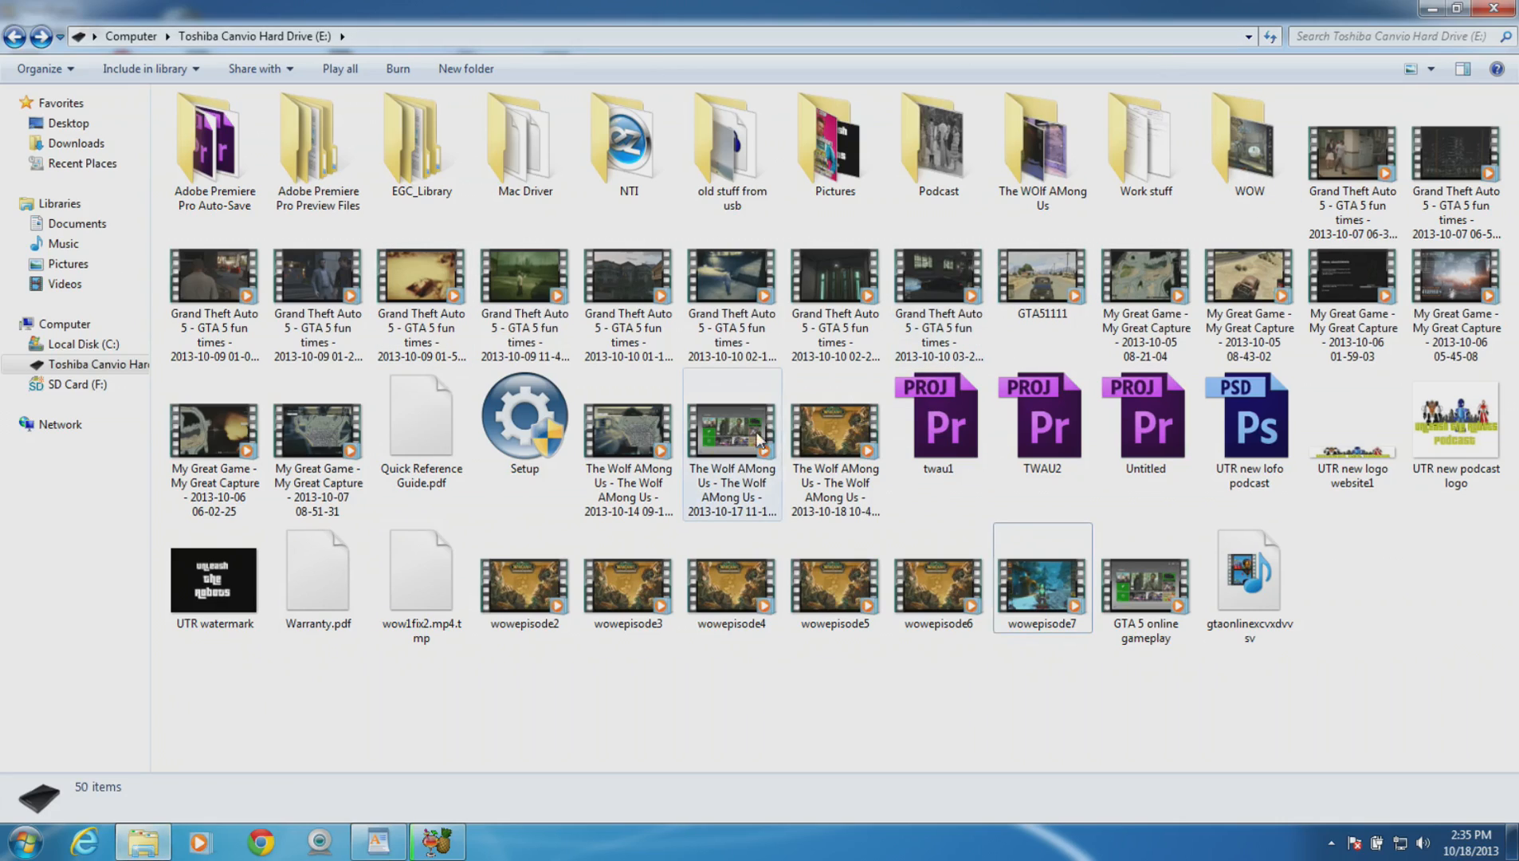
mouse_move(737, 447)
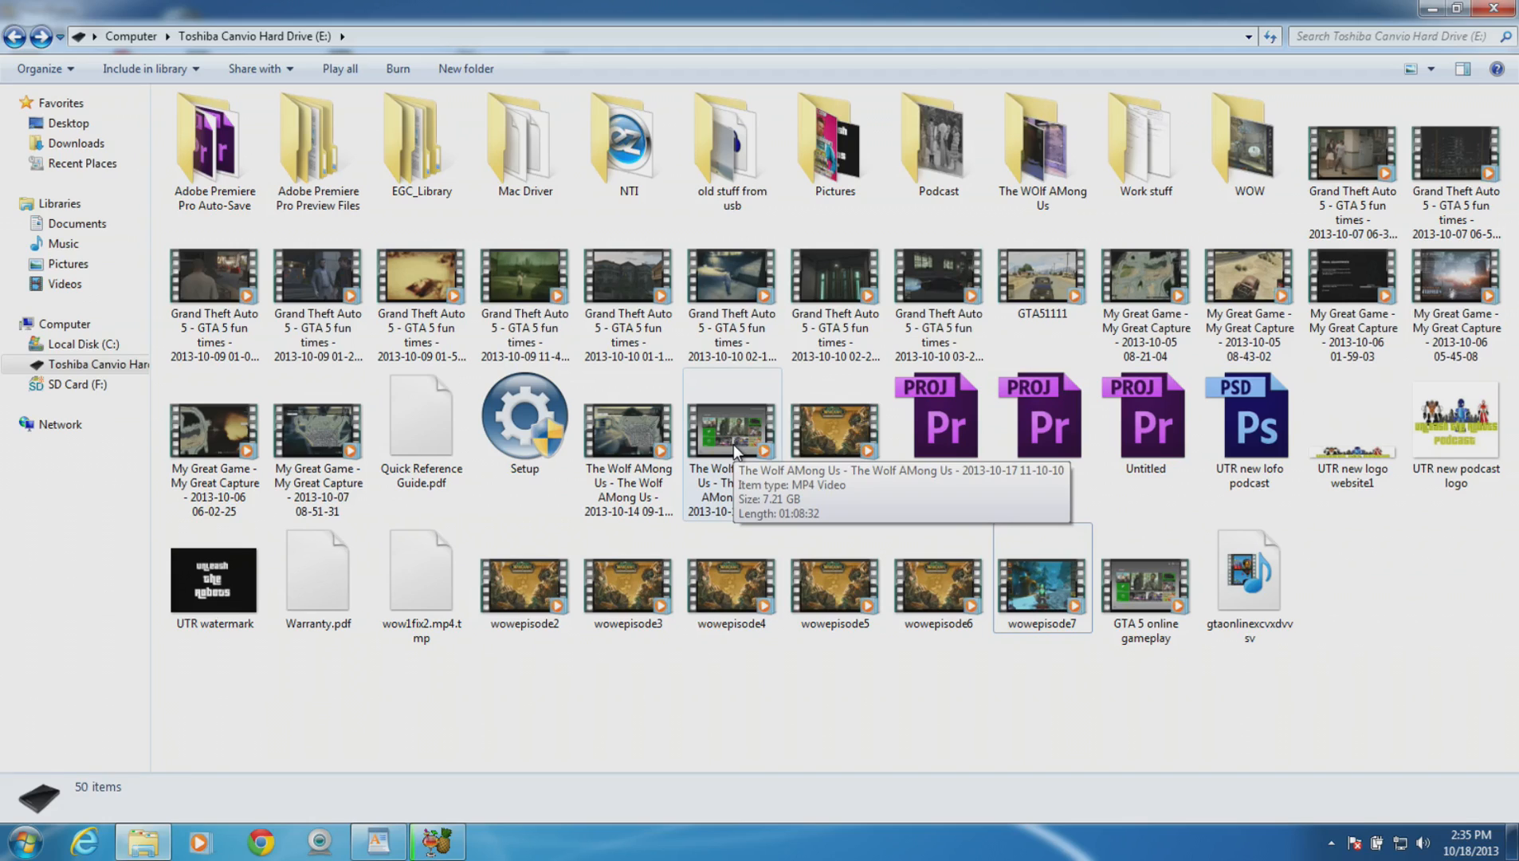
mouse_move(1148, 582)
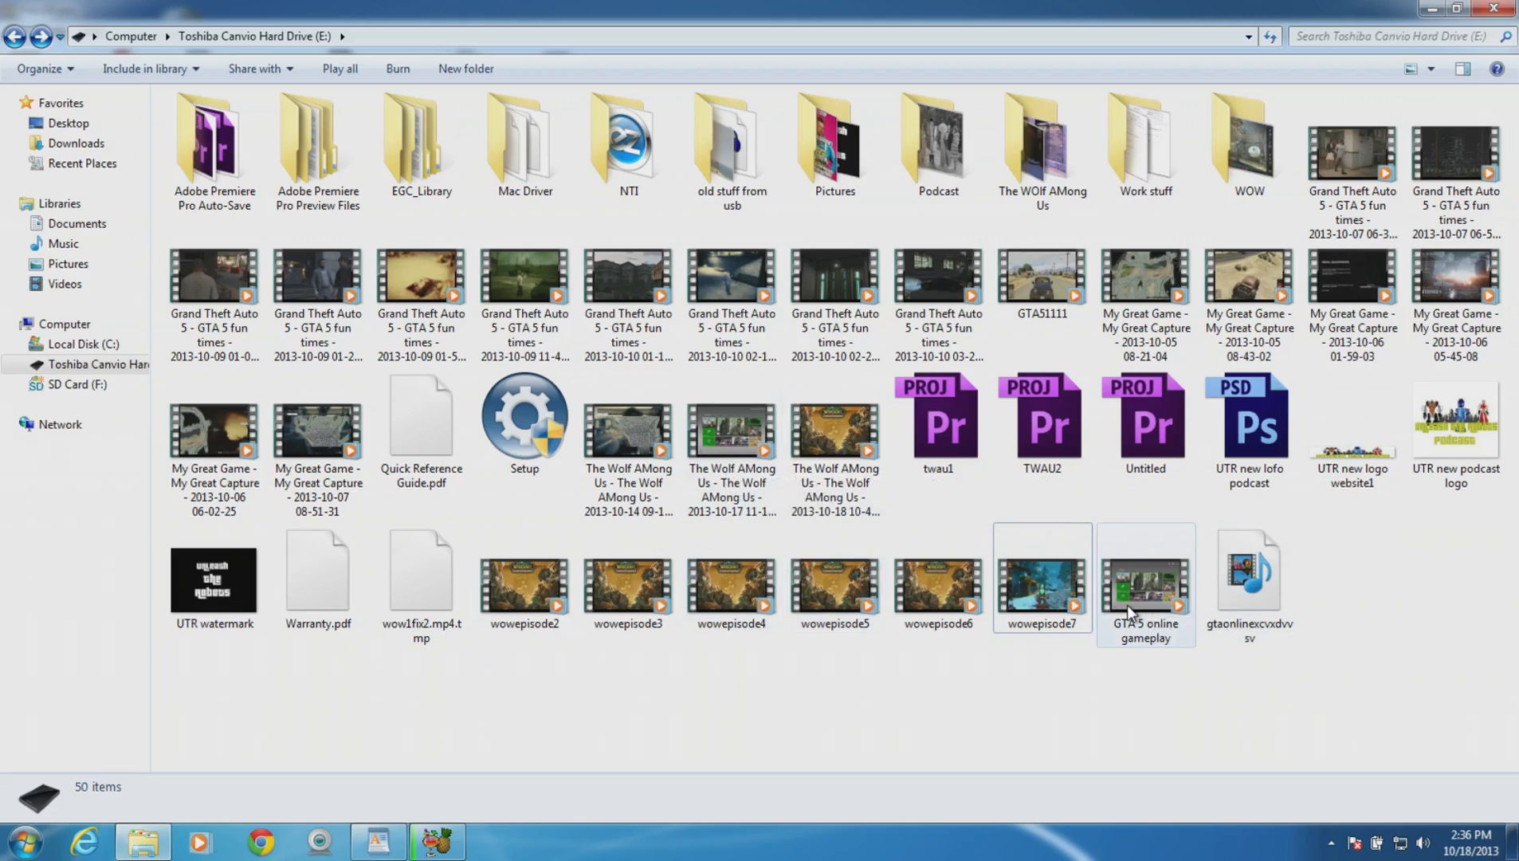
mouse_move(1146, 582)
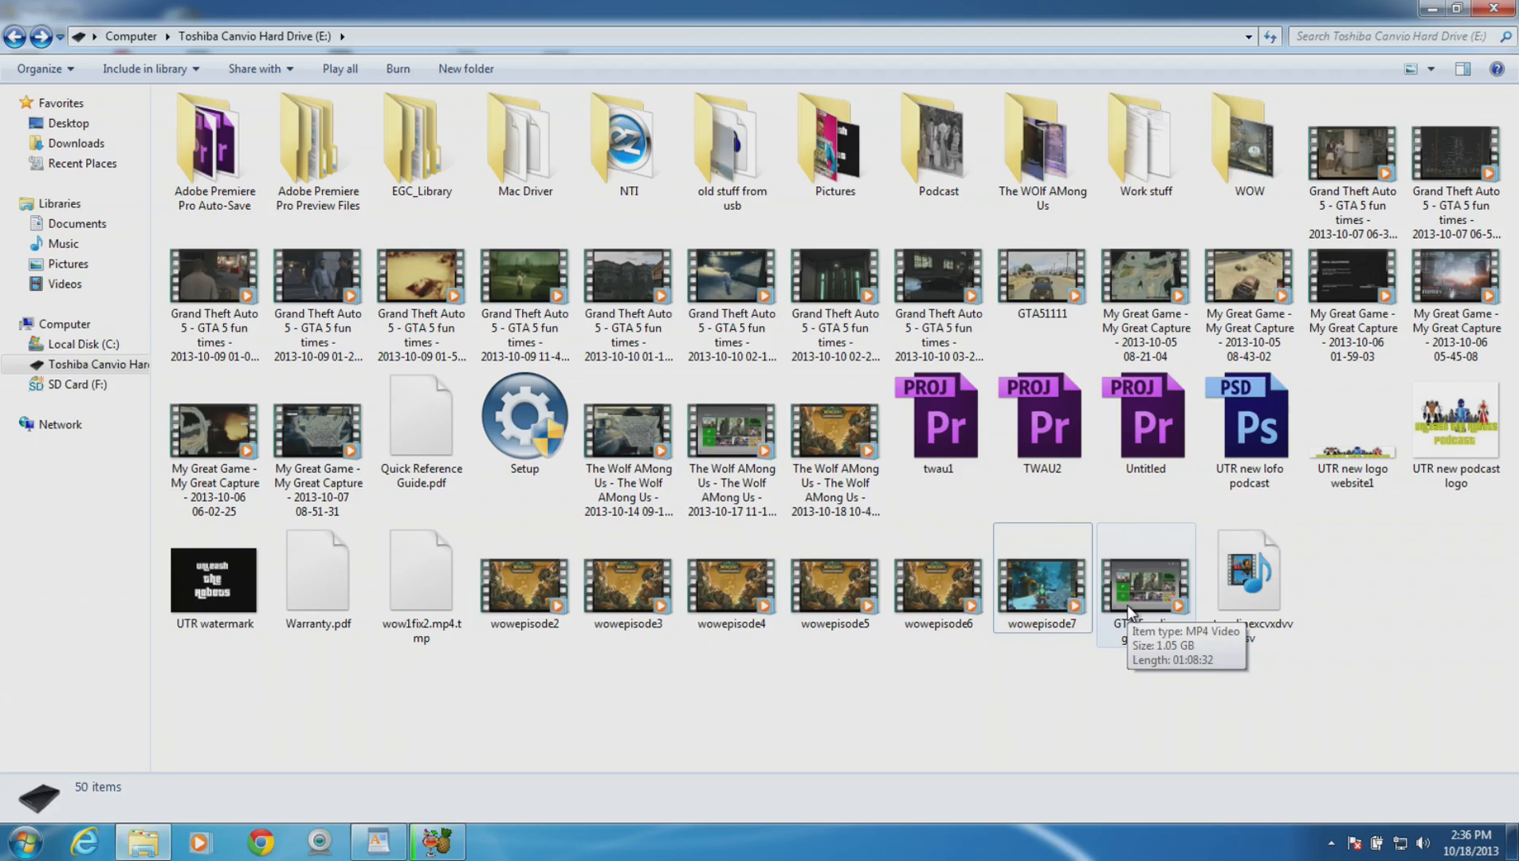
click(437, 840)
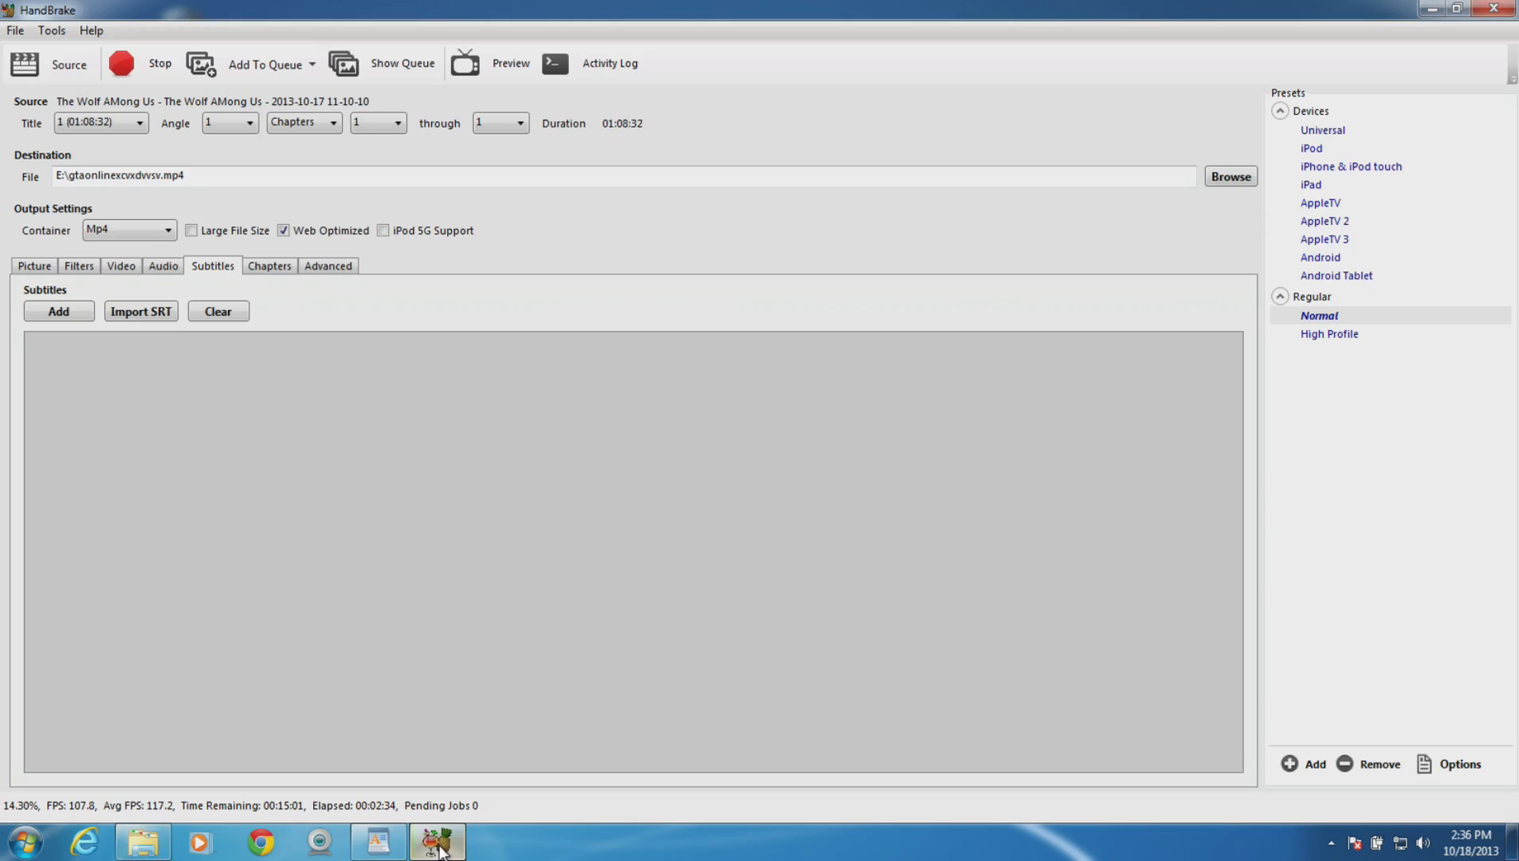